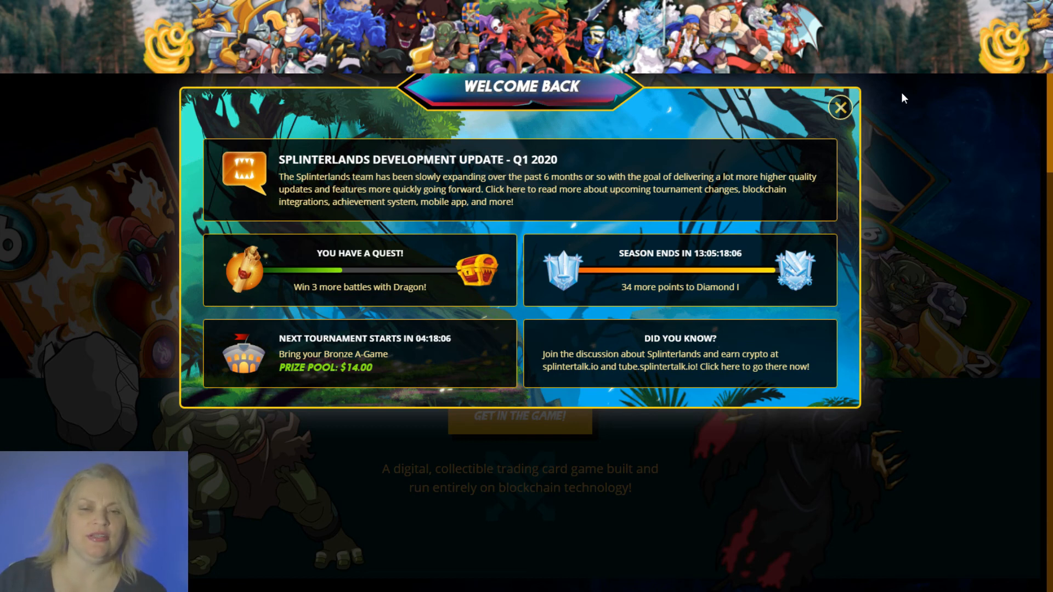
mouse_move(967, 139)
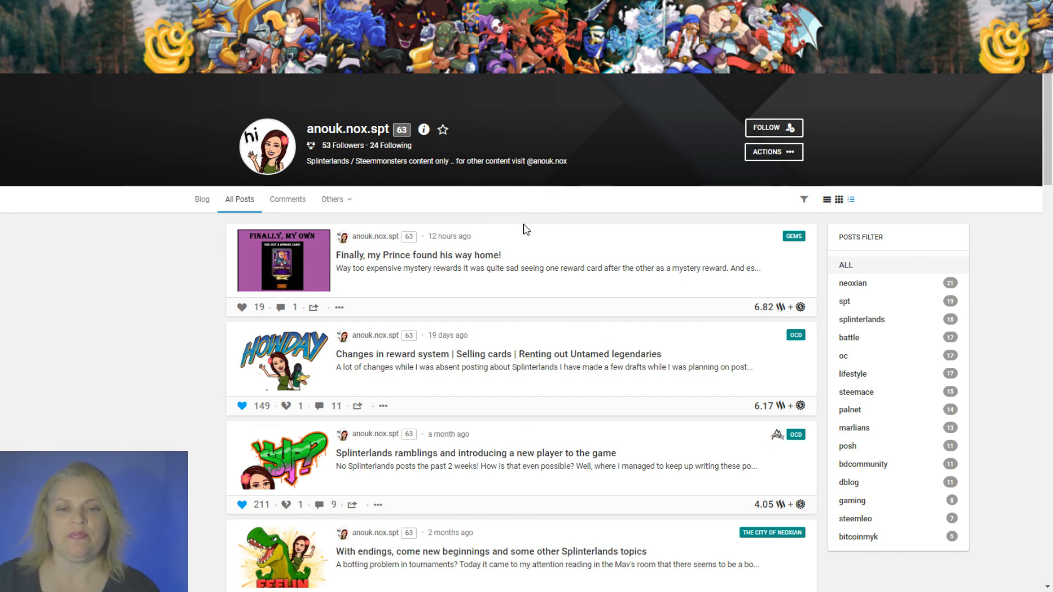
mouse_move(380, 254)
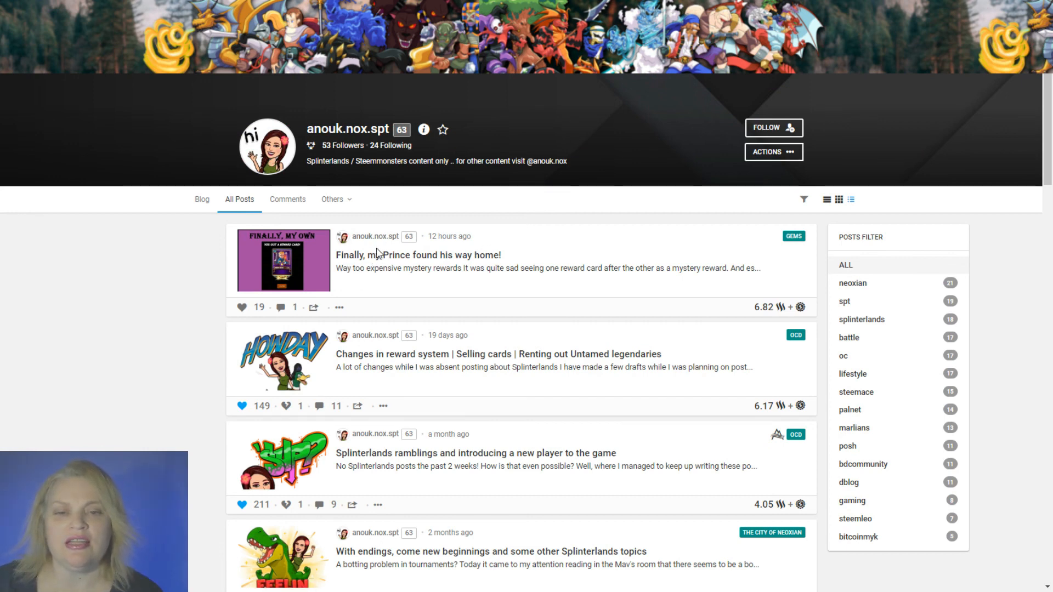
Open 'Finally, my Prince found his way home!' and scroll through its reward card images.
click(418, 255)
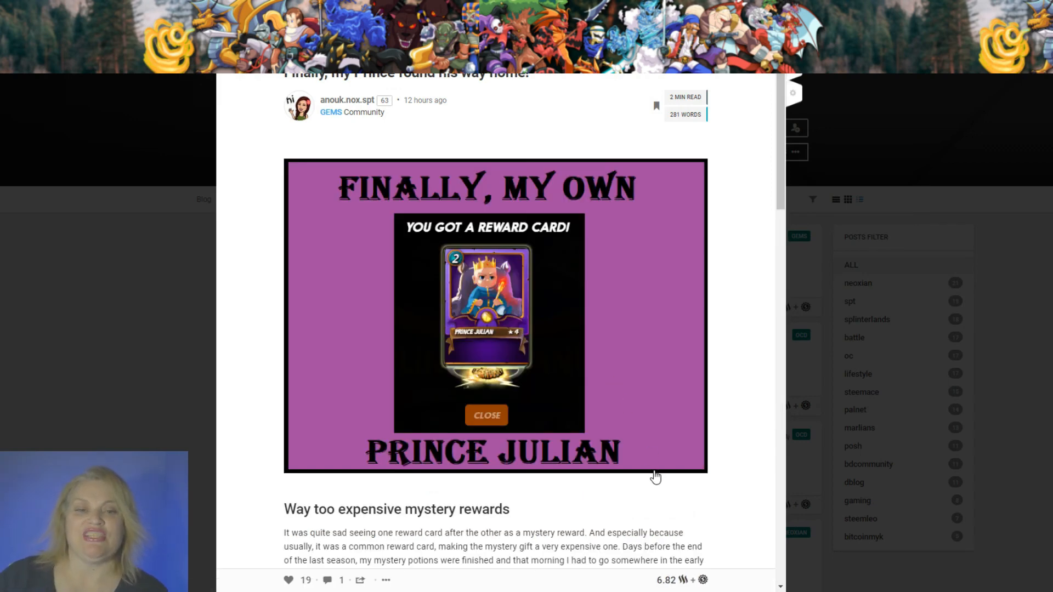
mouse_move(666, 482)
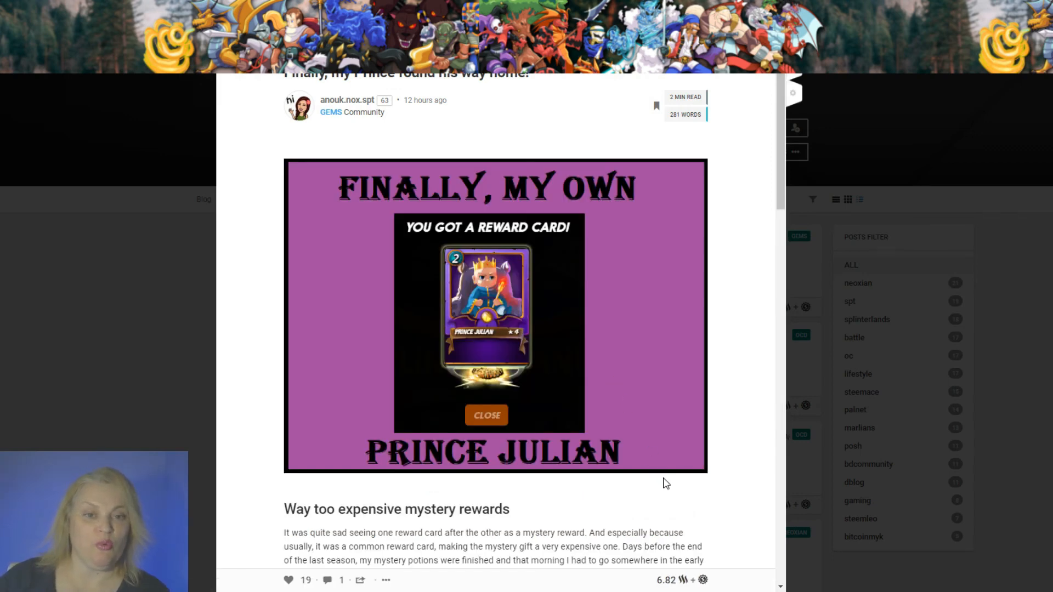
scroll(down, 3)
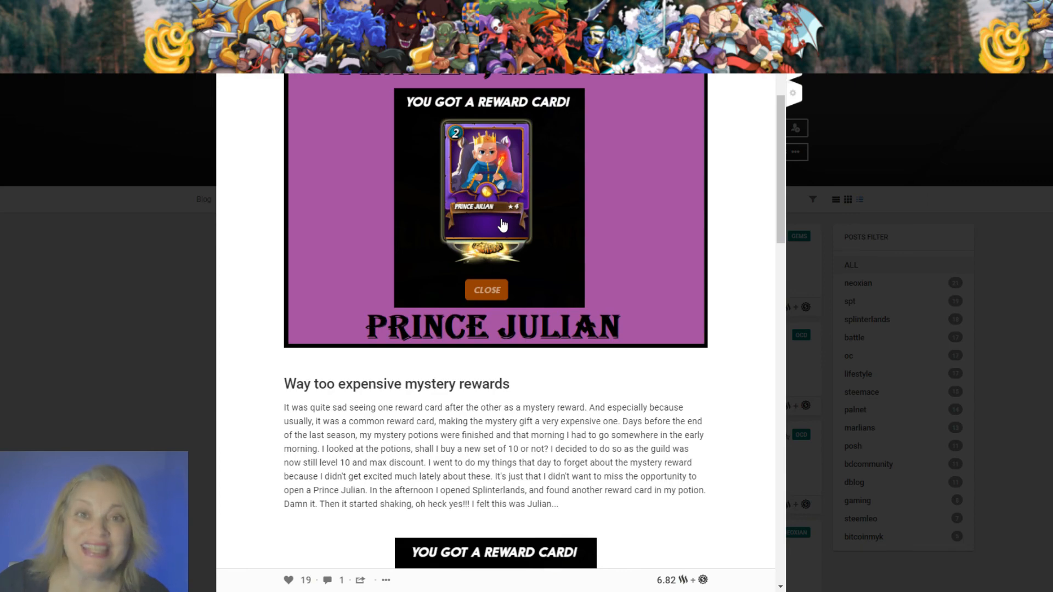
scroll(down, 3)
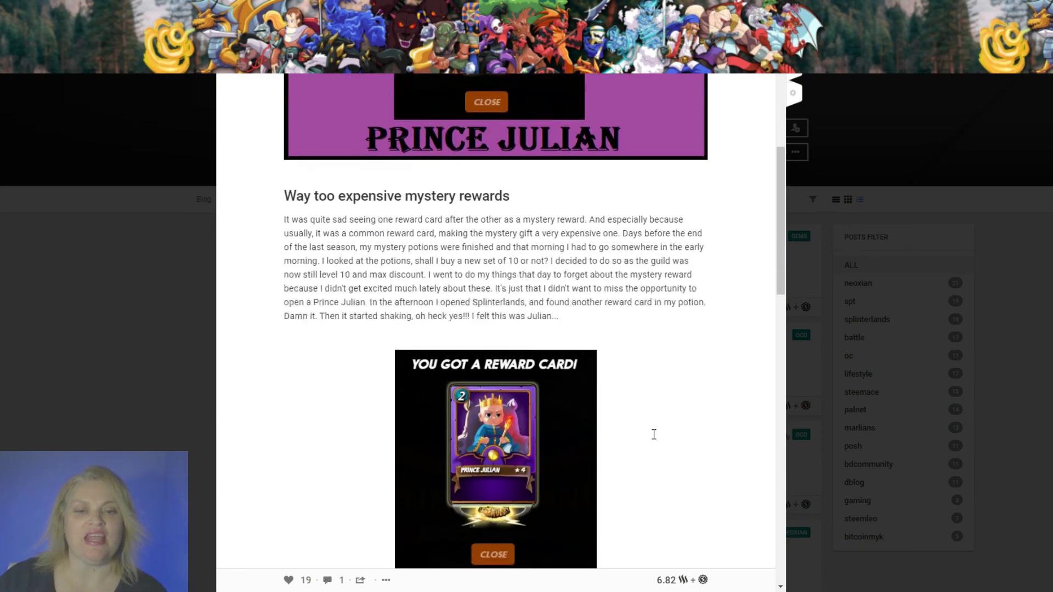
scroll(down, 3)
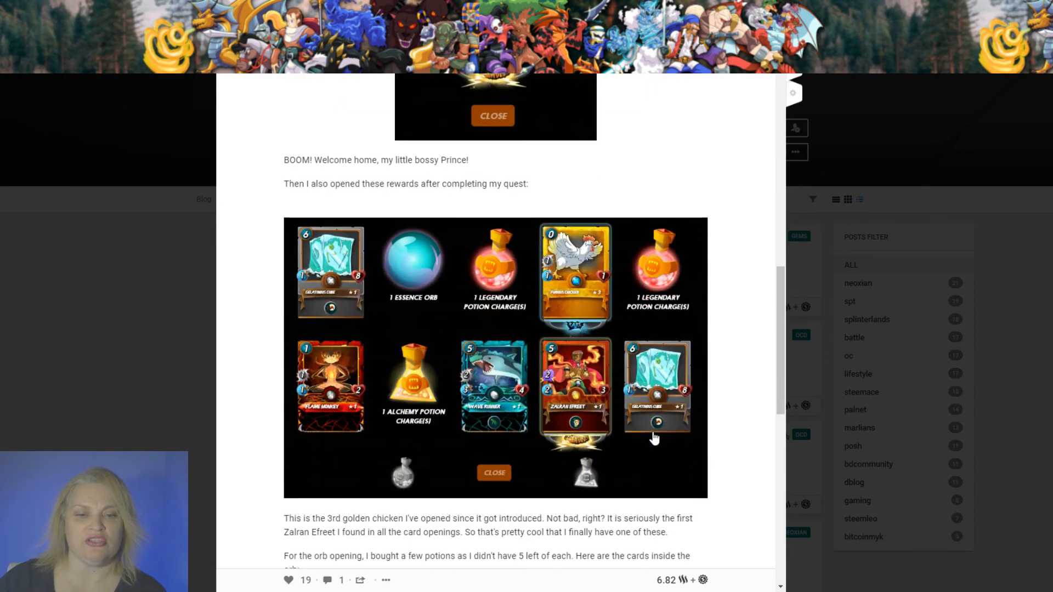
scroll(down, 3)
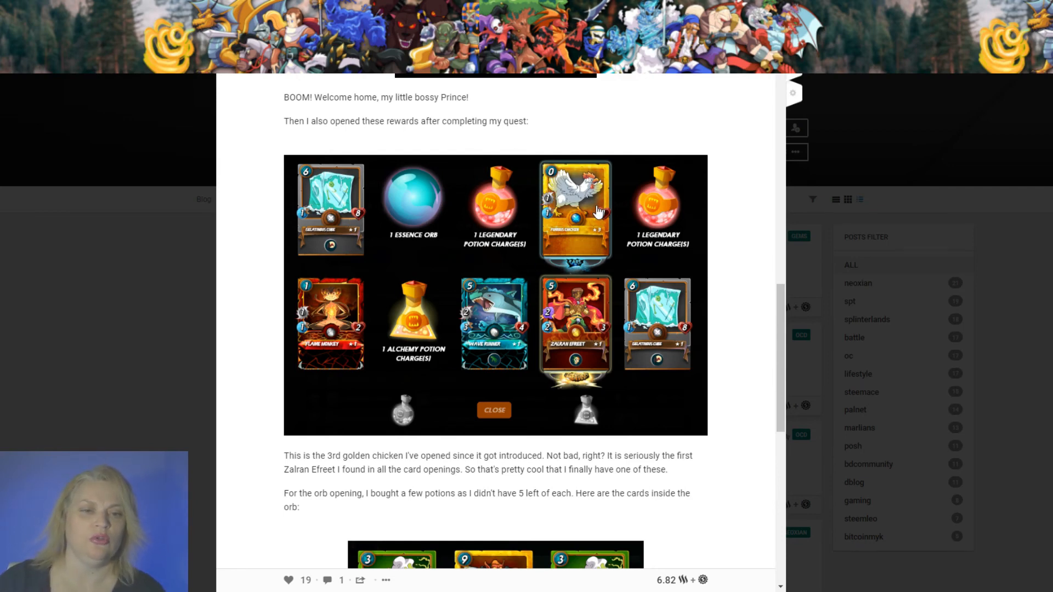
mouse_move(676, 522)
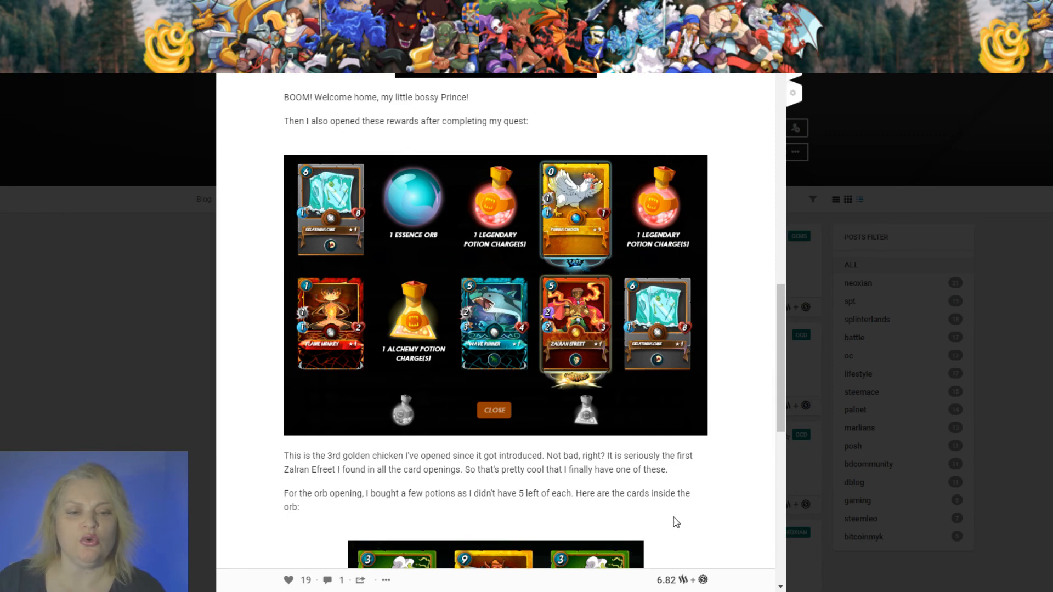
scroll(down, 3)
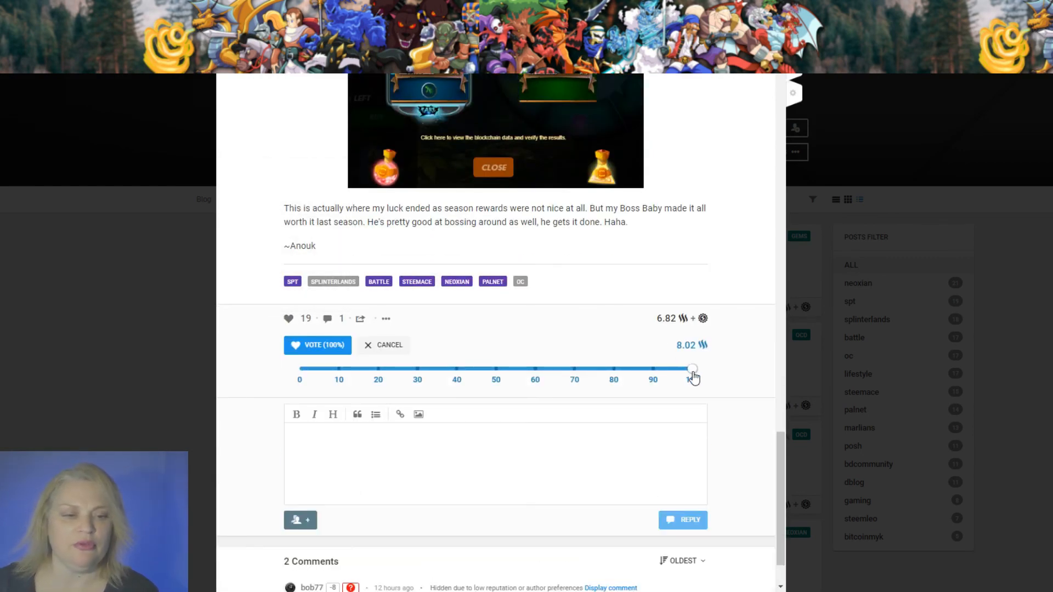
Upvote the Prince post at 50% and post the manual curation and Fire Dwarf GIF reply.
drag(692, 368, 497, 369)
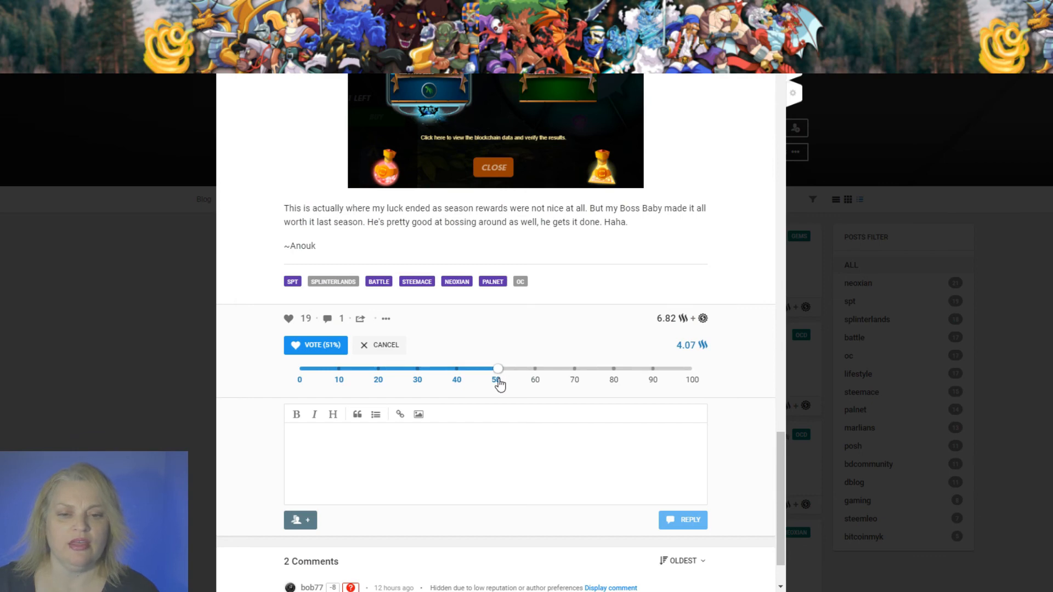
click(315, 345)
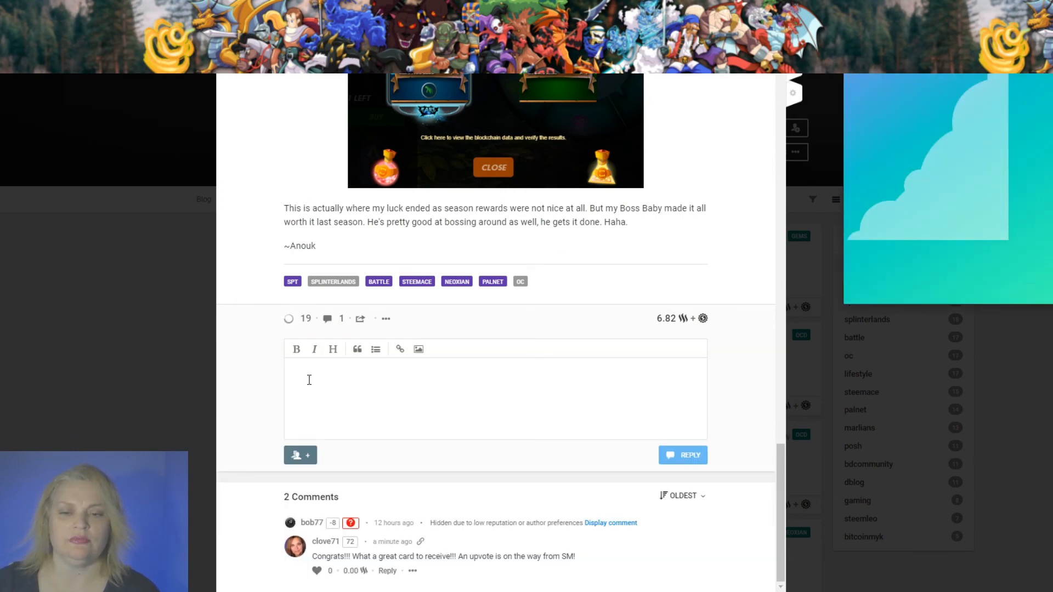
right_click(309, 380)
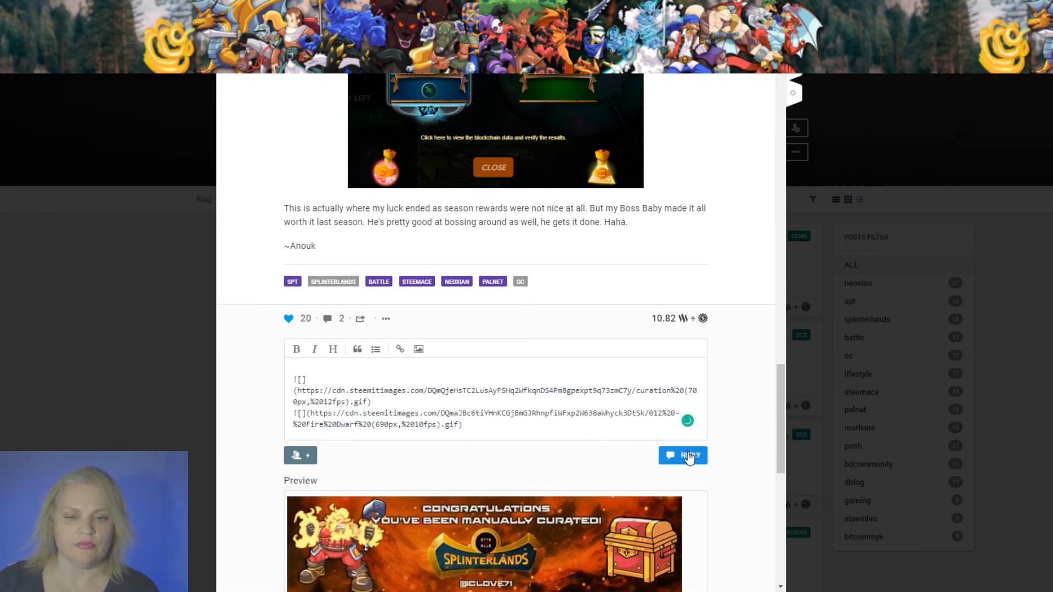
click(683, 455)
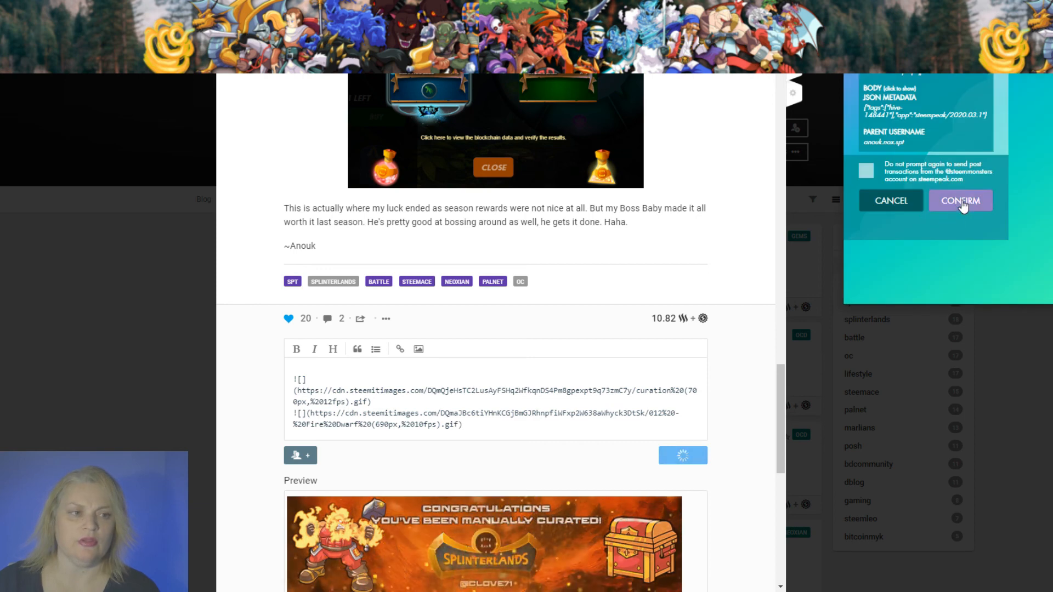
click(961, 201)
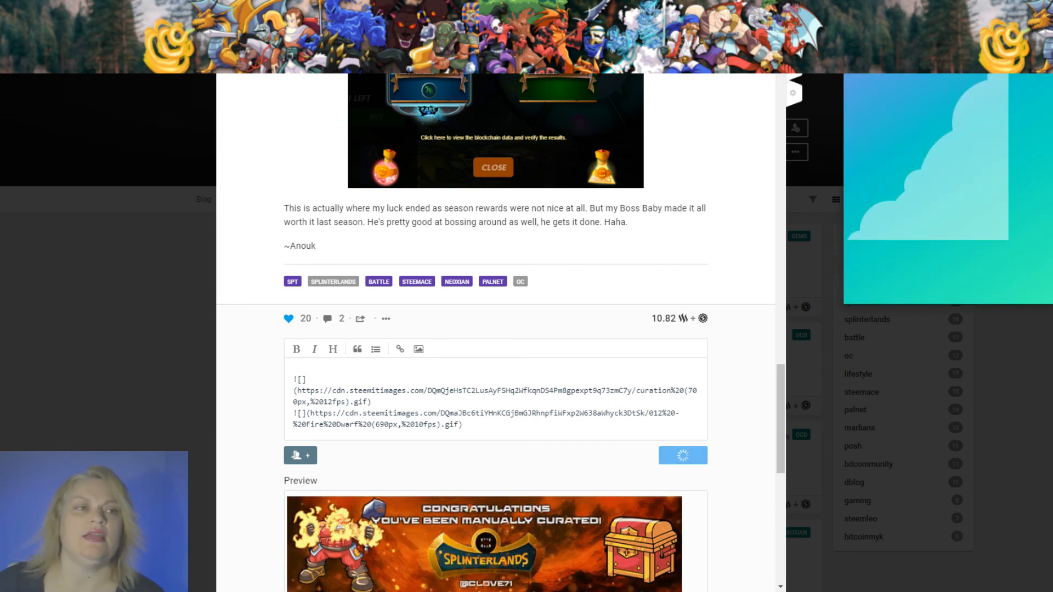
click(683, 456)
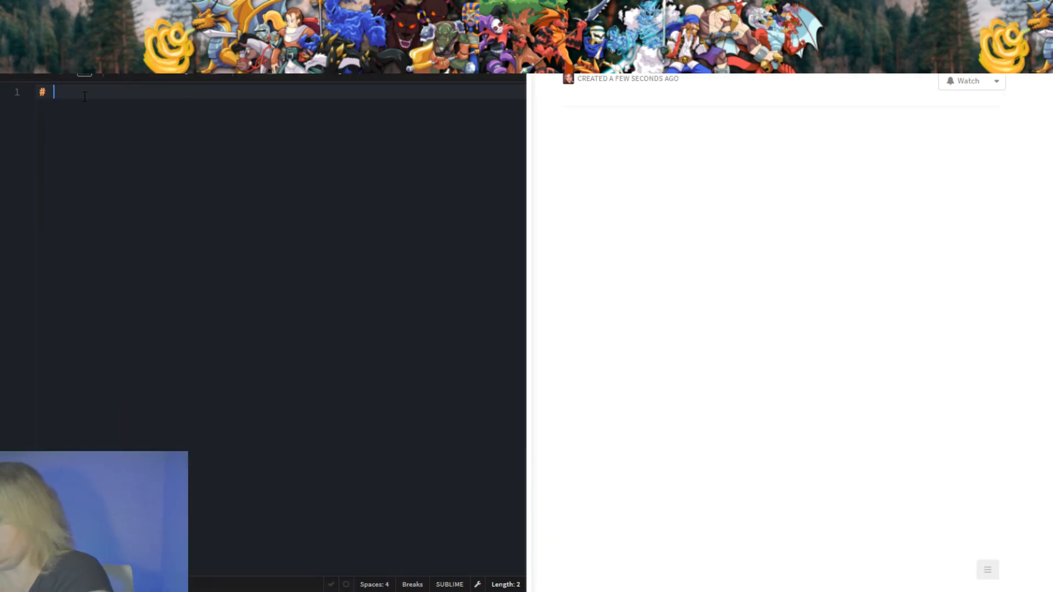
Type the '# Manual Curation' heading and paste the Prince post's Steempeak URL beneath it.
text(Manu)
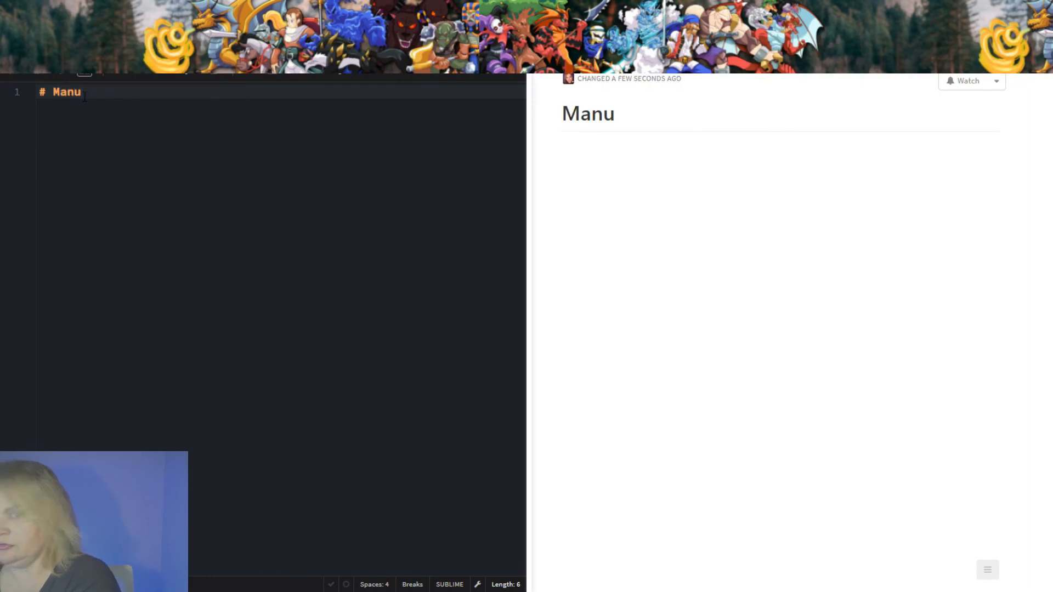
text(l Curati)
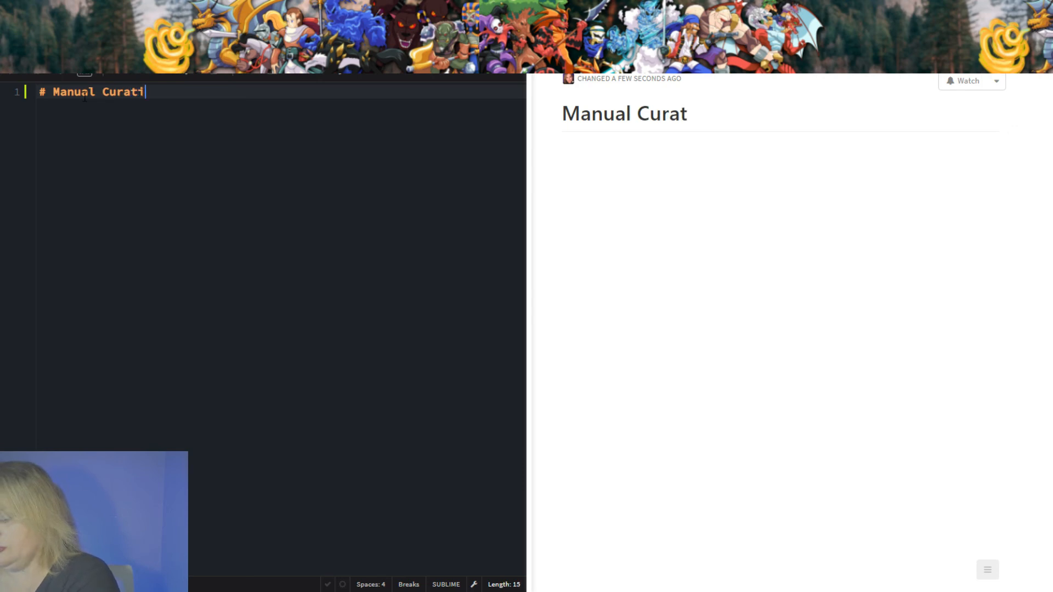
text(on)
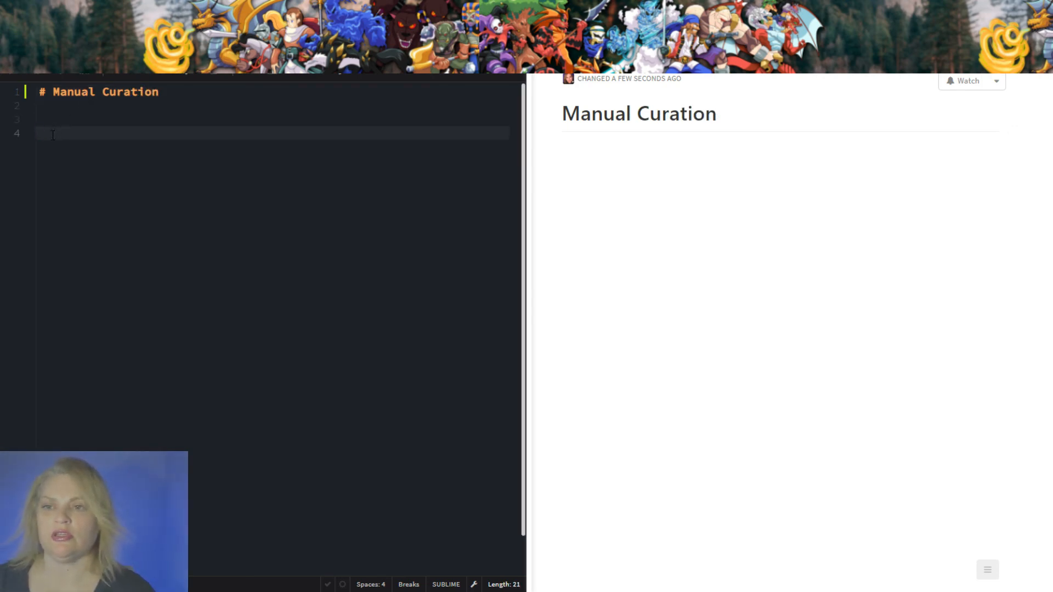
text(https://steempeak.com/hive-148441/@anouk.nox.spt/finally-my-prince-found-his-way-home)
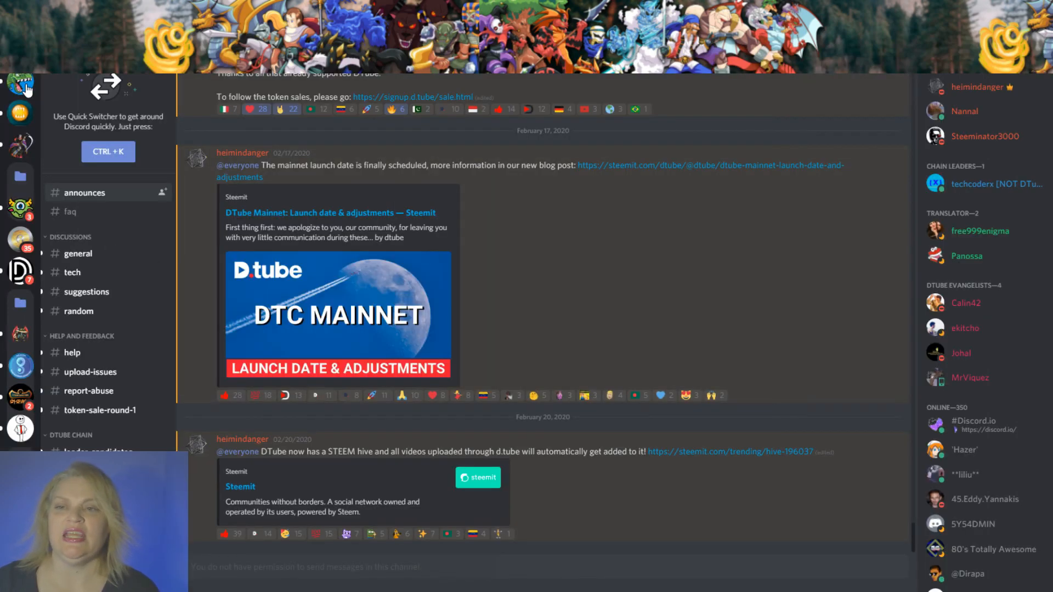
Switch to the Splinterlands server and scroll the #sm-post-promotion-only channel messages.
click(20, 83)
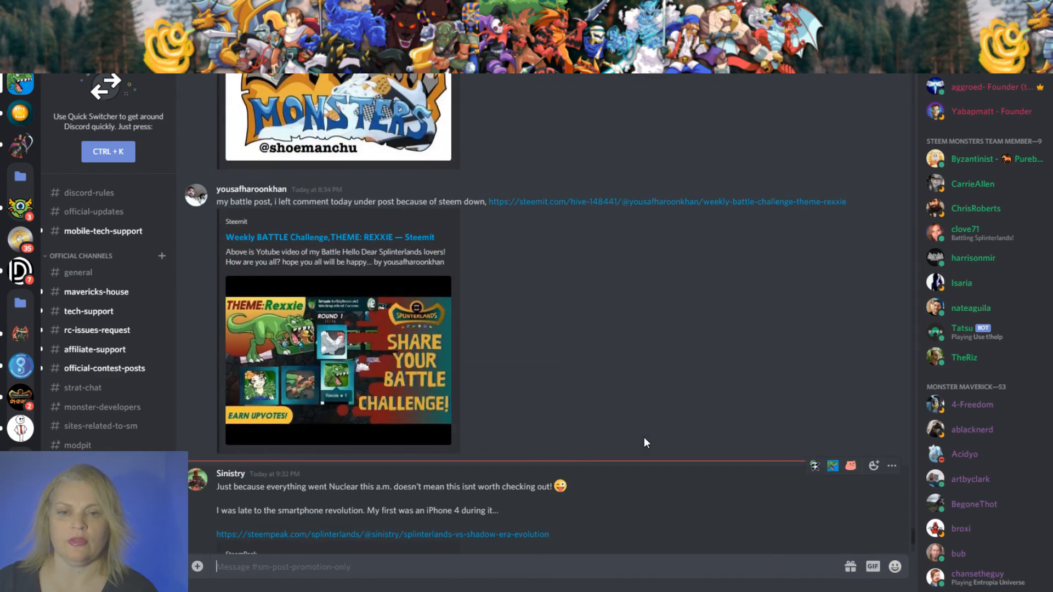
scroll(down, 3)
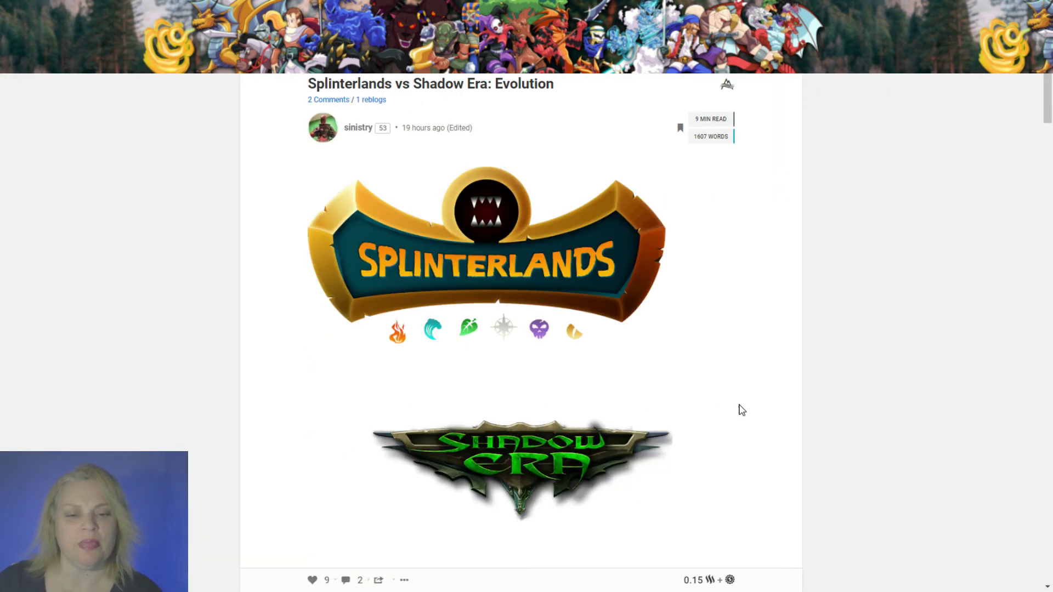
Scroll through the Splinterlands vs Shadow Era: Evolution post to its closing remarks.
scroll(down, 3)
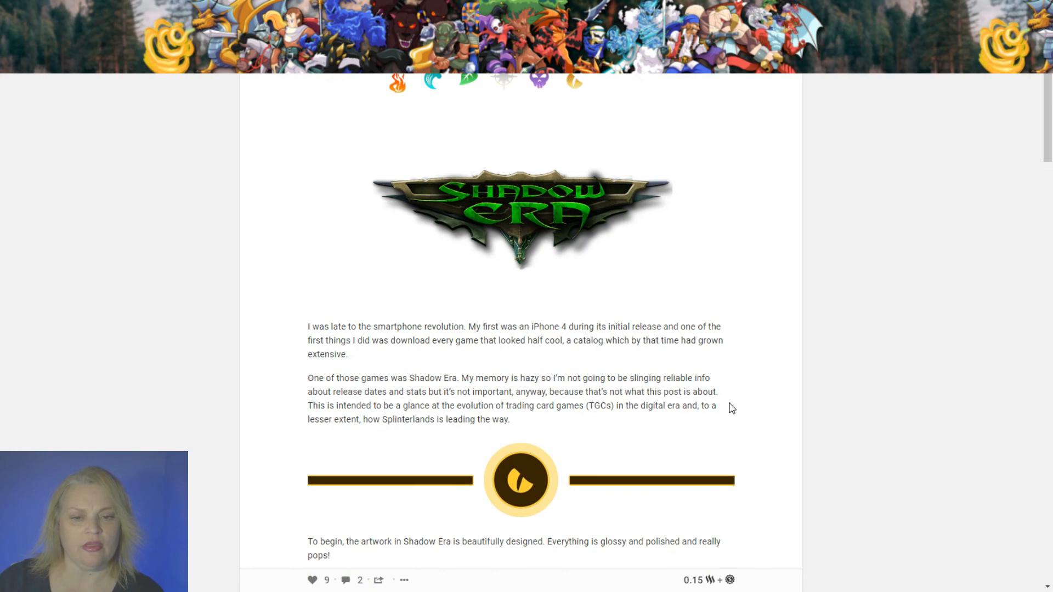
mouse_move(656, 425)
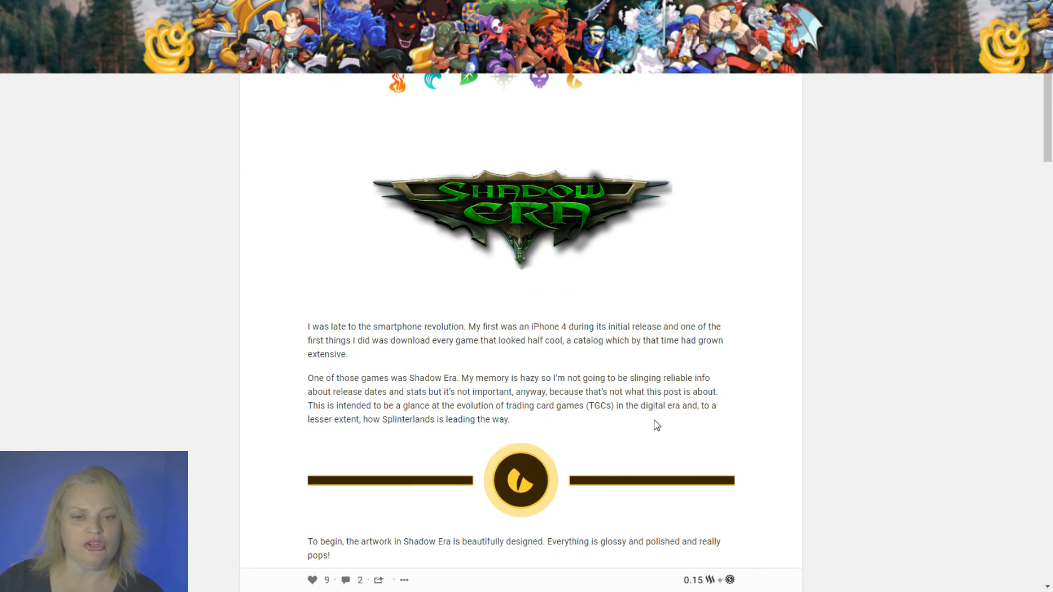
scroll(down, 3)
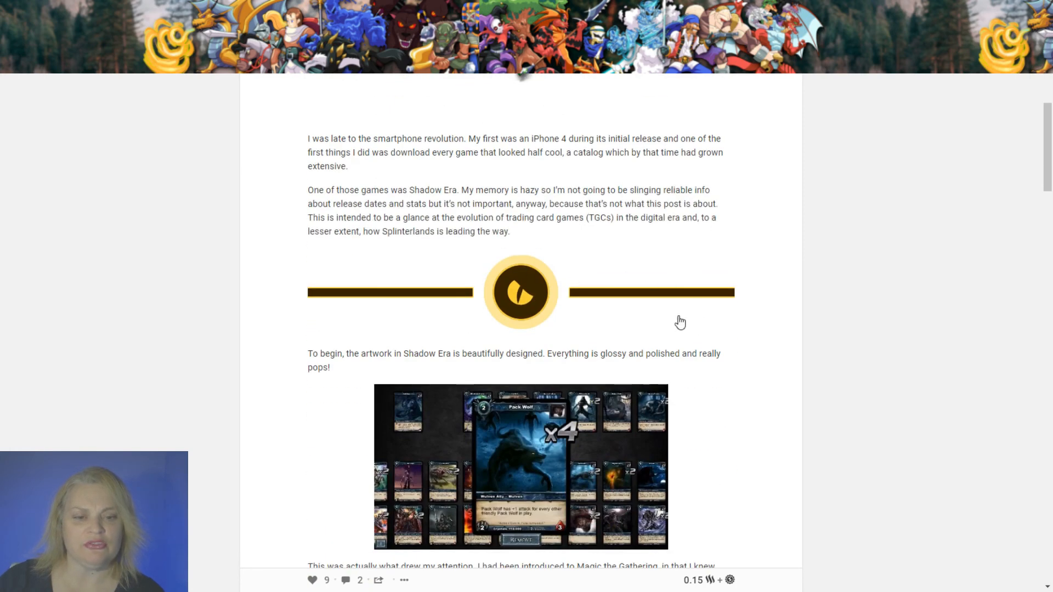
mouse_move(797, 439)
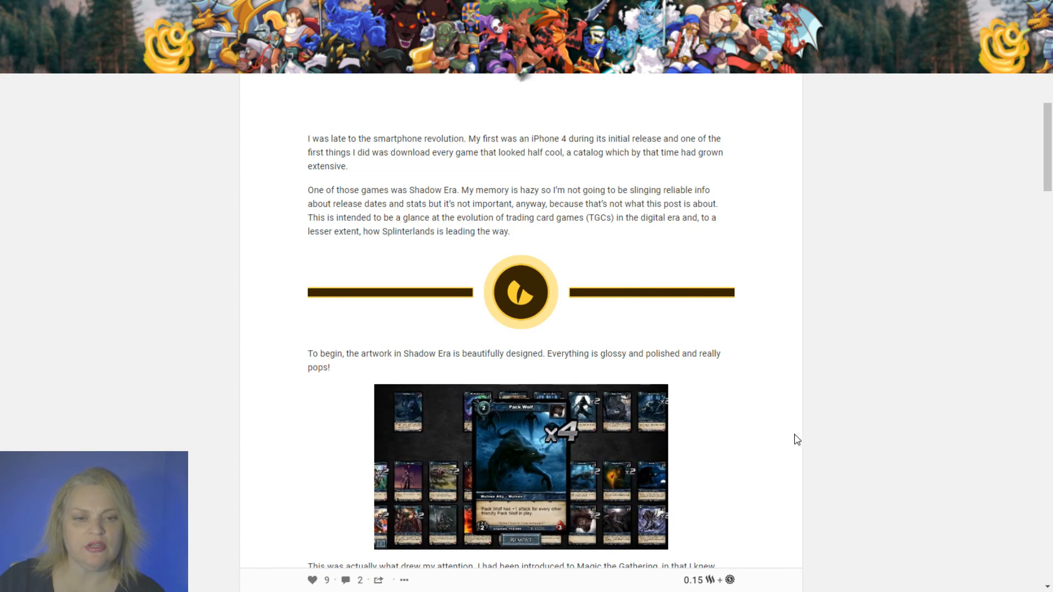
scroll(down, 3)
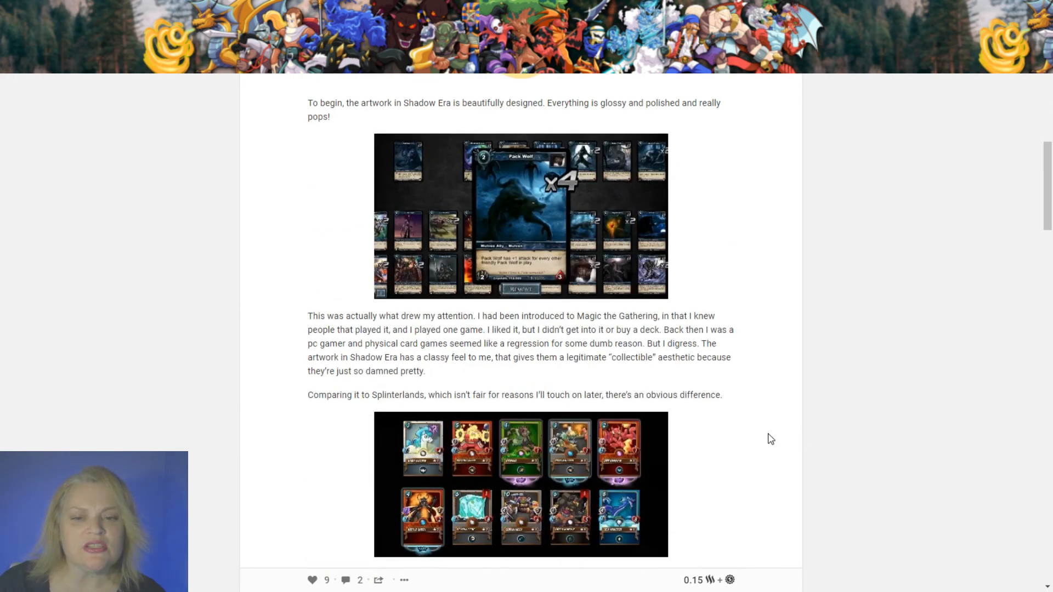
scroll(down, 3)
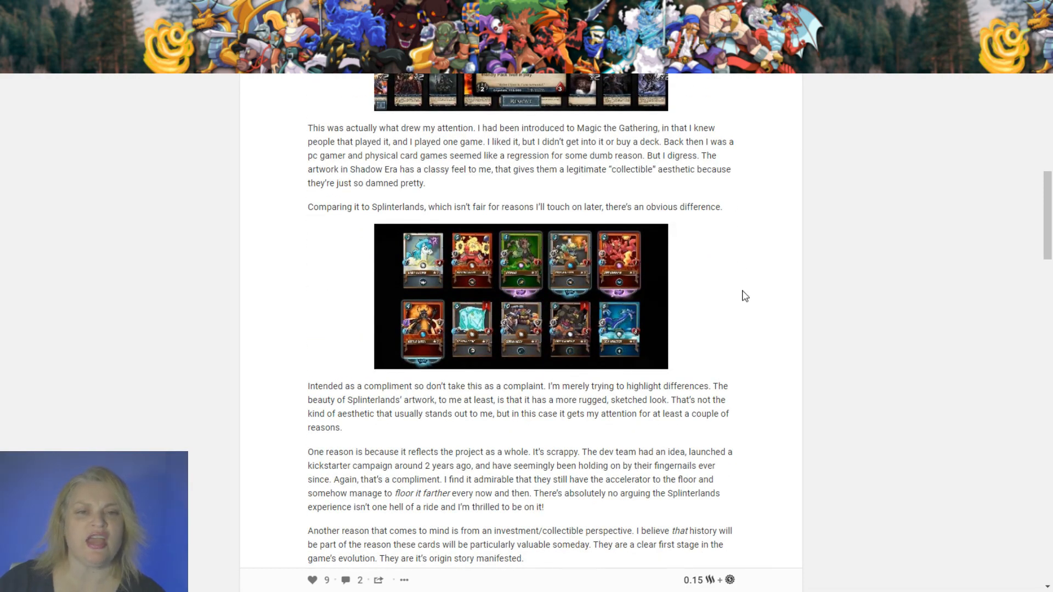
mouse_move(278, 213)
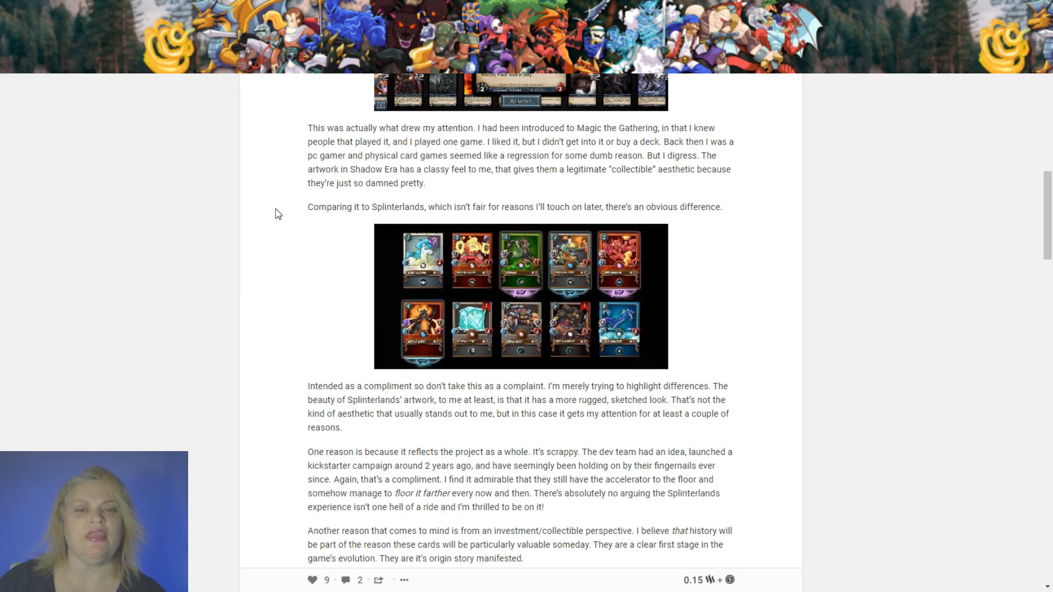
mouse_move(671, 382)
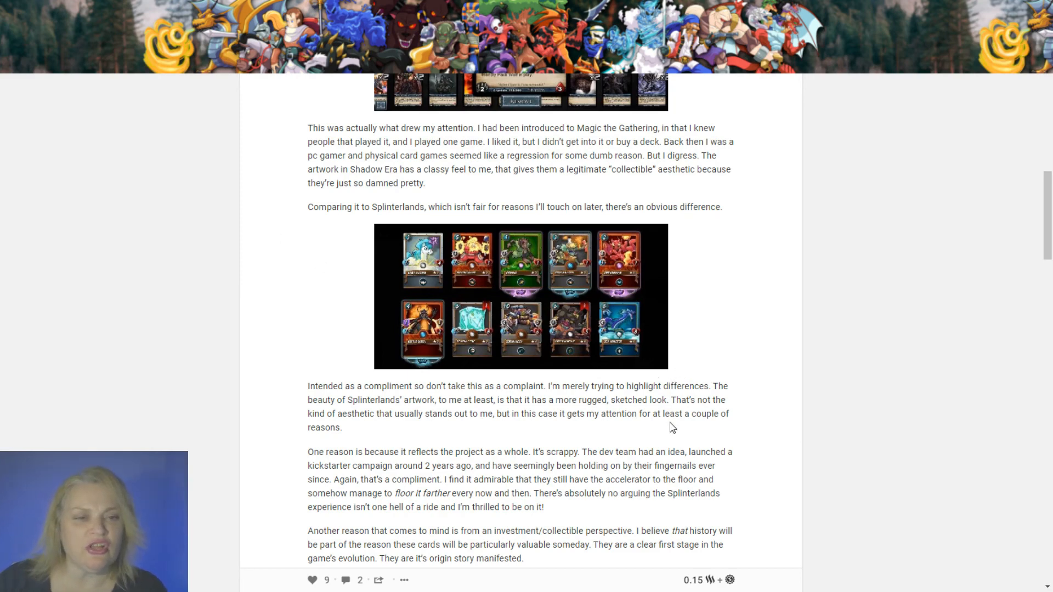
scroll(down, 3)
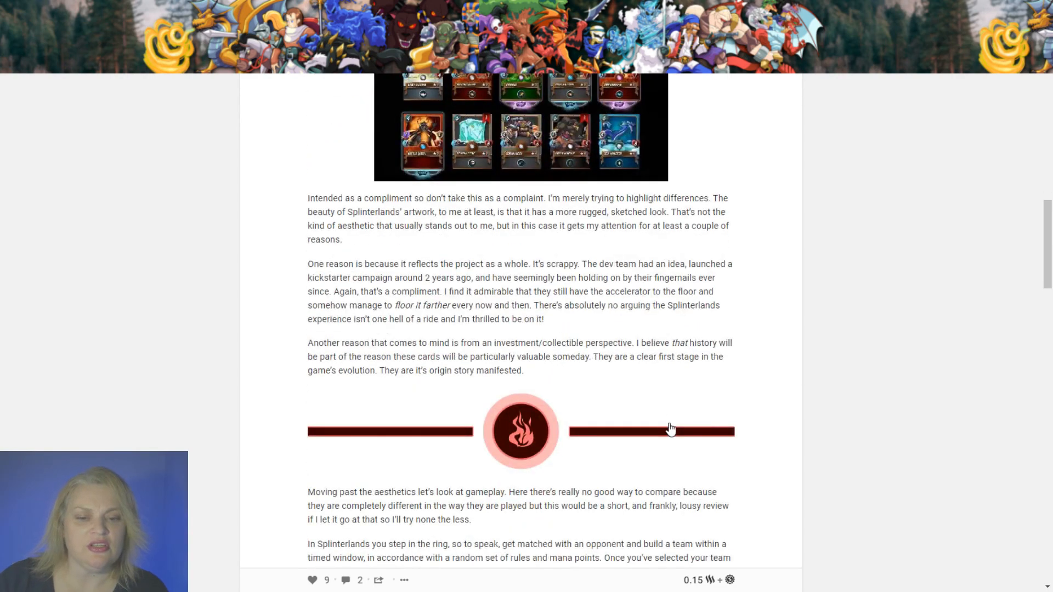
scroll(down, 3)
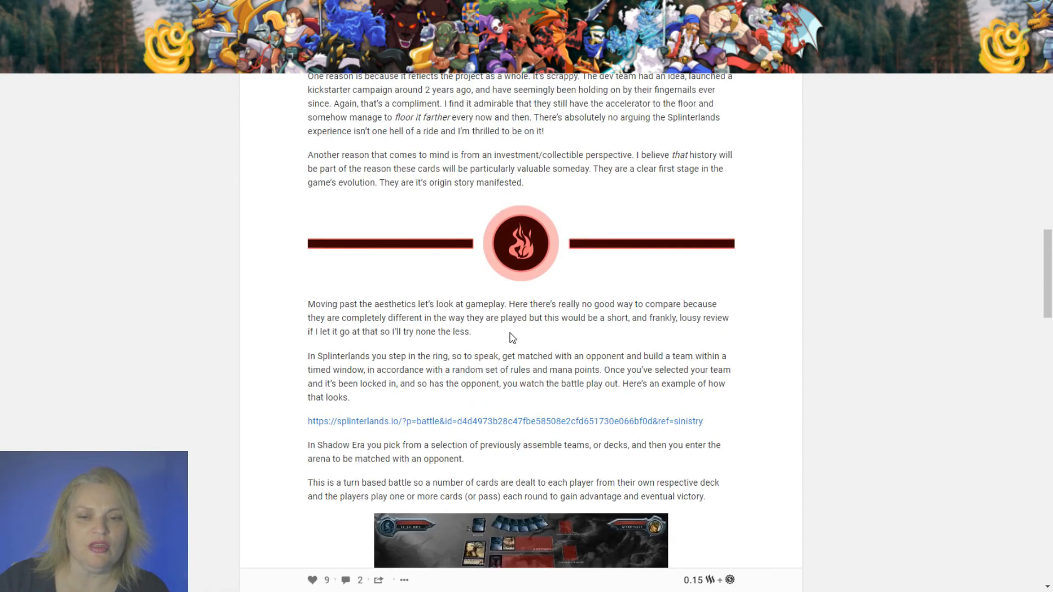
mouse_move(658, 351)
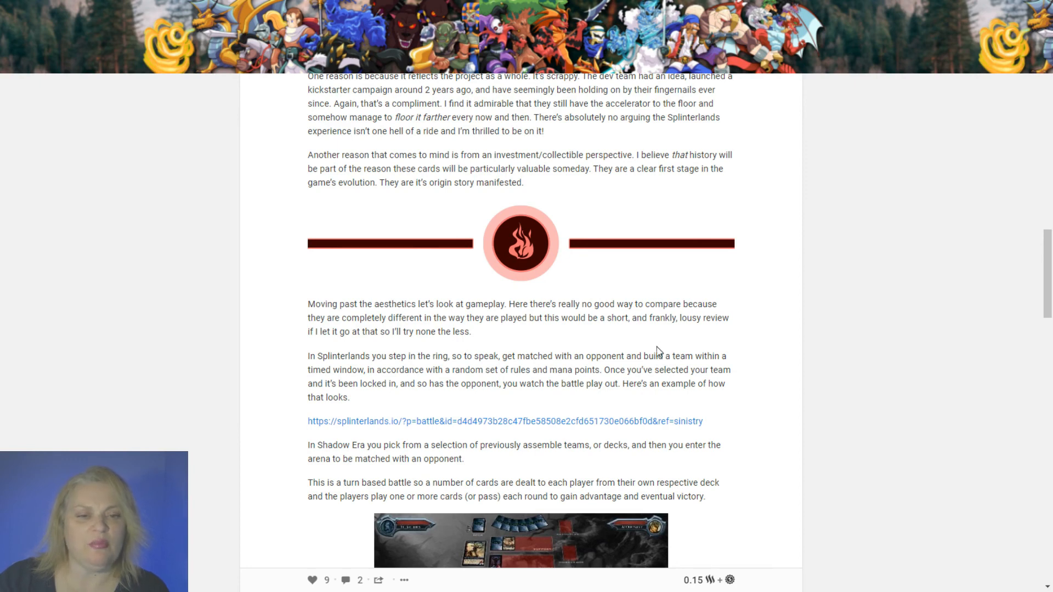
mouse_move(414, 356)
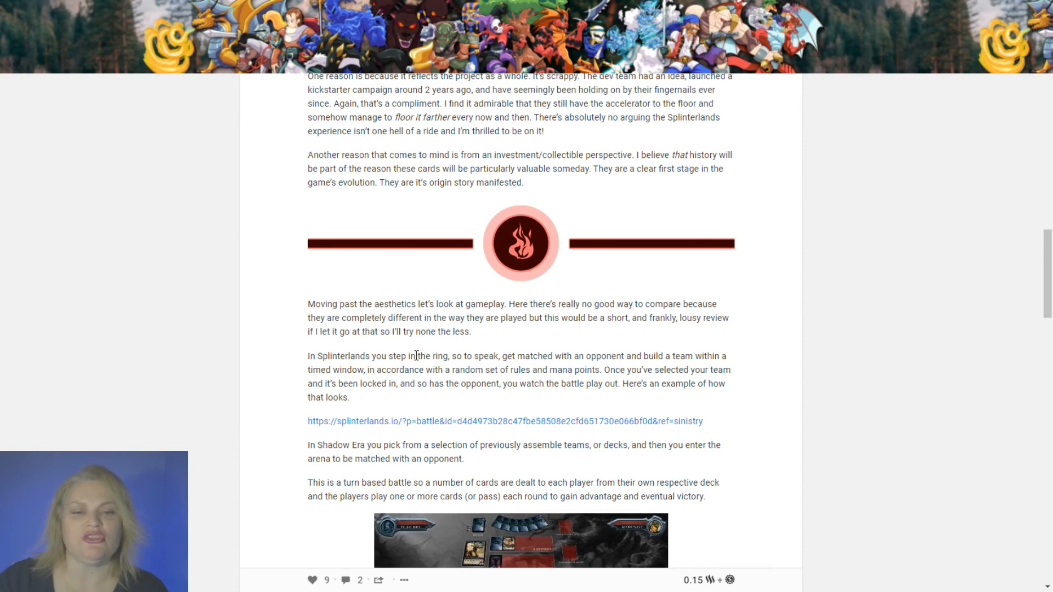
scroll(down, 3)
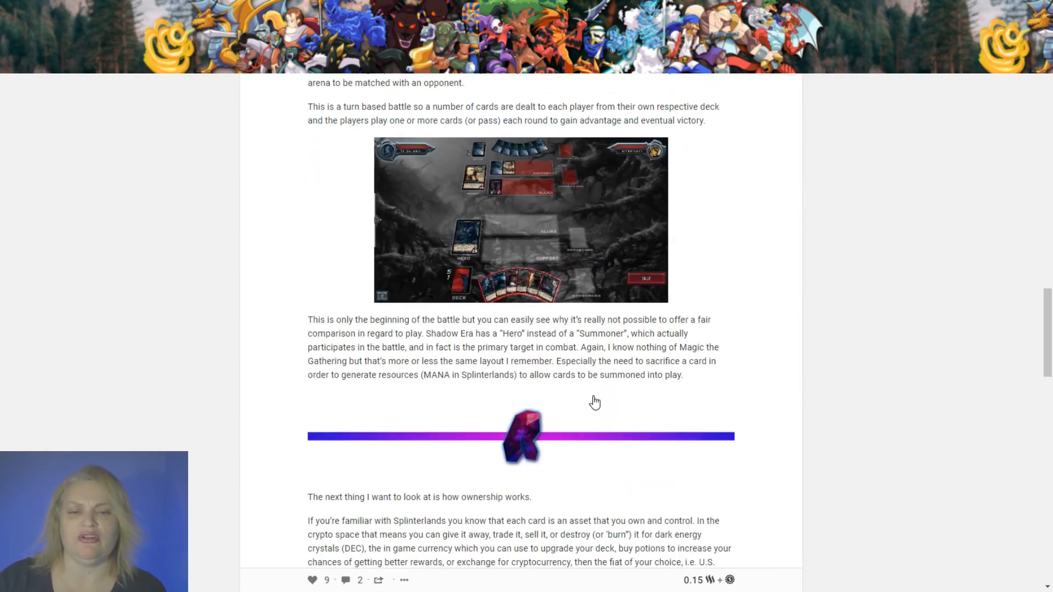
mouse_move(670, 387)
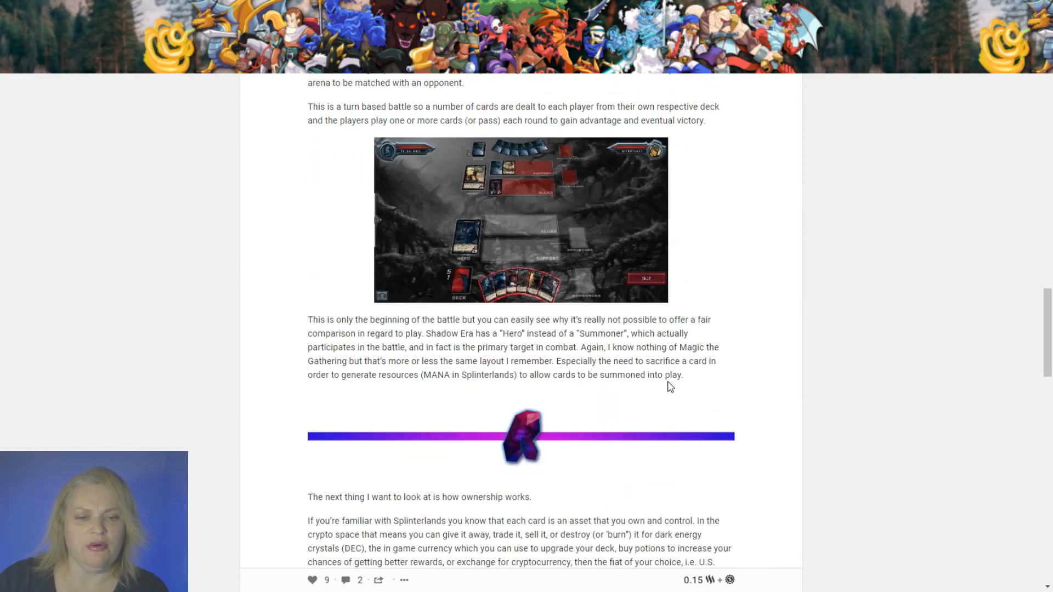
scroll(down, 3)
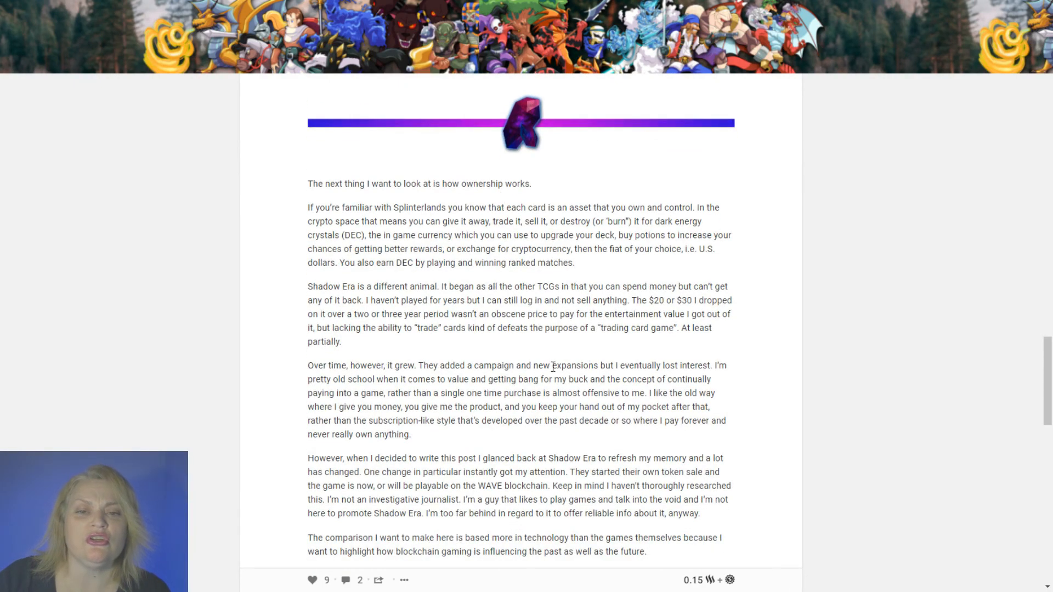
scroll(down, 3)
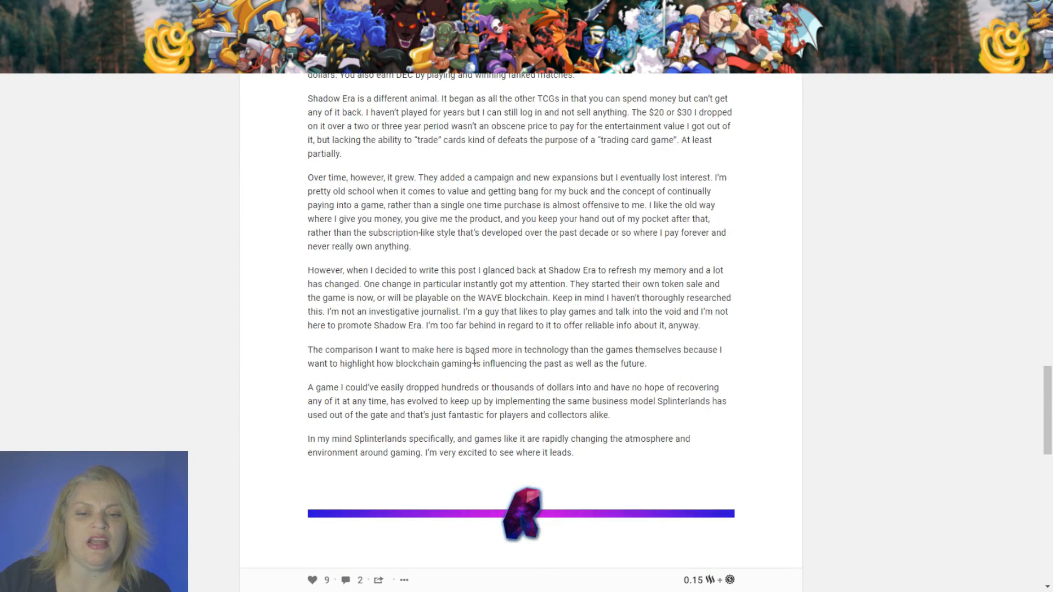
mouse_move(465, 178)
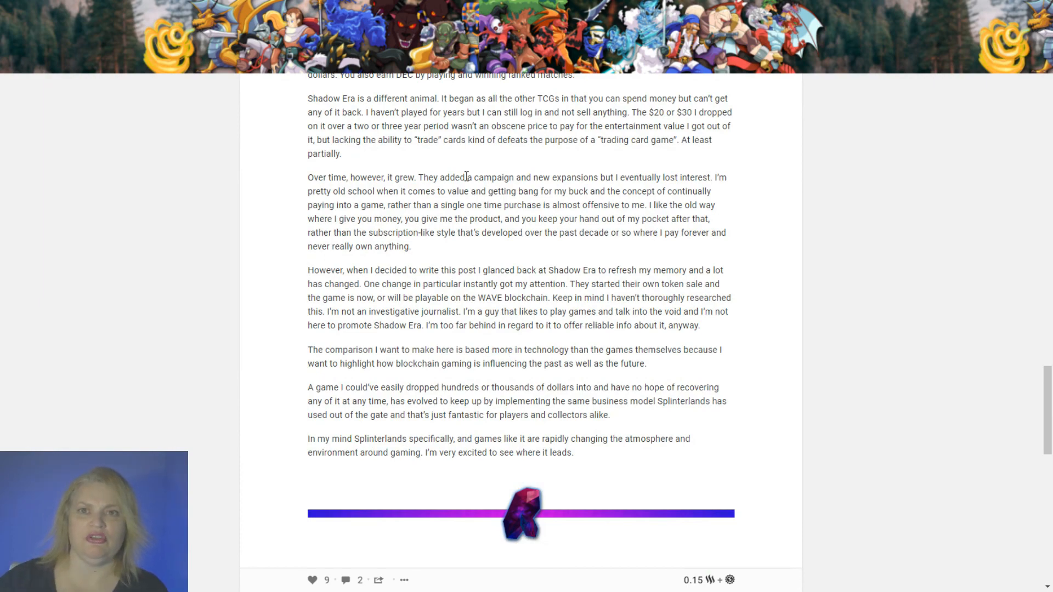
scroll(down, 3)
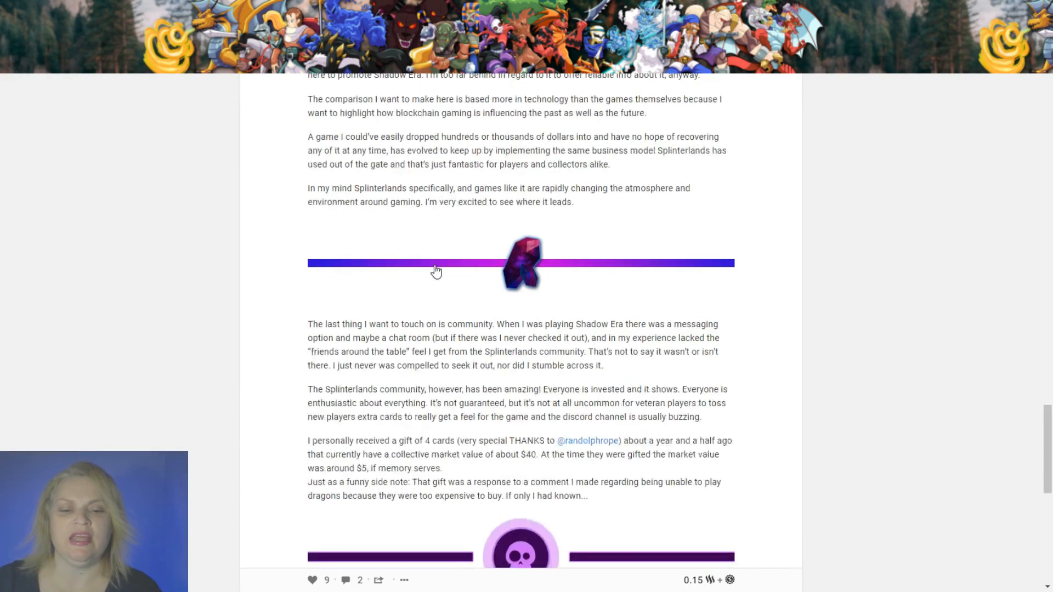
scroll(down, 3)
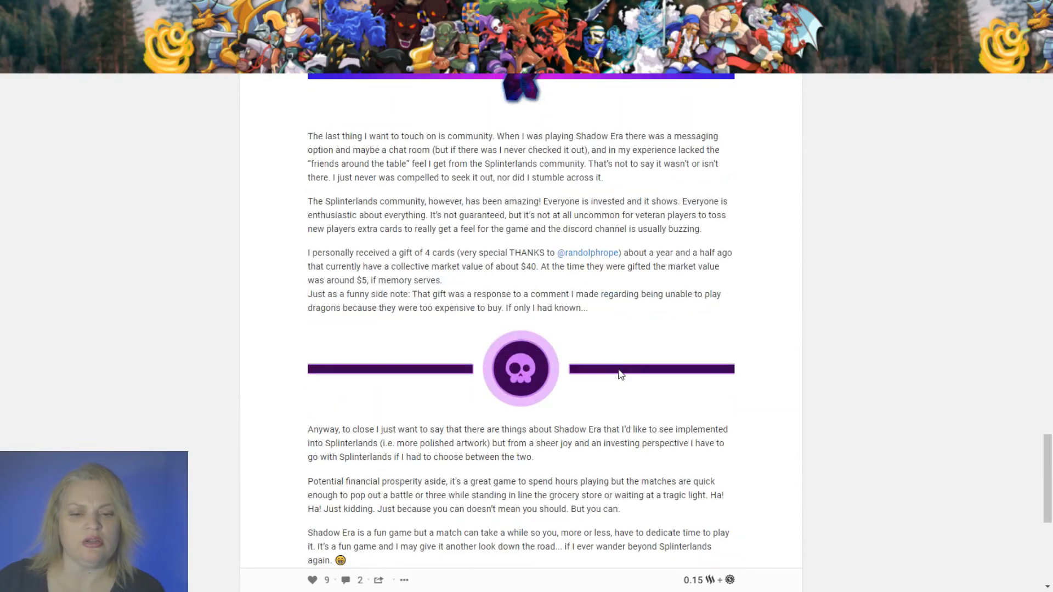
scroll(down, 3)
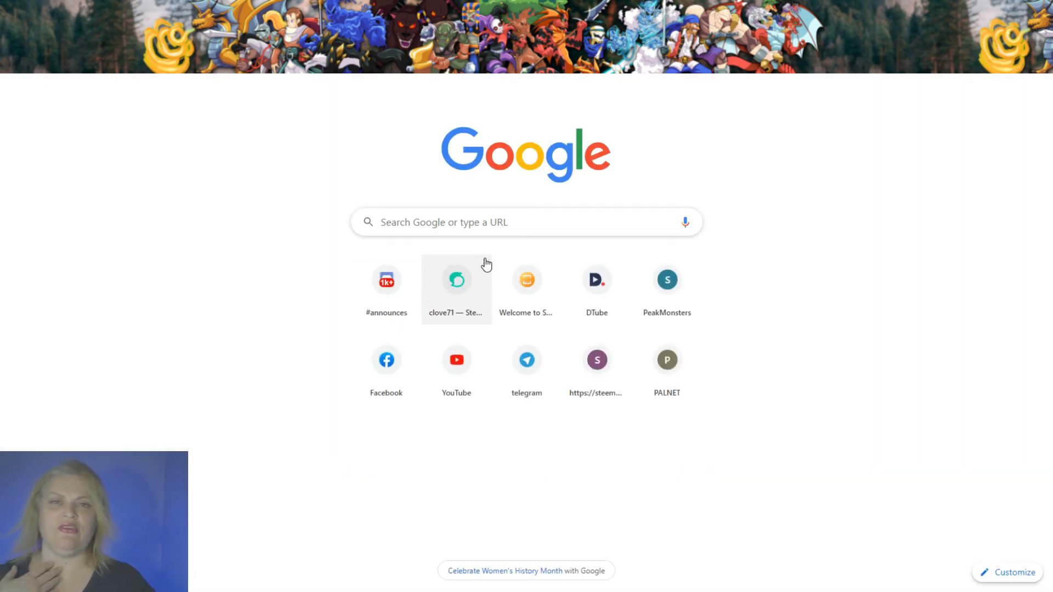
Open the saved Steemit blog feed from the new tab page shortcut.
click(456, 281)
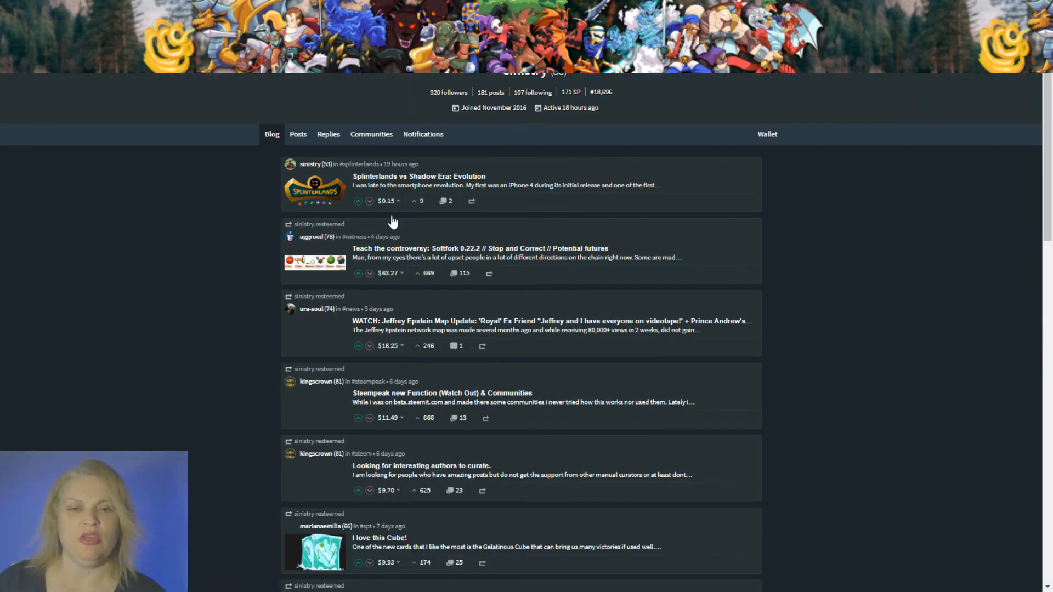
Comment 'What a great post! An upvote is on the way!' on the Shadow Era post.
click(359, 201)
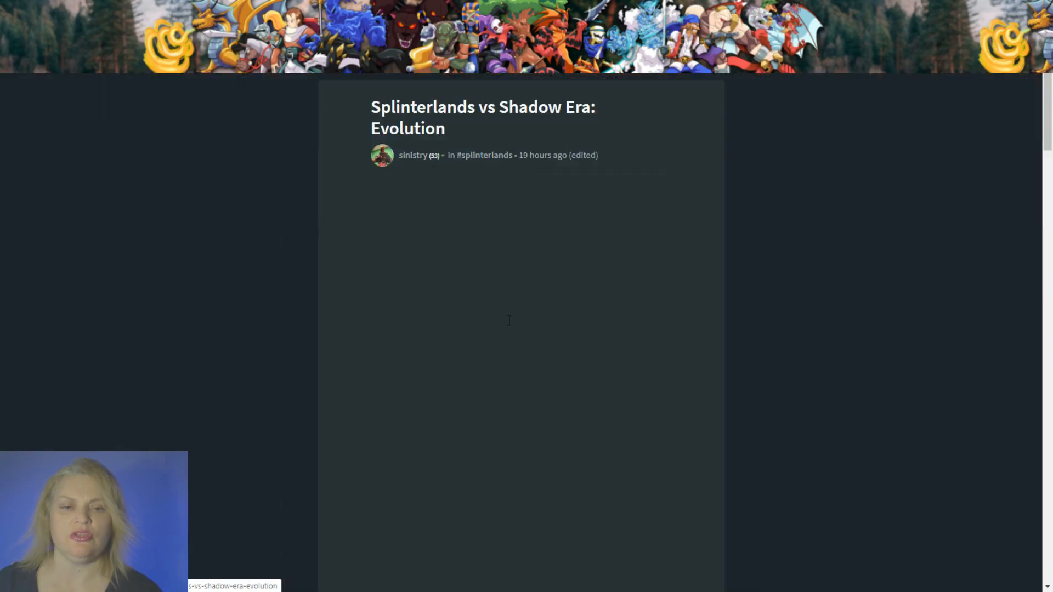
scroll(down, 3)
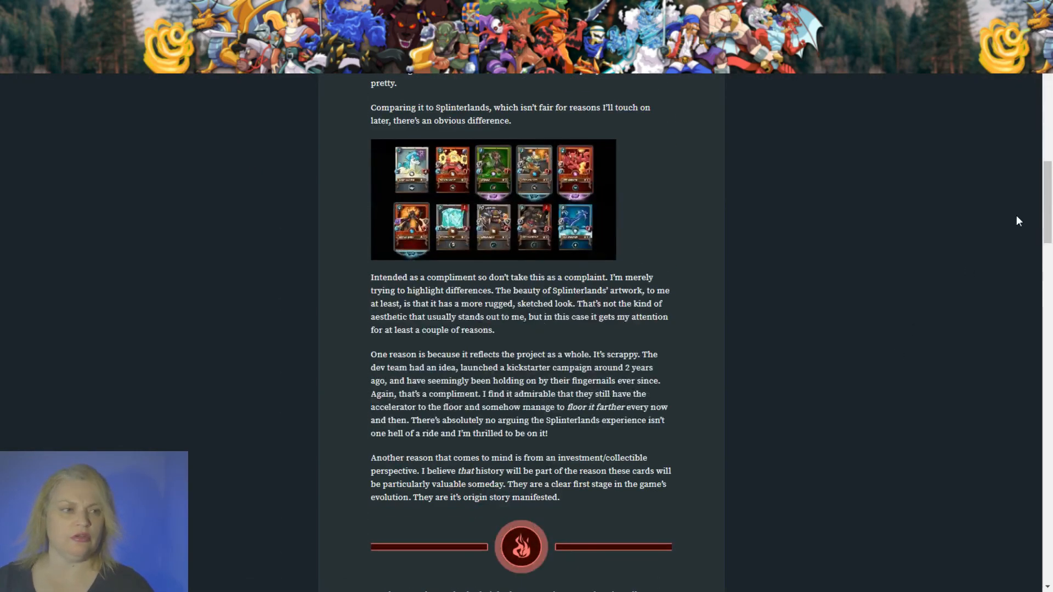
scroll(down, 3)
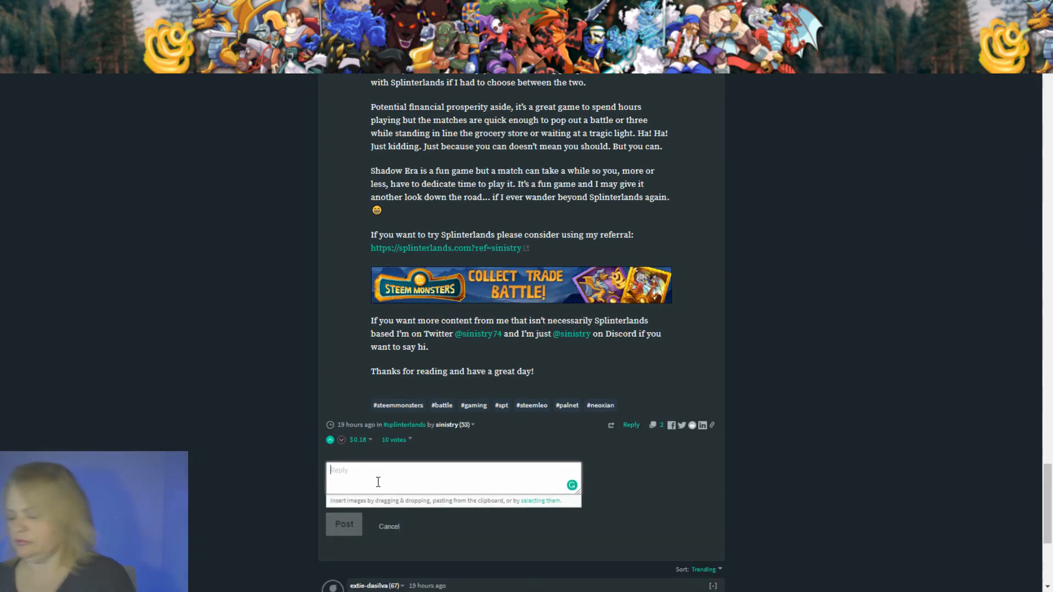
text(What a great post! A)
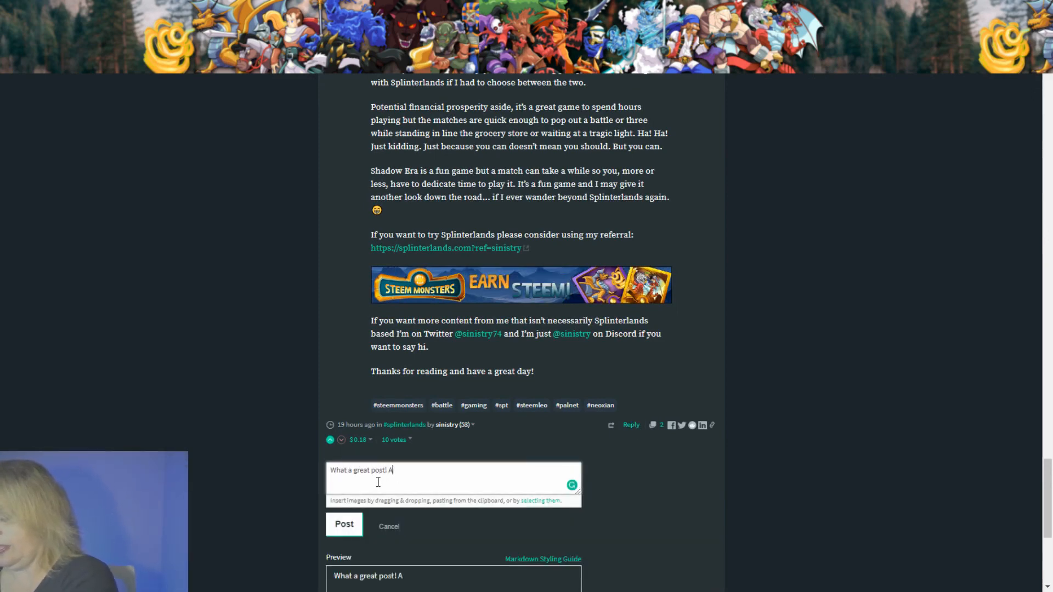
text(n upvoter is on the way!)
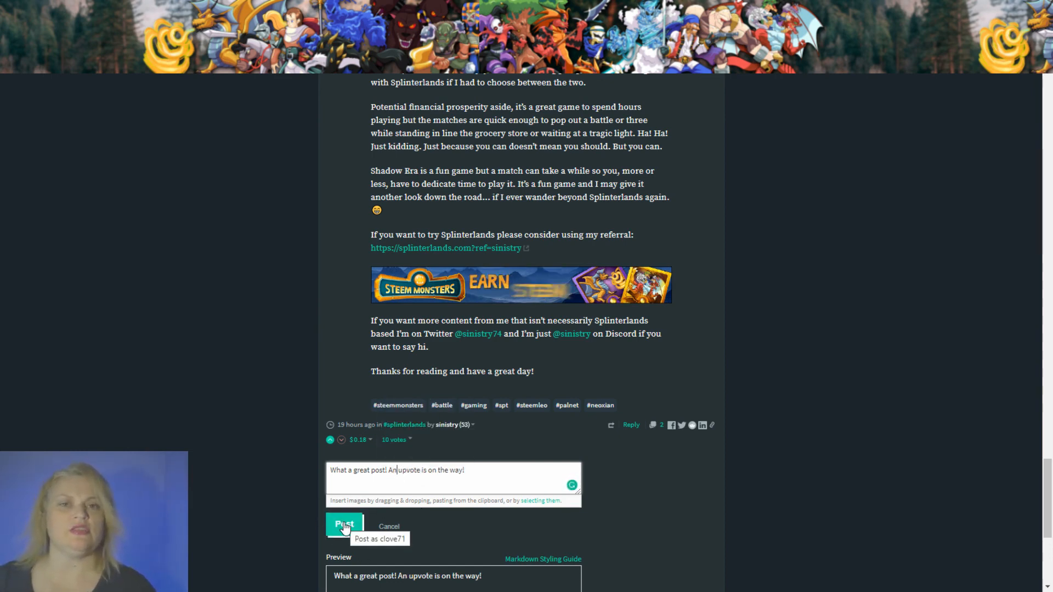
click(343, 525)
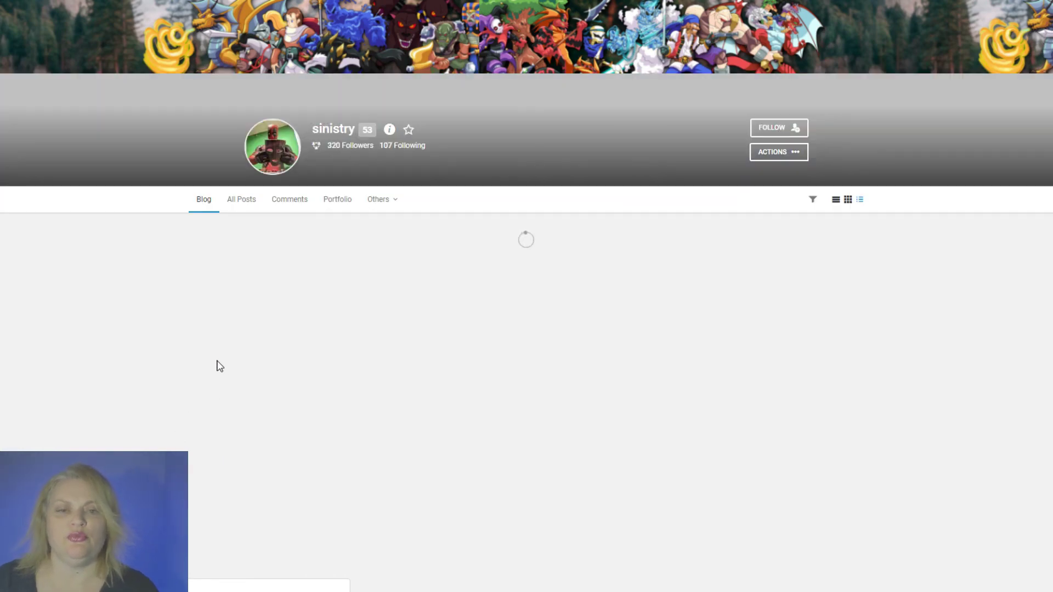
Upvote the Shadow Era post at 75%, approve it in Keychain, and start a reply.
click(241, 199)
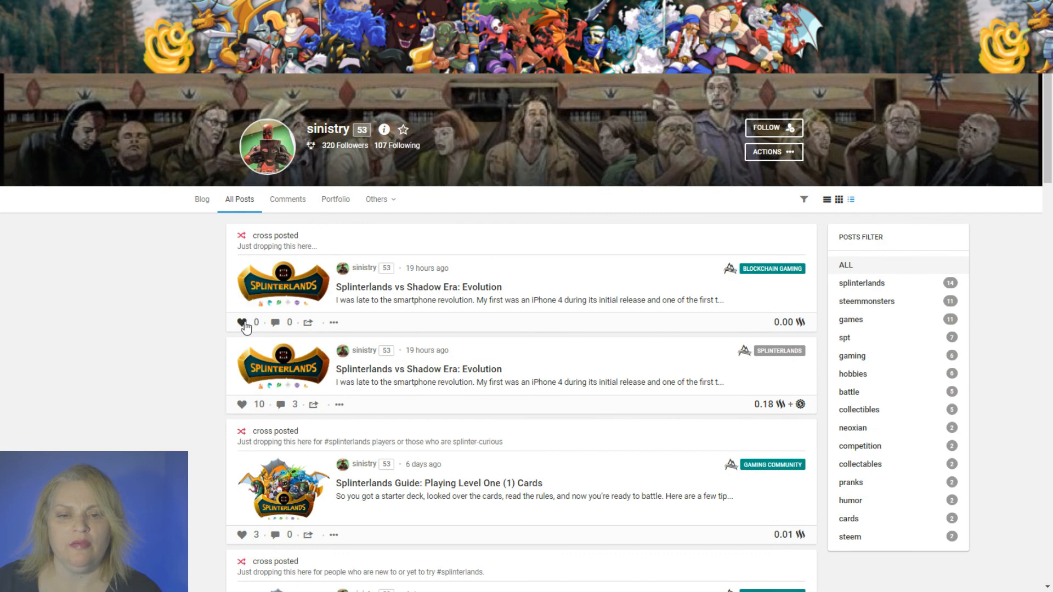
mouse_move(474, 391)
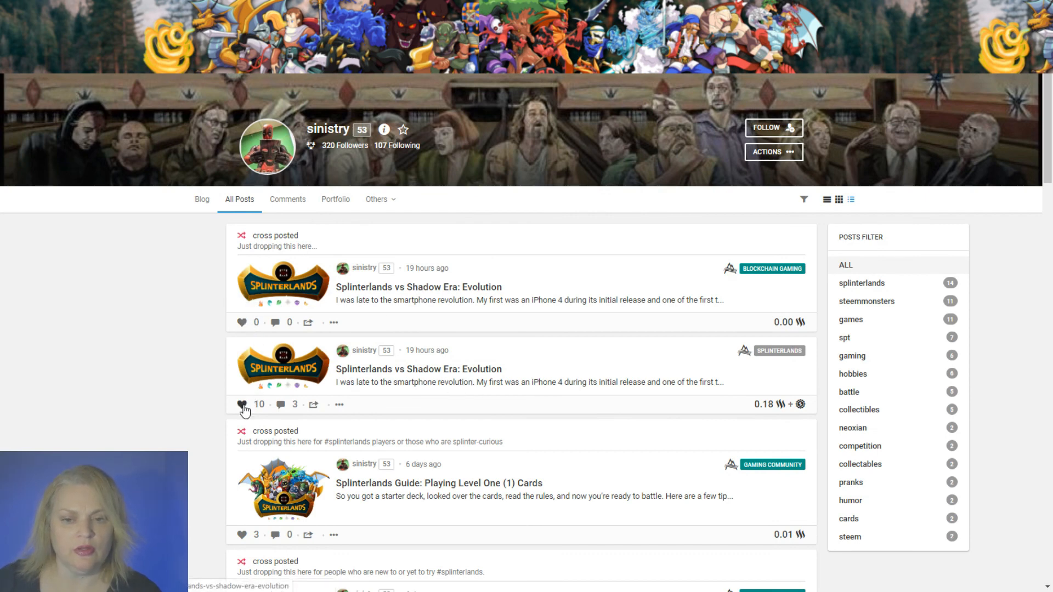
click(241, 405)
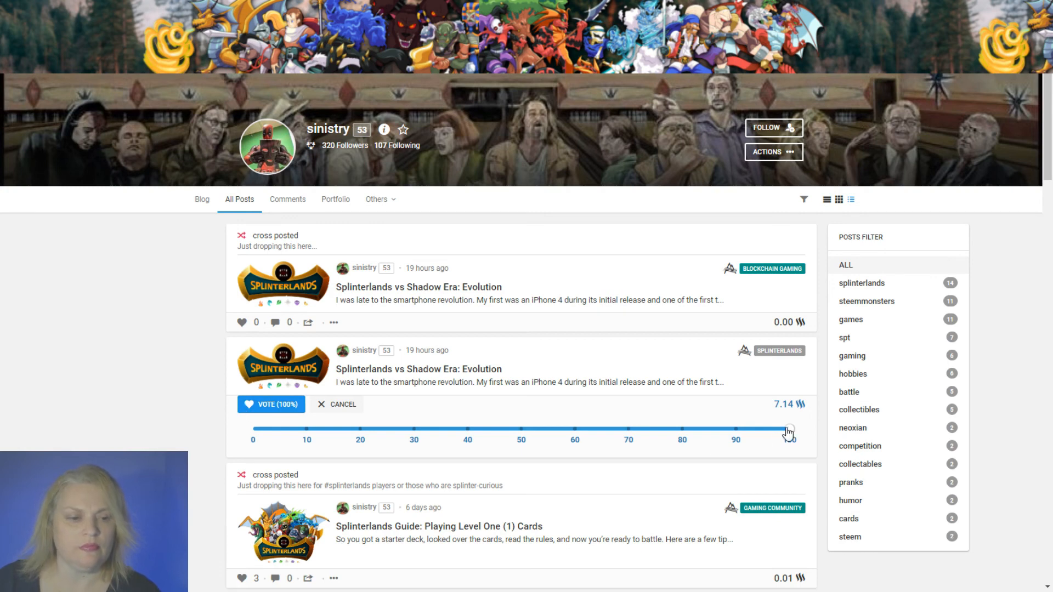
drag(789, 430, 681, 430)
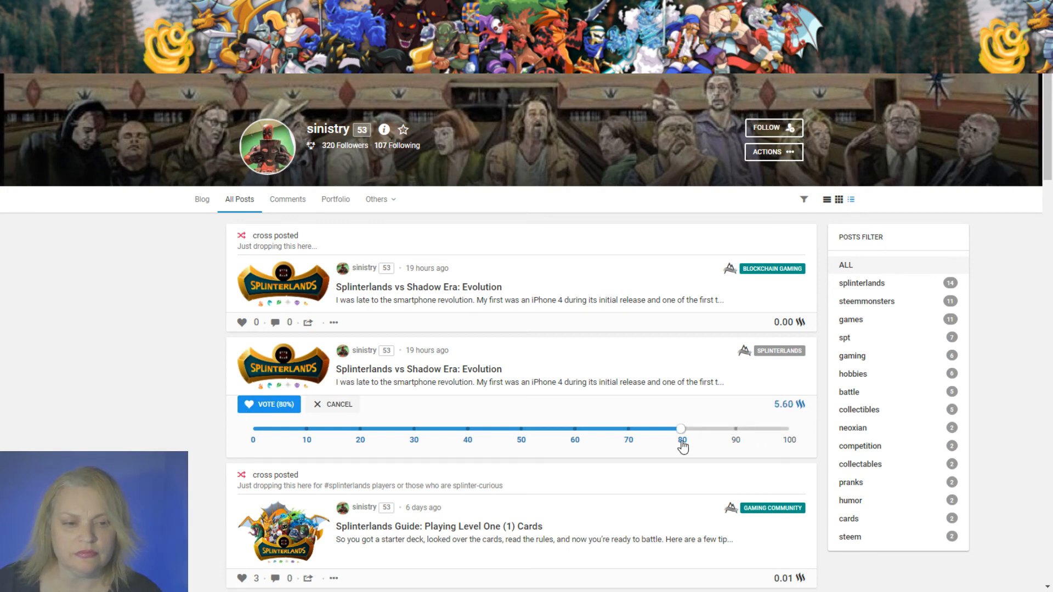
drag(682, 428, 656, 428)
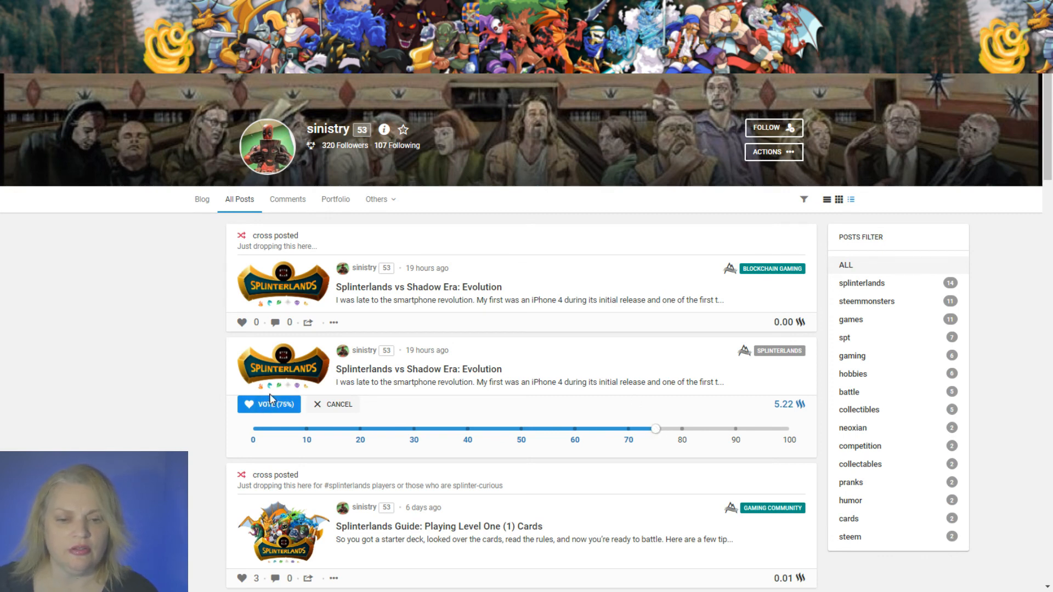
click(268, 404)
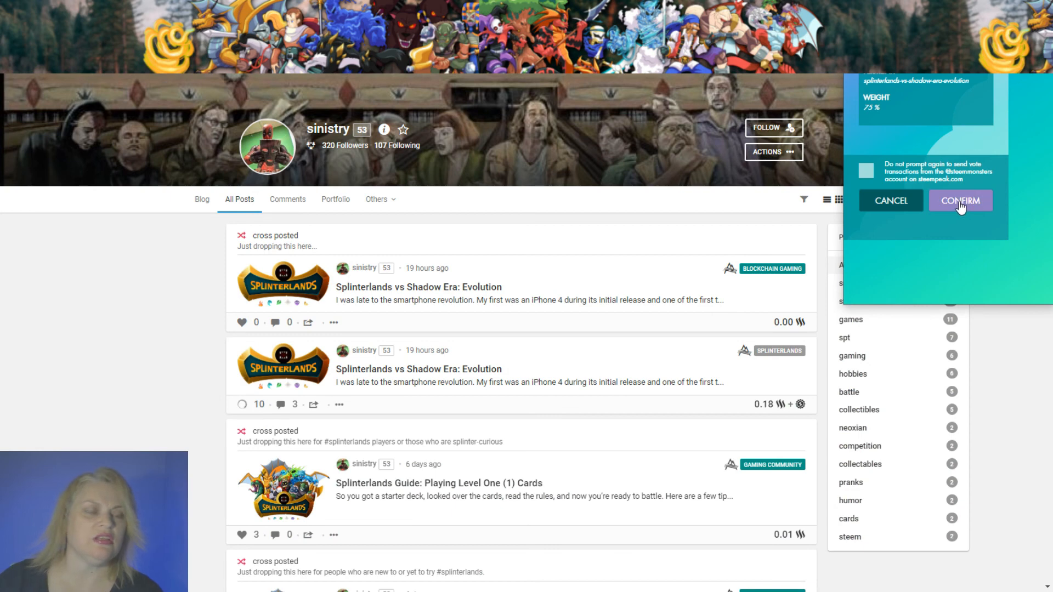
click(961, 200)
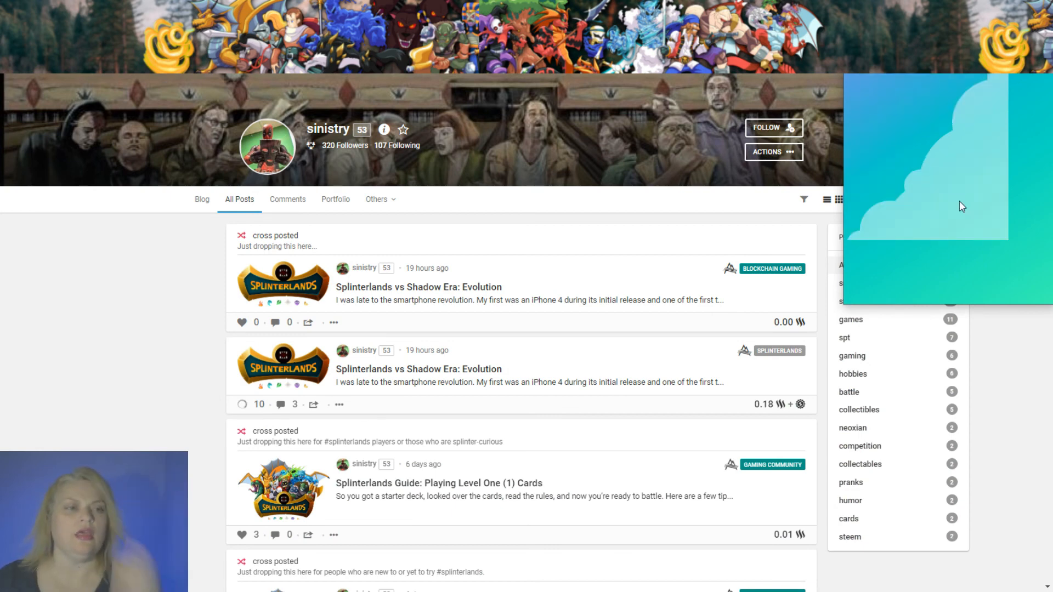
click(242, 404)
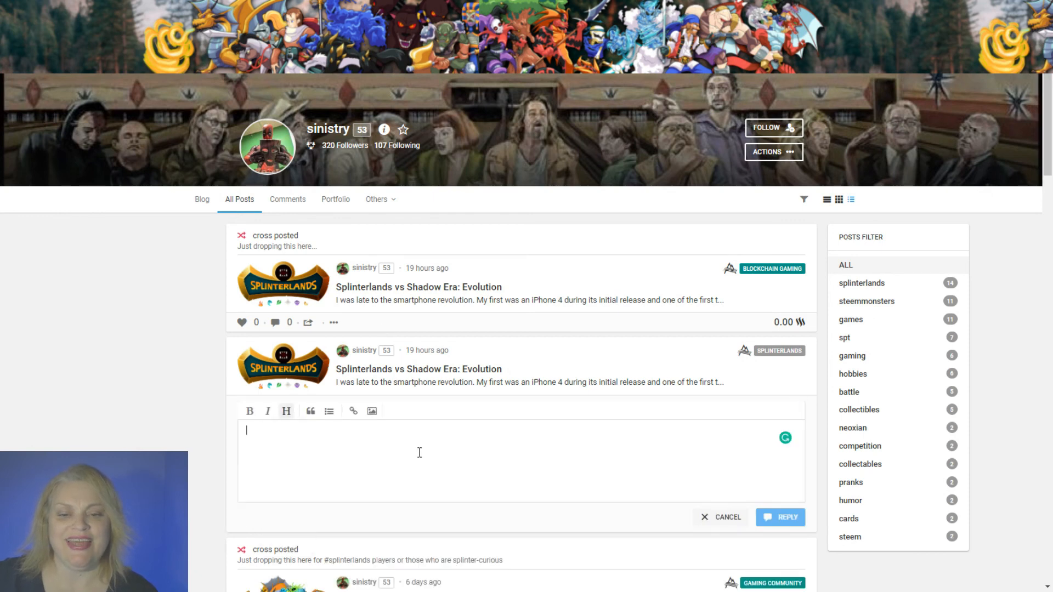
text(https://steempeak.com/hive-148441/@anouk.nox.spt/finally-my-prince-found-his-way-home)
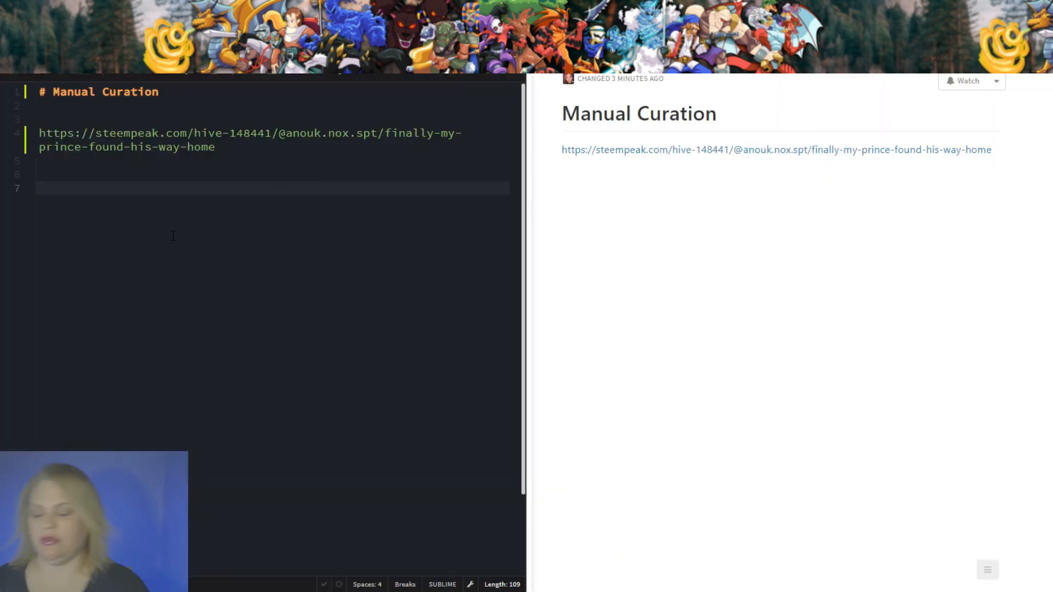
Paste the Shadow Era post's Steempeak link on line 7 below the Prince link.
right_click(41, 189)
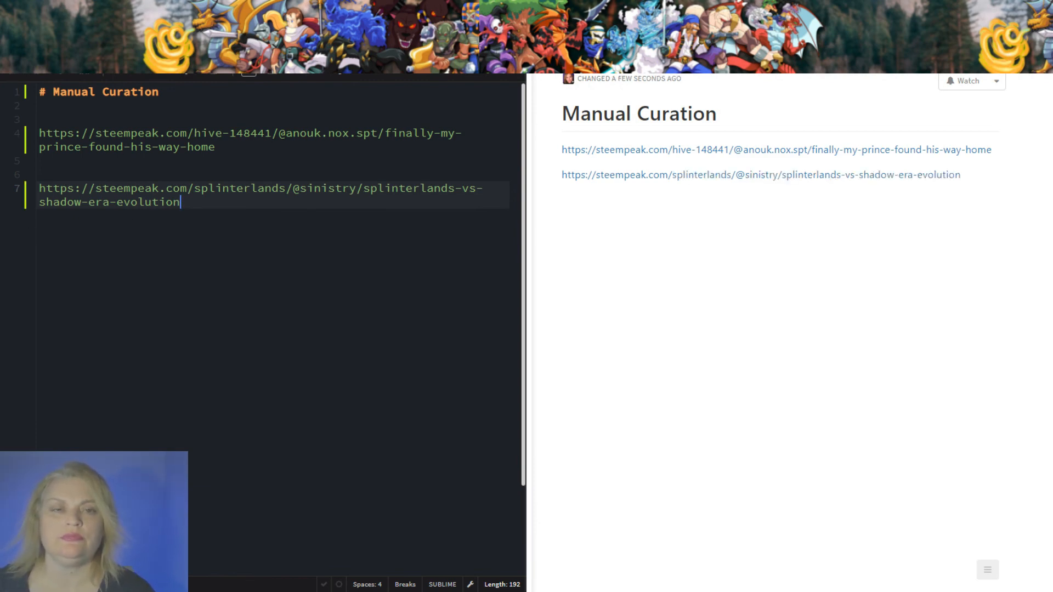
click(756, 175)
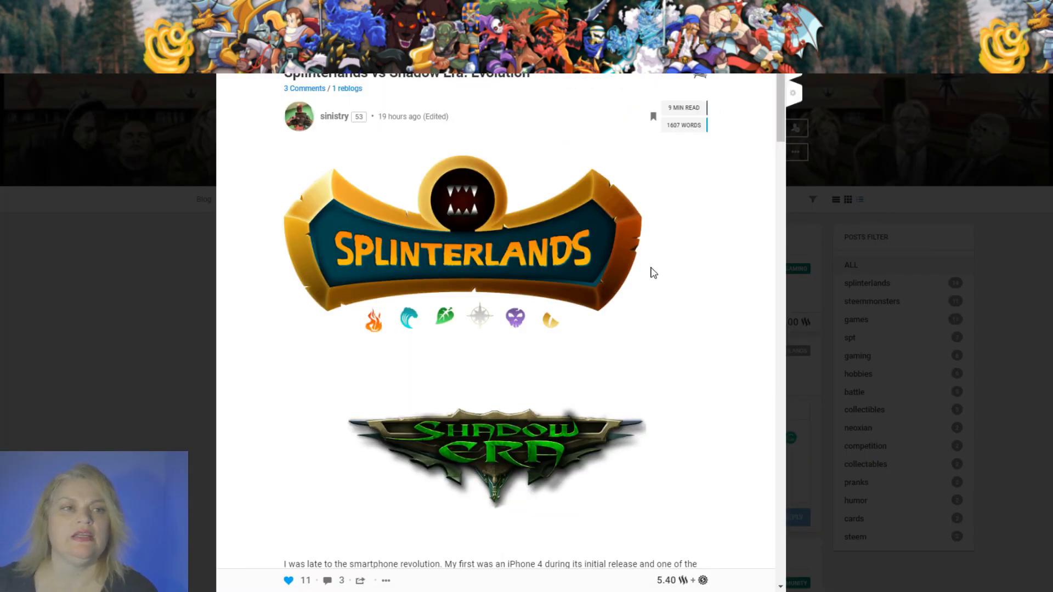
Paste the manual curation GIF markdown into the Shadow Era post's comment box and publish it.
scroll(down, 3)
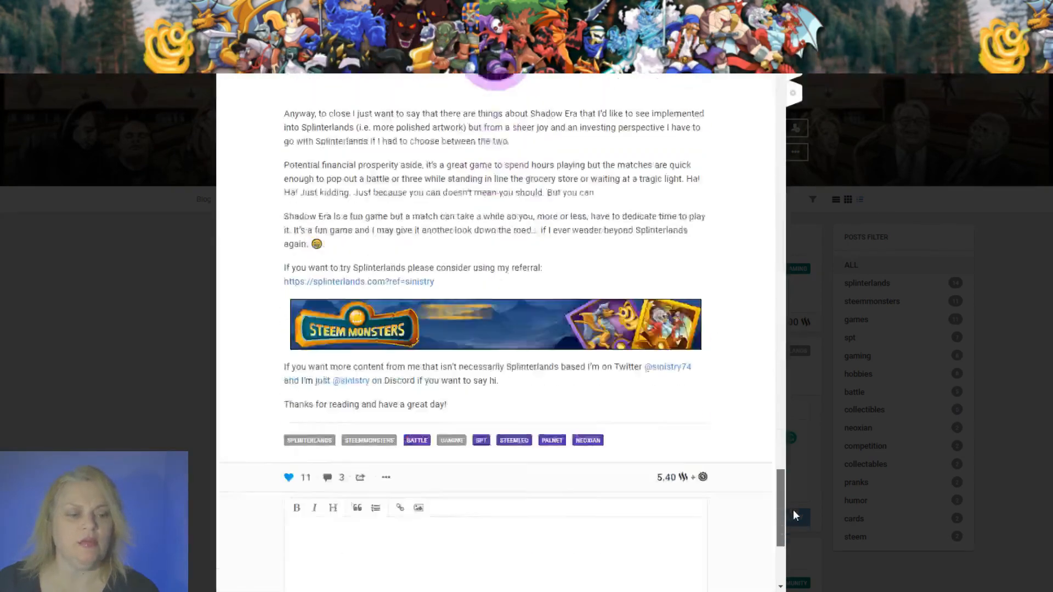
scroll(down, 3)
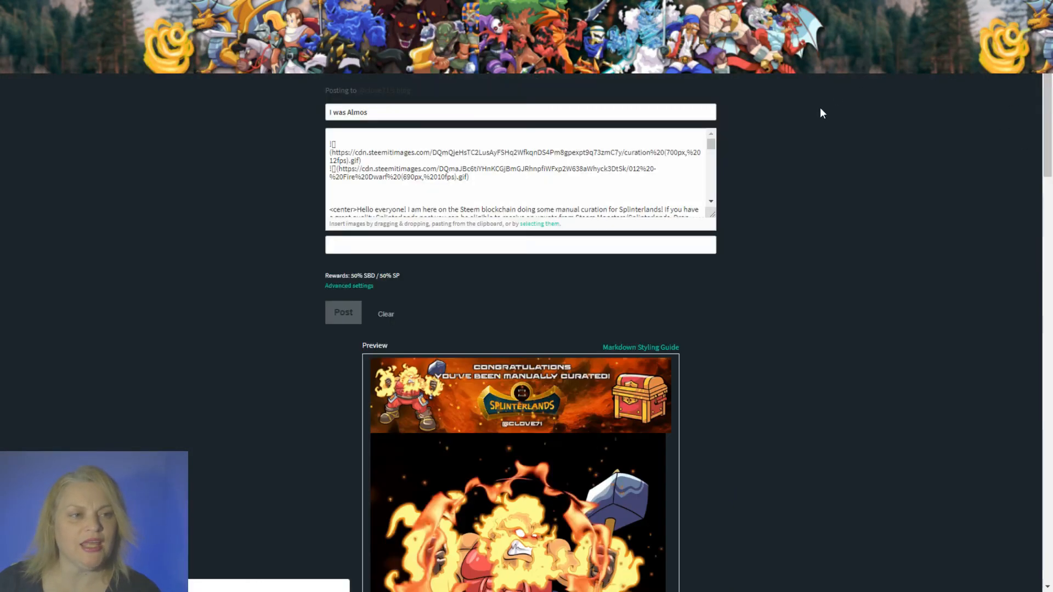
right_click(366, 159)
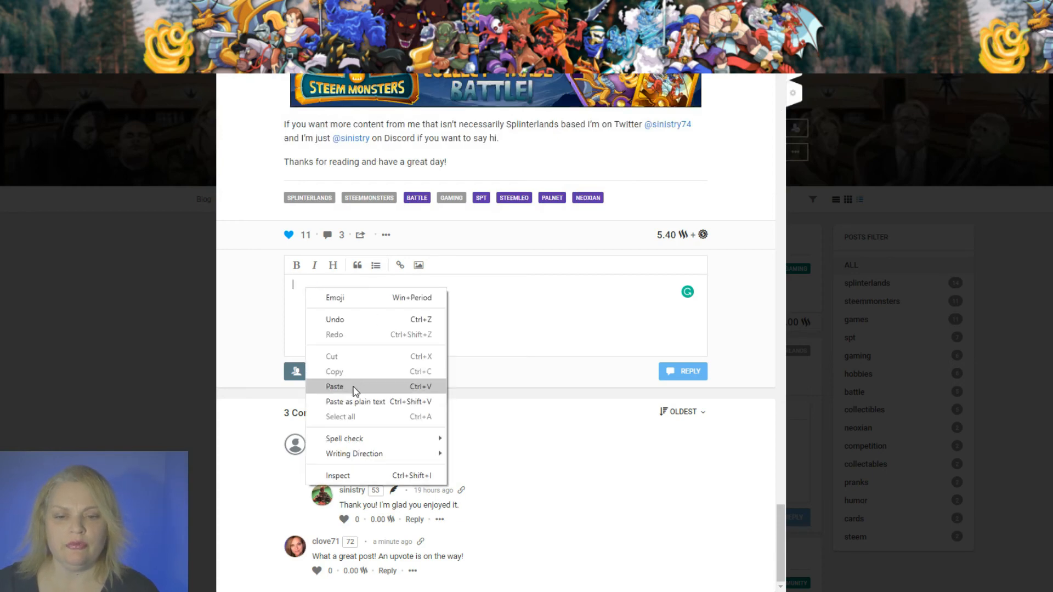
click(334, 387)
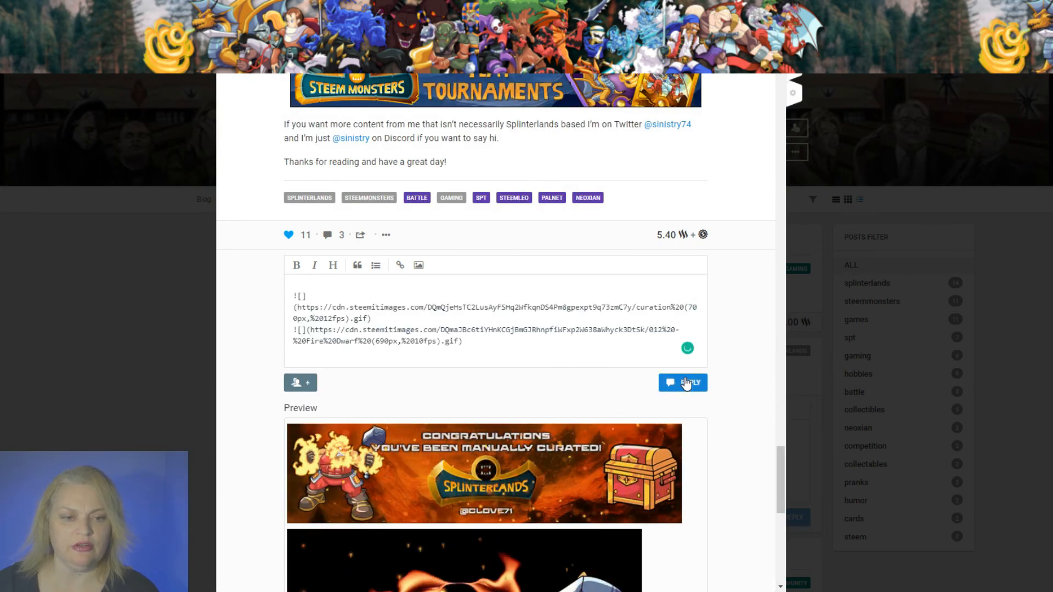
click(683, 382)
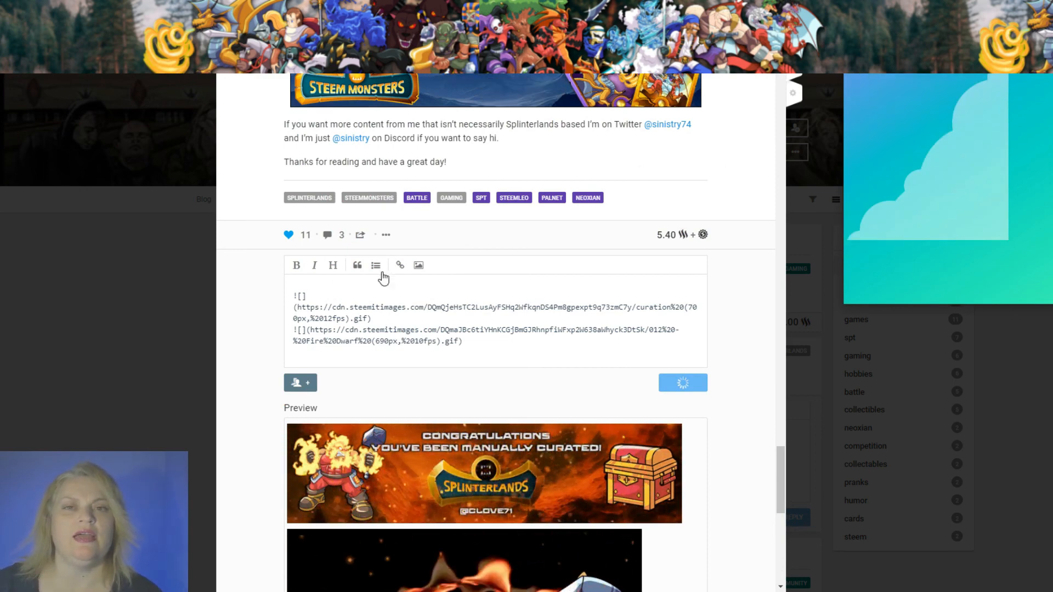
click(683, 382)
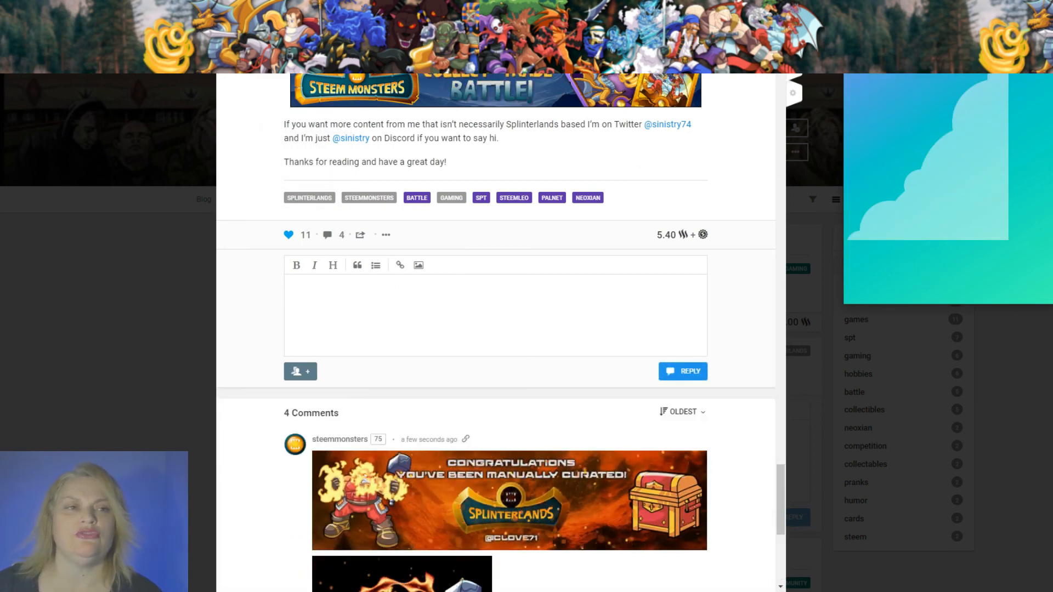
click(683, 371)
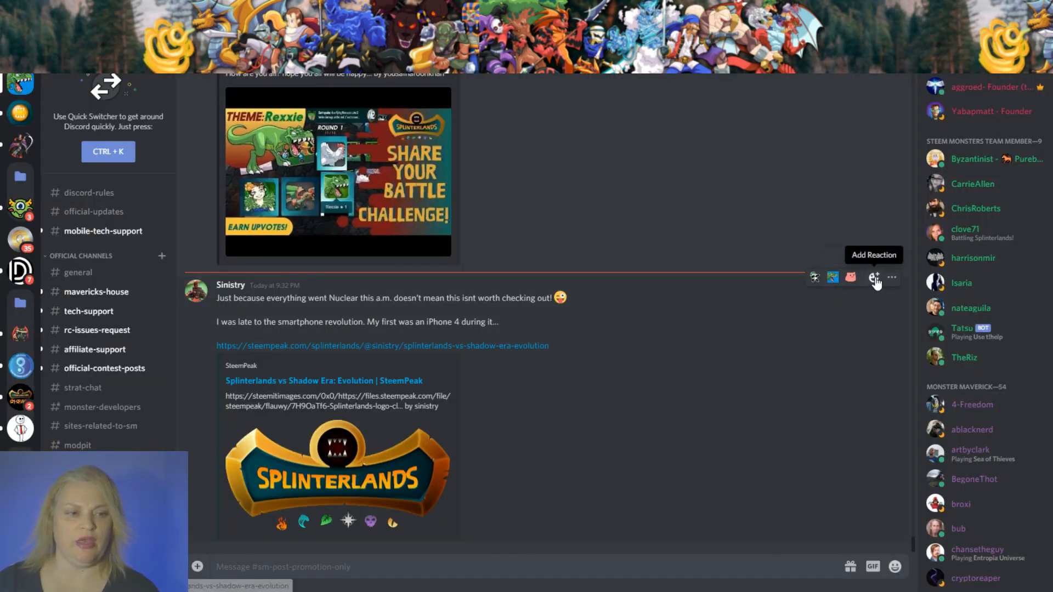
Add reactions to the handled Shadow Era and Prince Julian posts in sm-post-promotion.
click(874, 277)
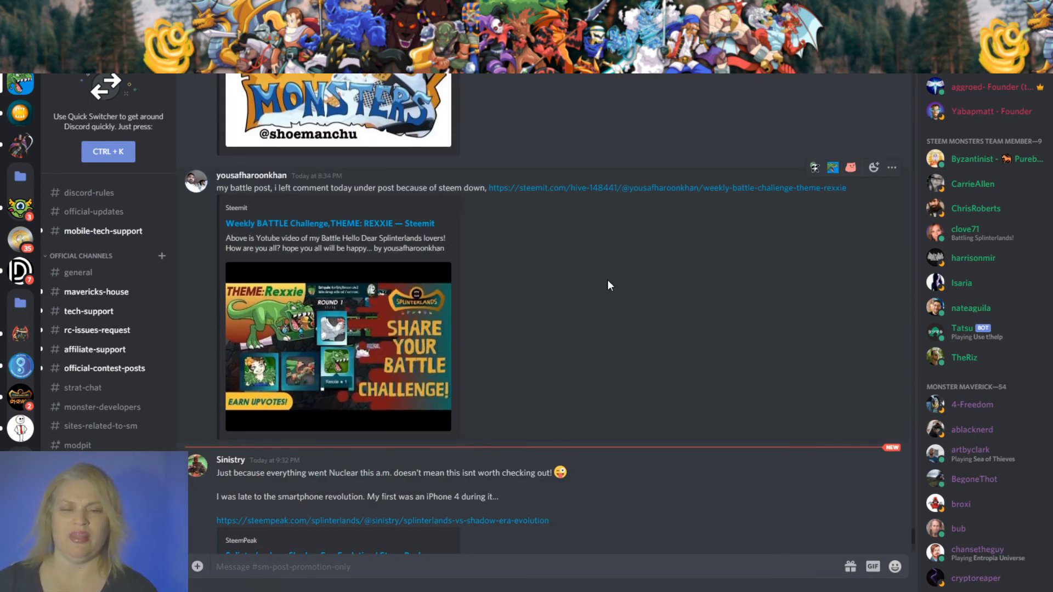
mouse_move(604, 299)
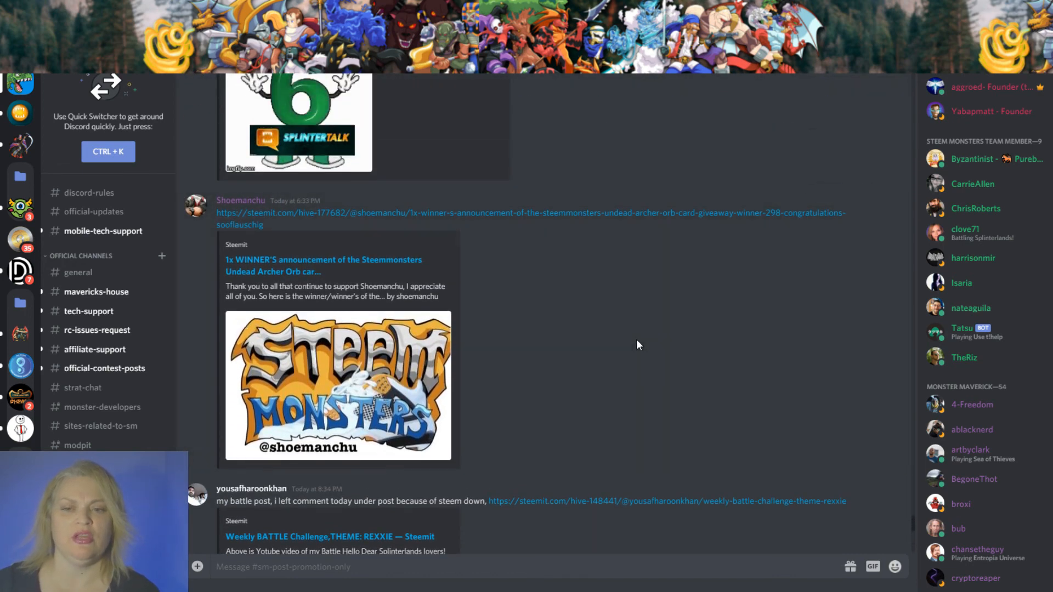
scroll(down, 3)
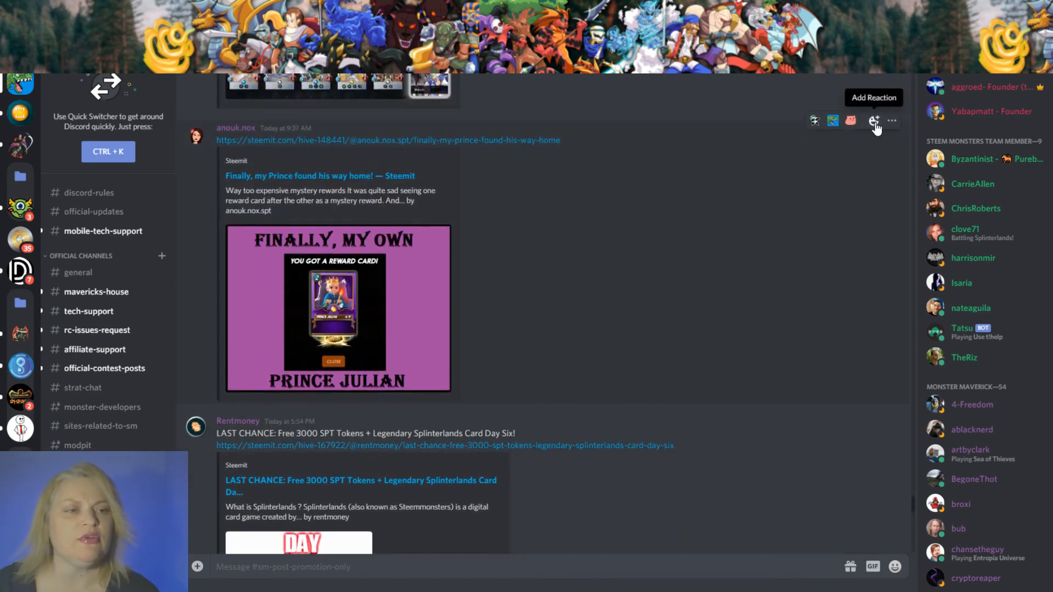
click(874, 120)
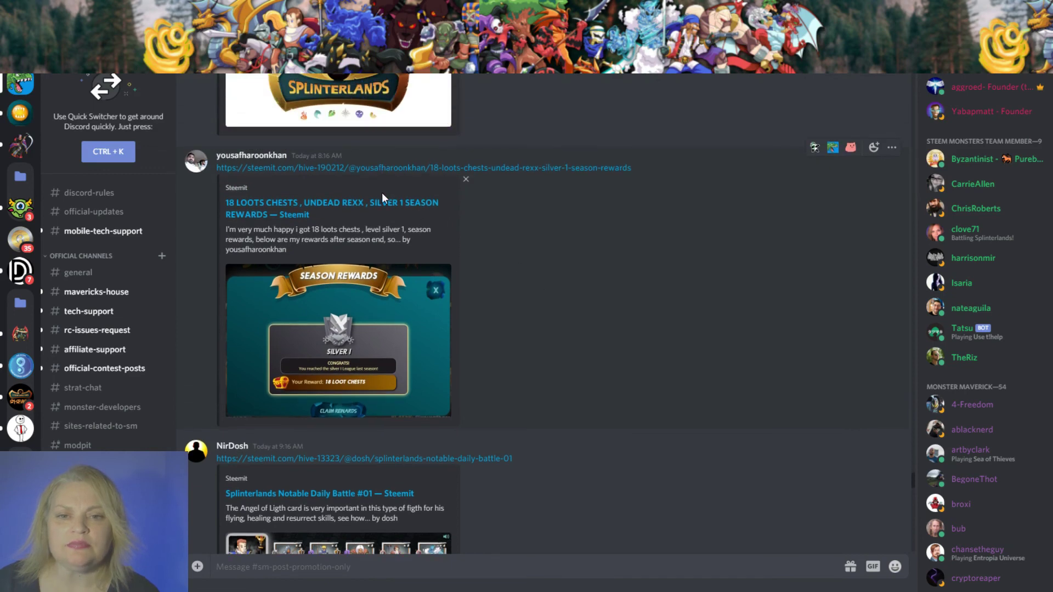
mouse_move(257, 172)
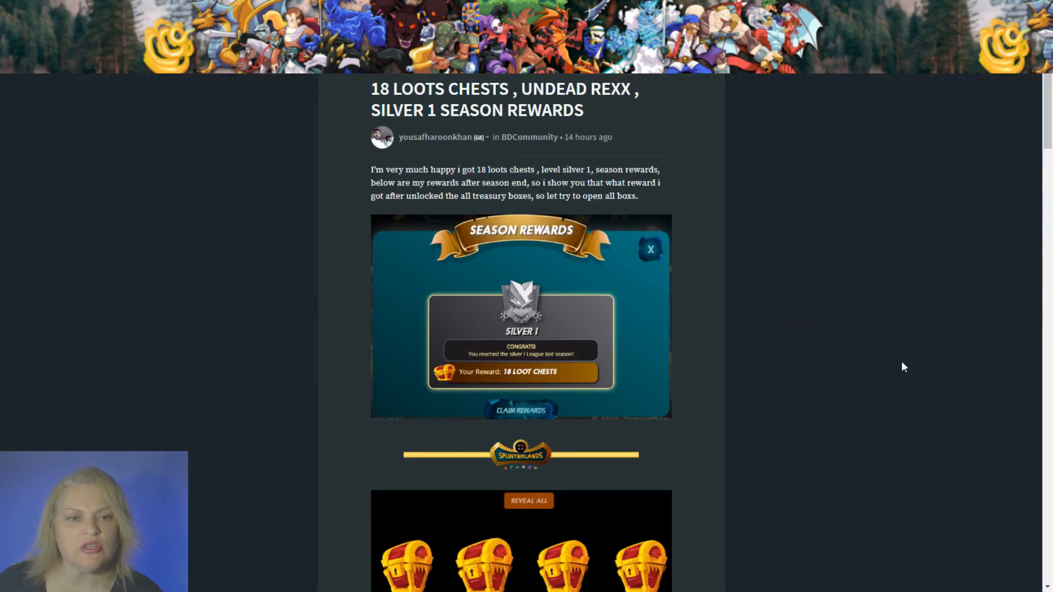
Open the 18 Loots Chests post from the author's Posts tab.
scroll(down, 3)
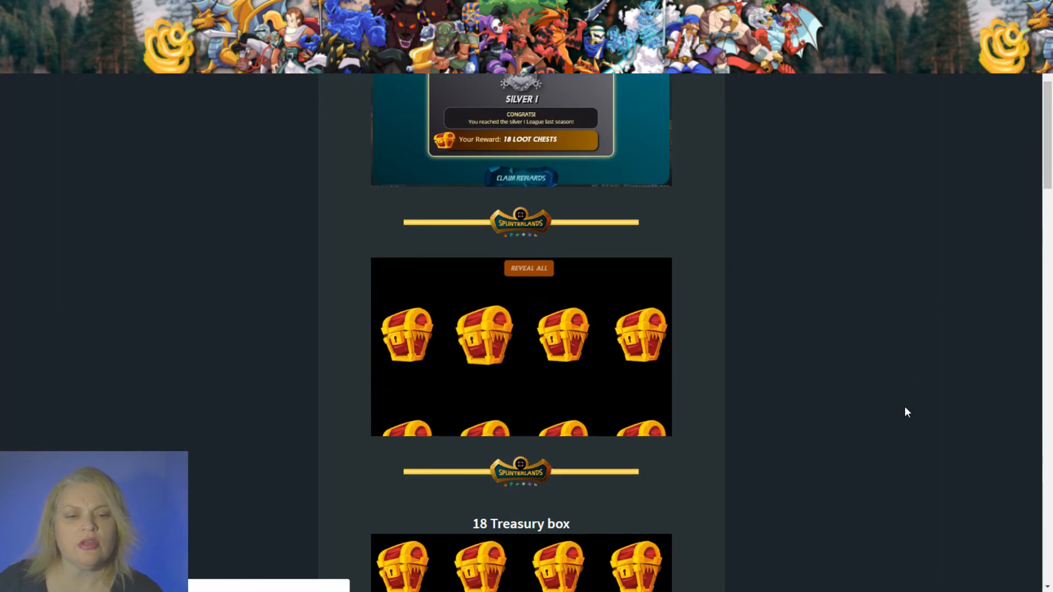
scroll(down, 3)
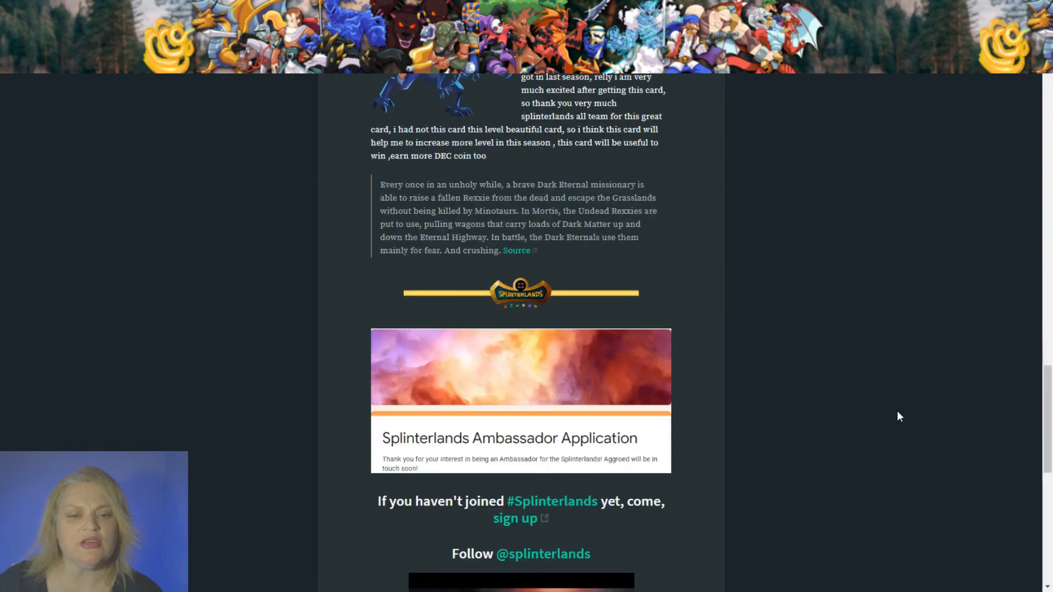
scroll(down, 3)
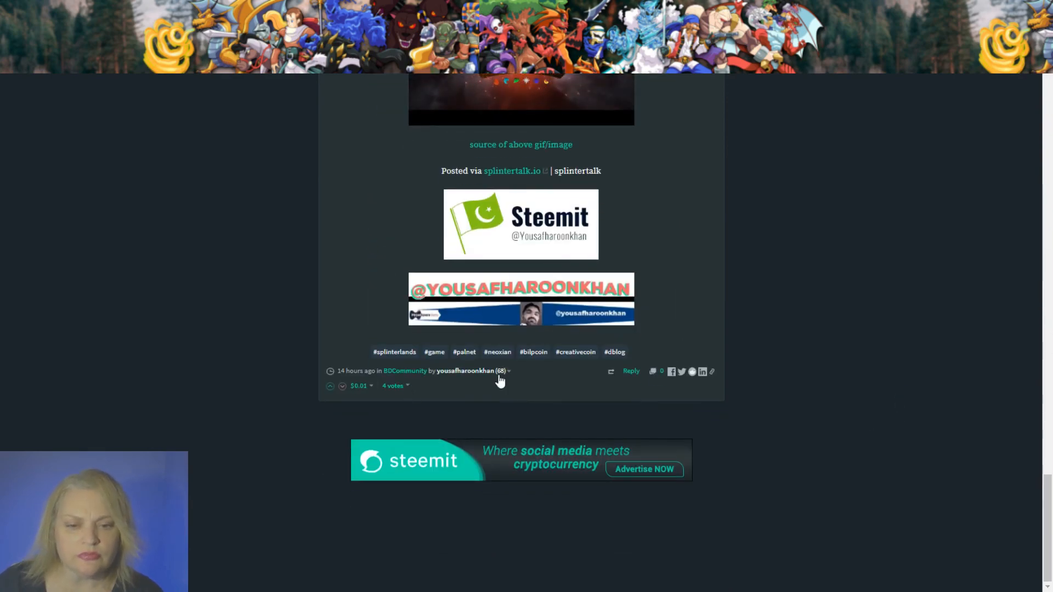
mouse_move(466, 371)
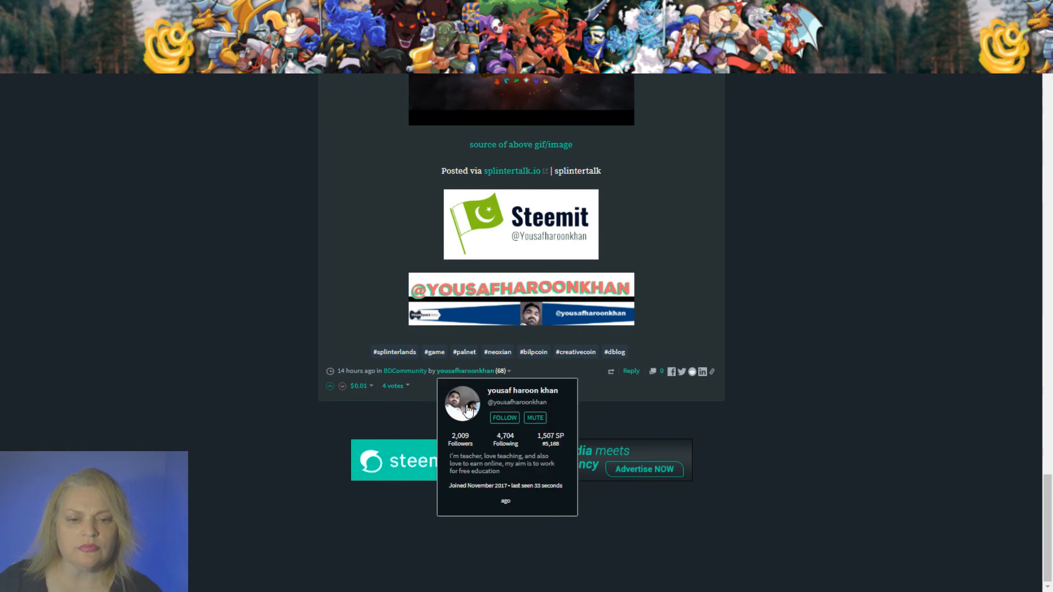
click(522, 390)
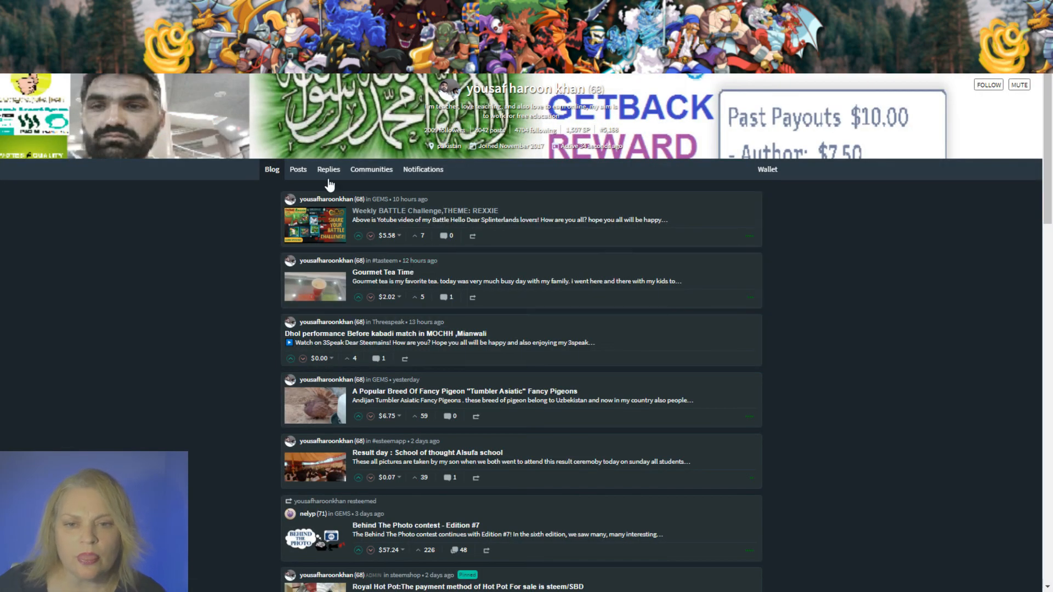
click(298, 169)
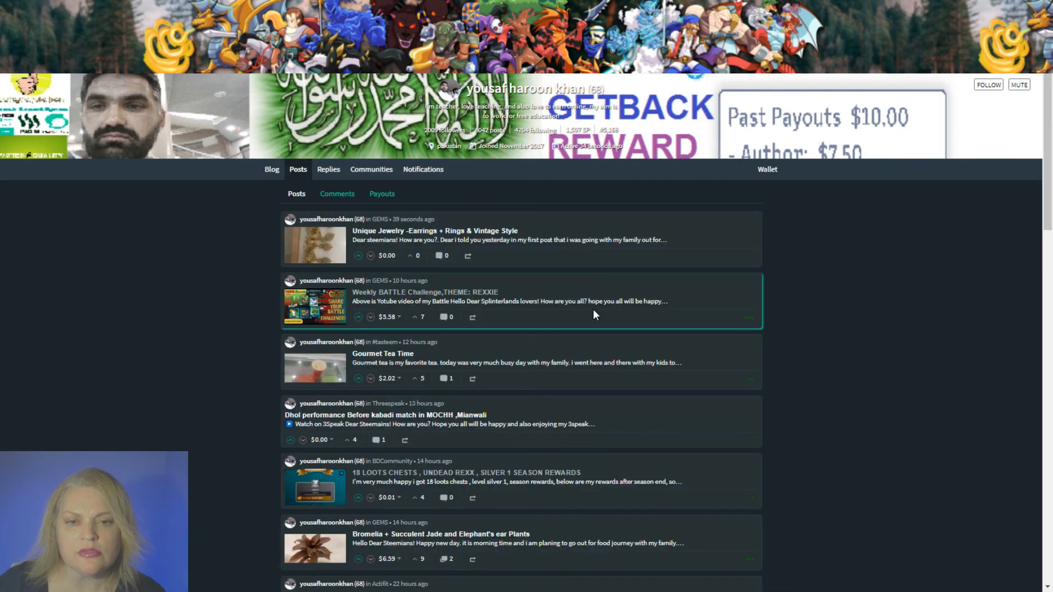
mouse_move(502, 302)
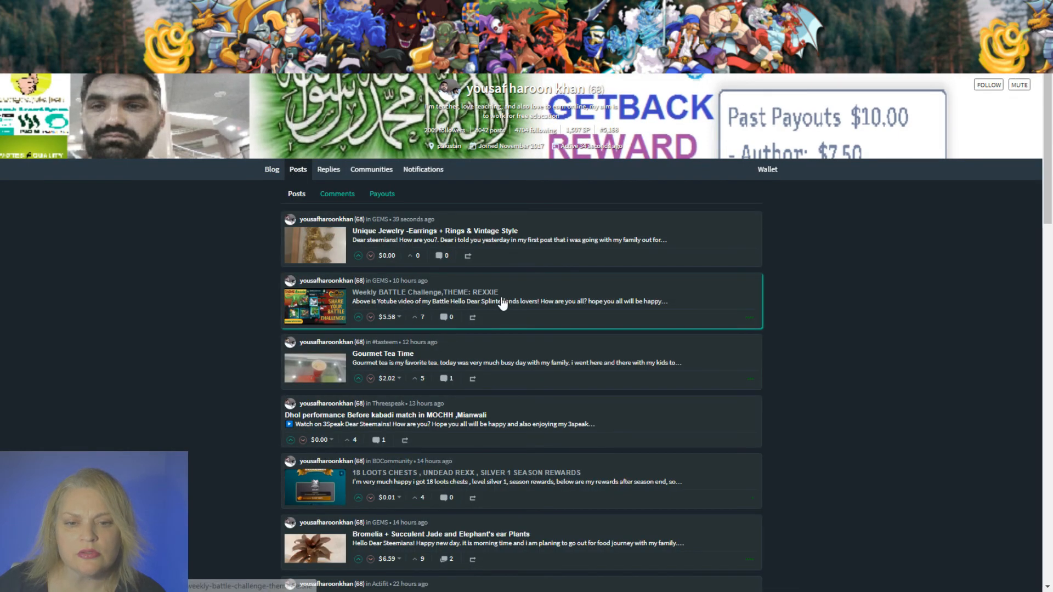
scroll(down, 3)
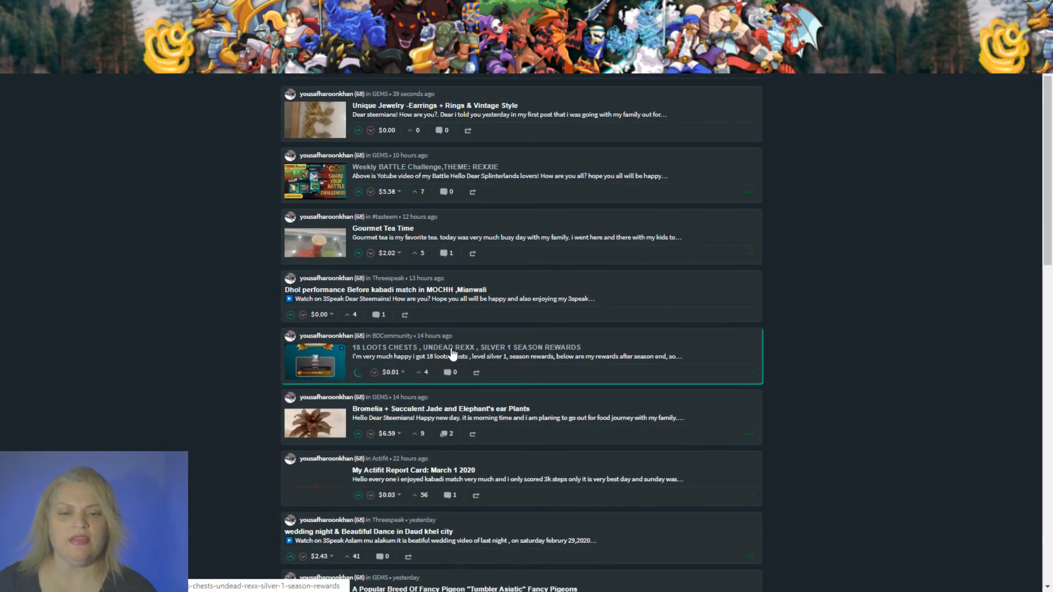
click(466, 347)
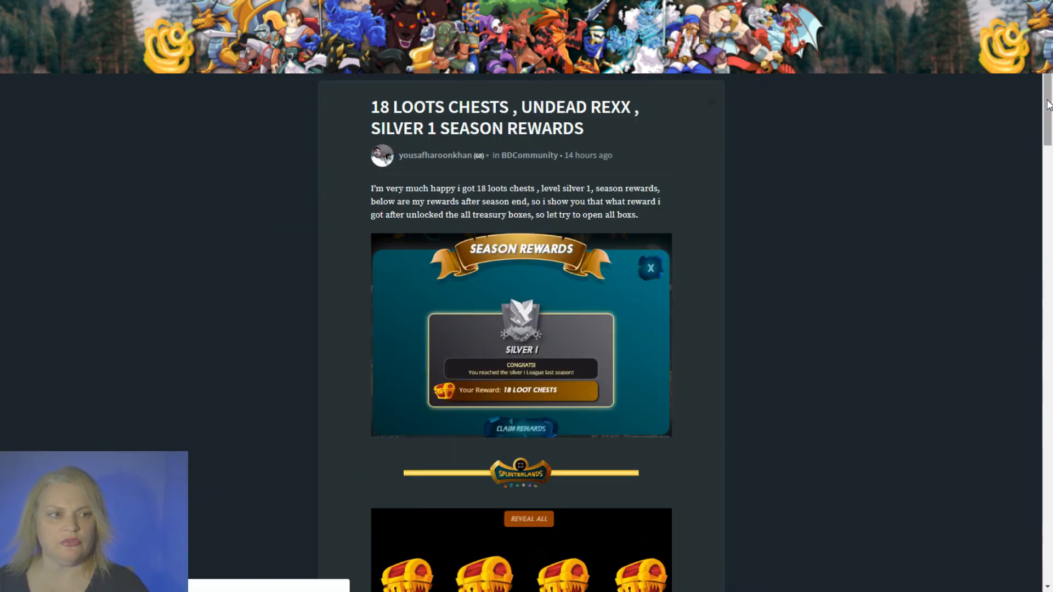
Reply 'Nice loot chests and post!! An upvote is on the way!', fixing the first-word typo.
scroll(down, 3)
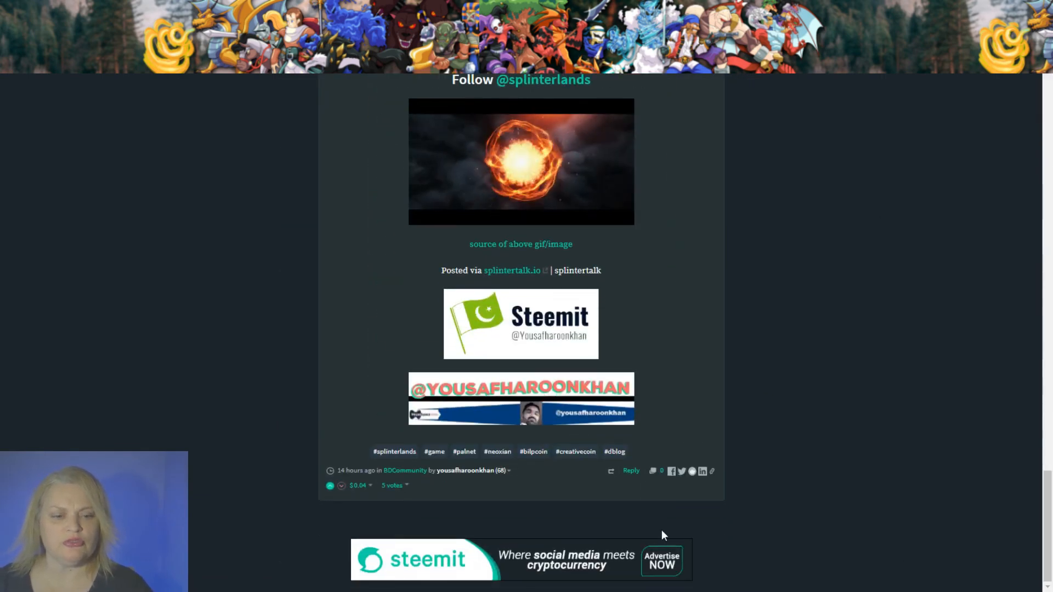
click(632, 470)
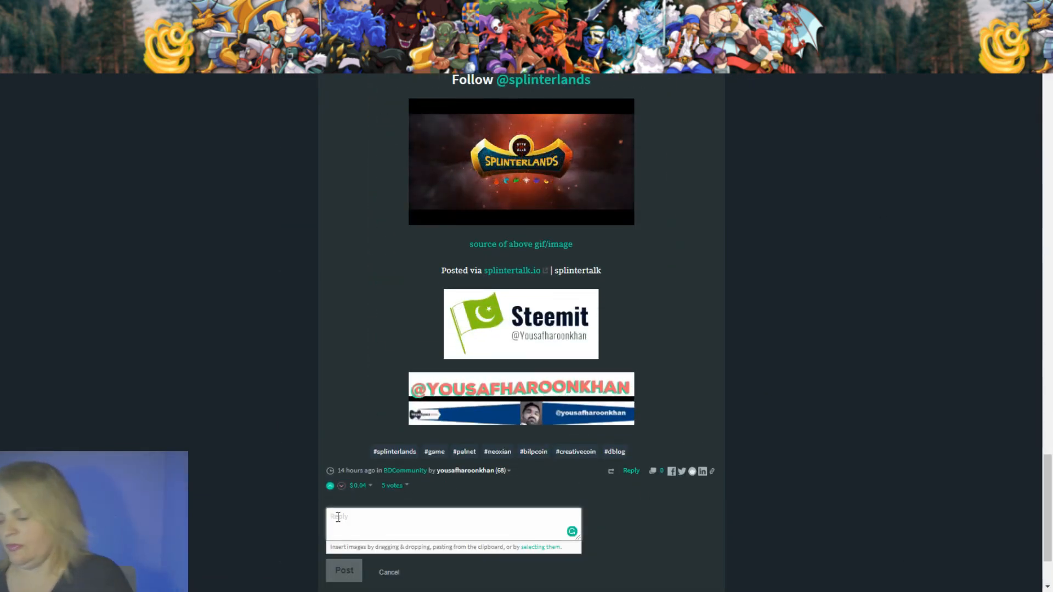
text(Nice3)
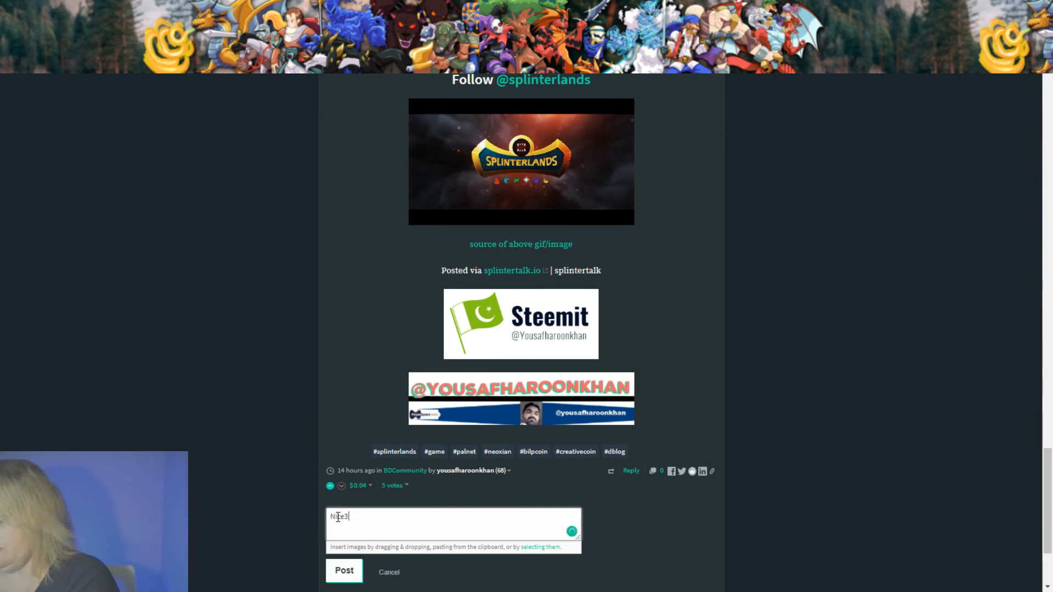
text(loot chests and post)
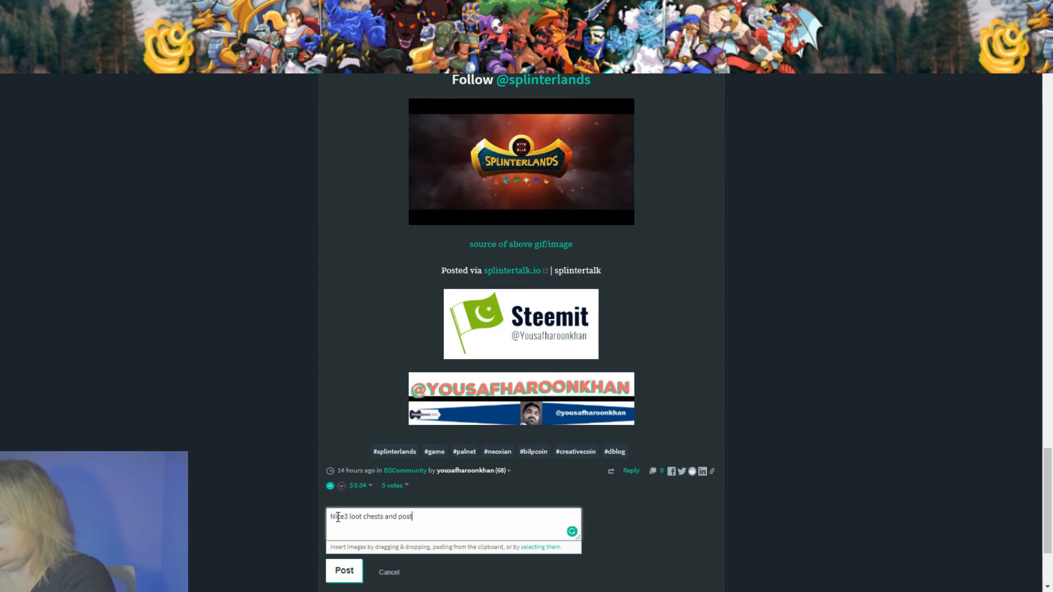
text(!! An upvote is on th)
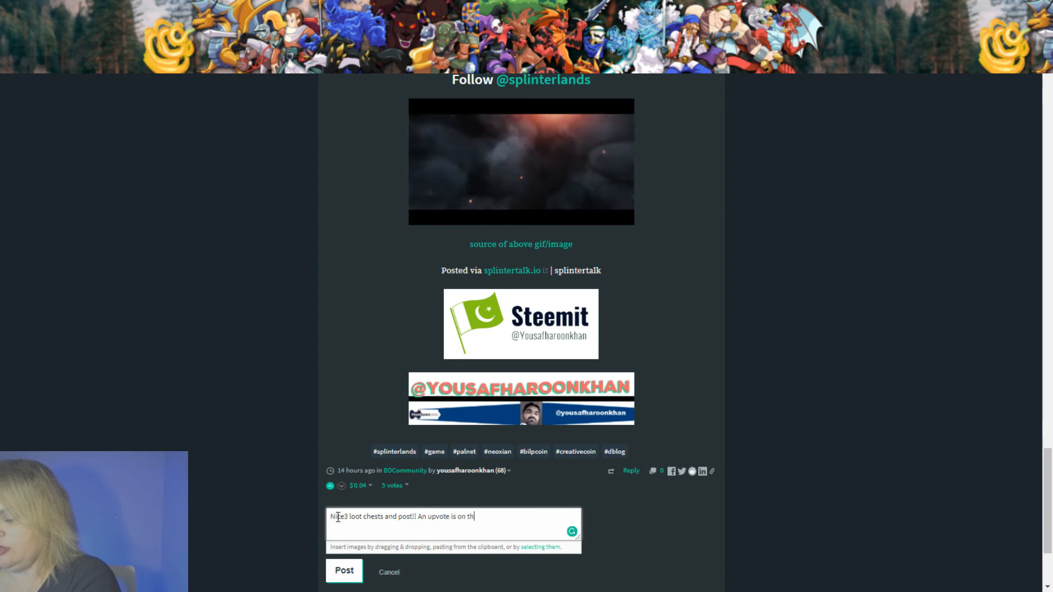
text(e way!)
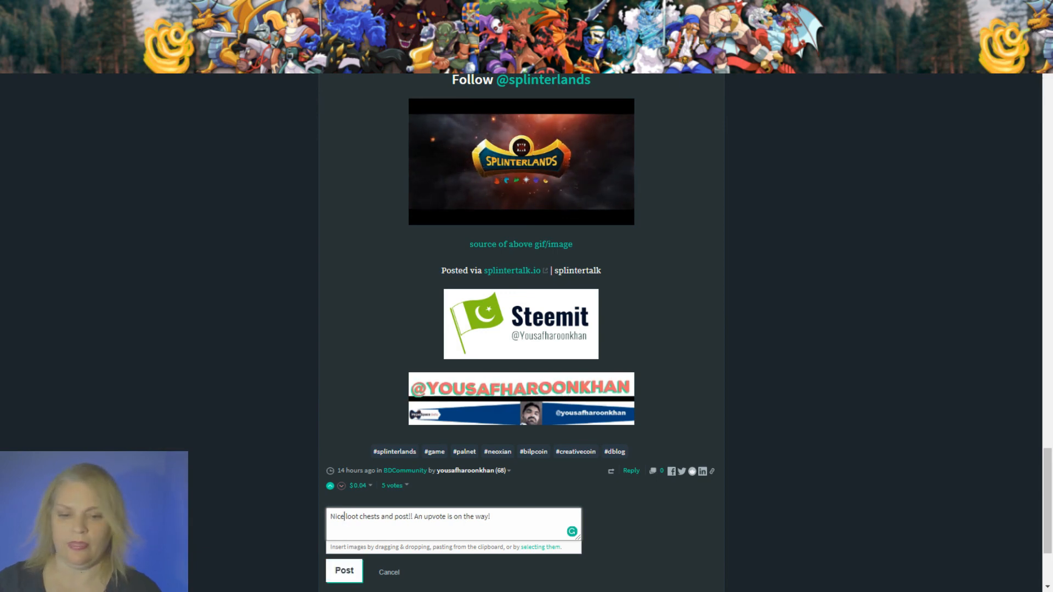
click(403, 517)
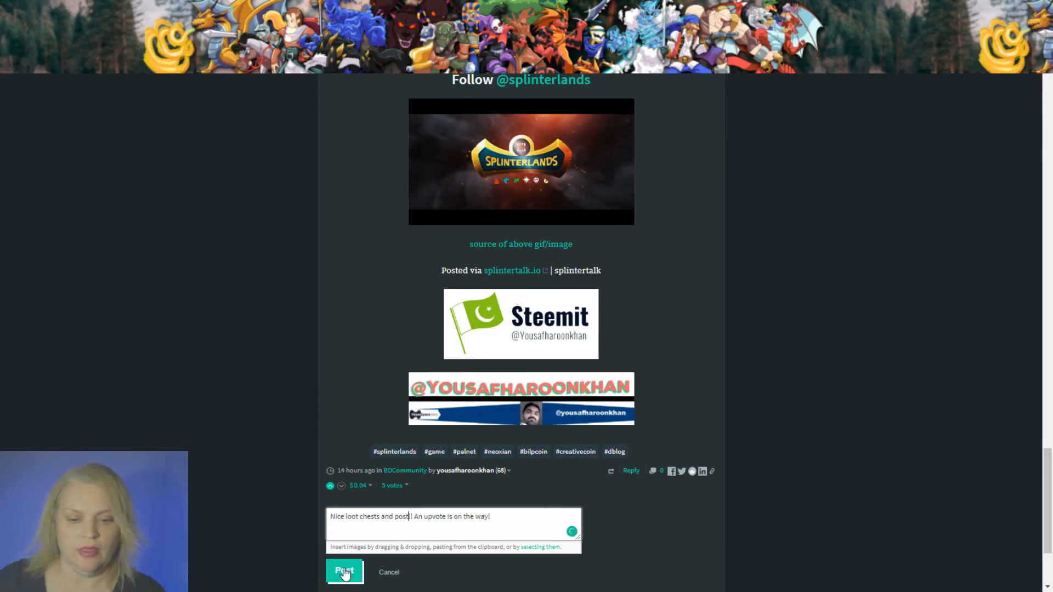
click(344, 587)
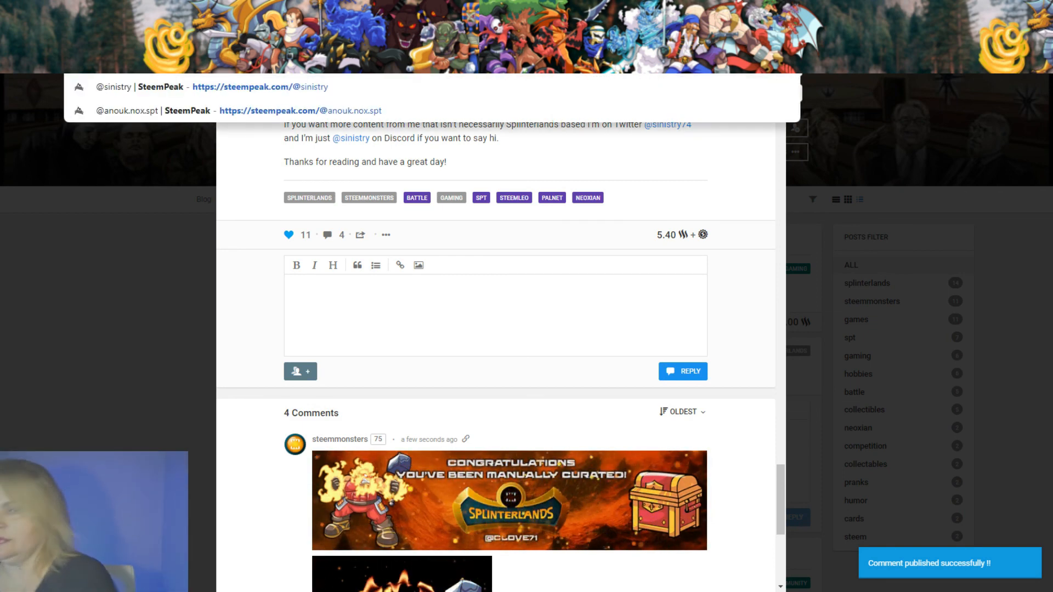
Cast a 70% upvote on the 18 Loots Chests rewards post and confirm it.
right_click(252, 85)
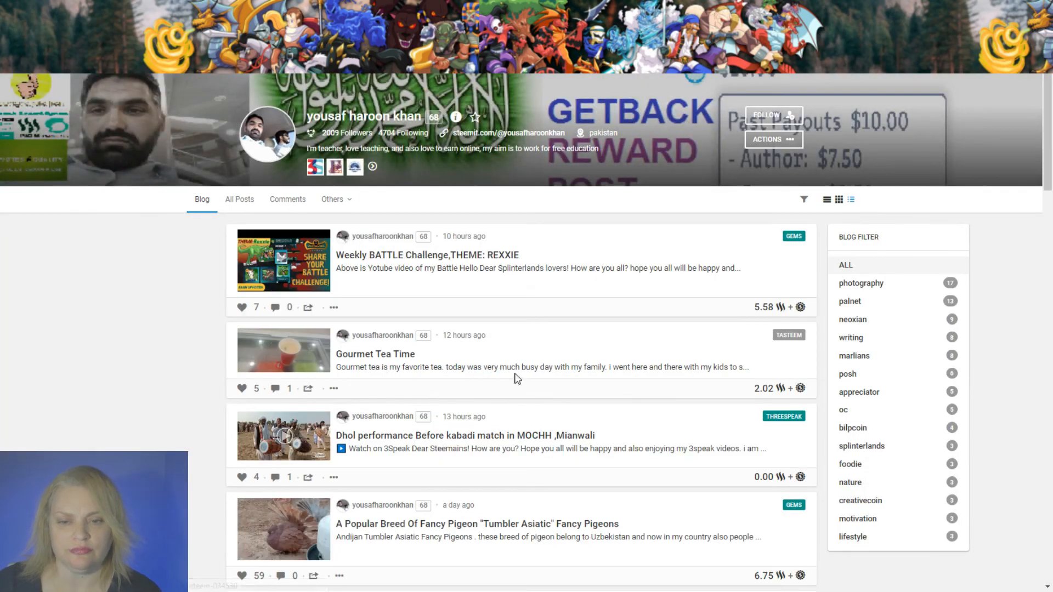
scroll(down, 3)
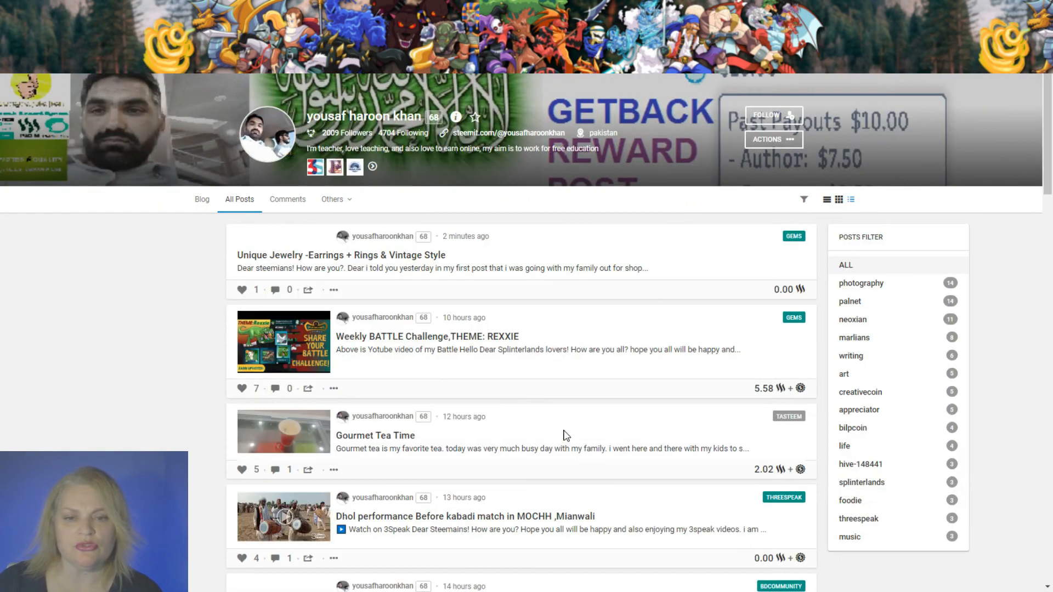
scroll(down, 3)
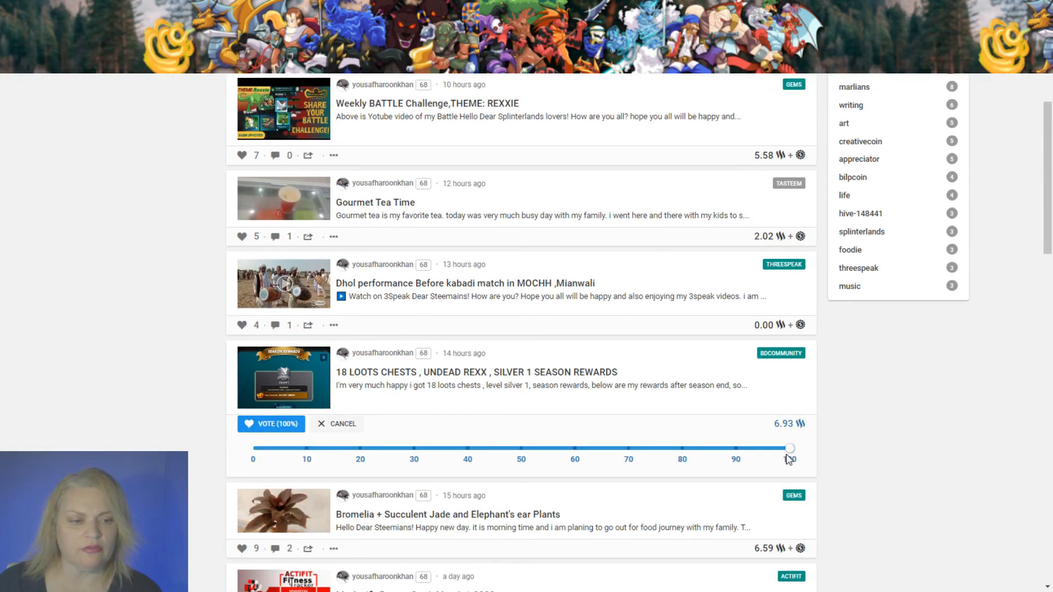
drag(790, 448, 629, 448)
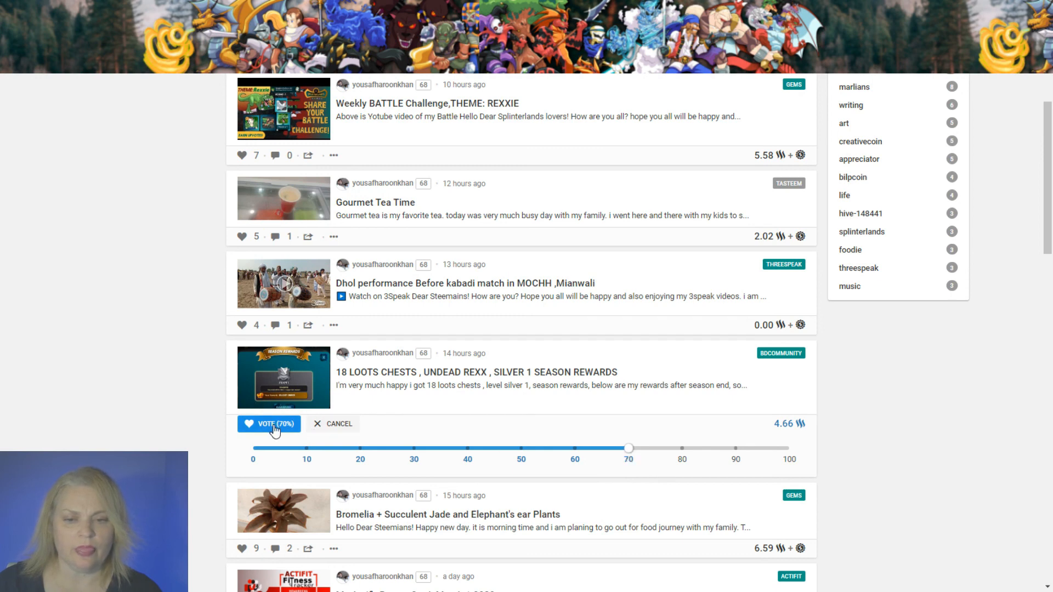
click(268, 424)
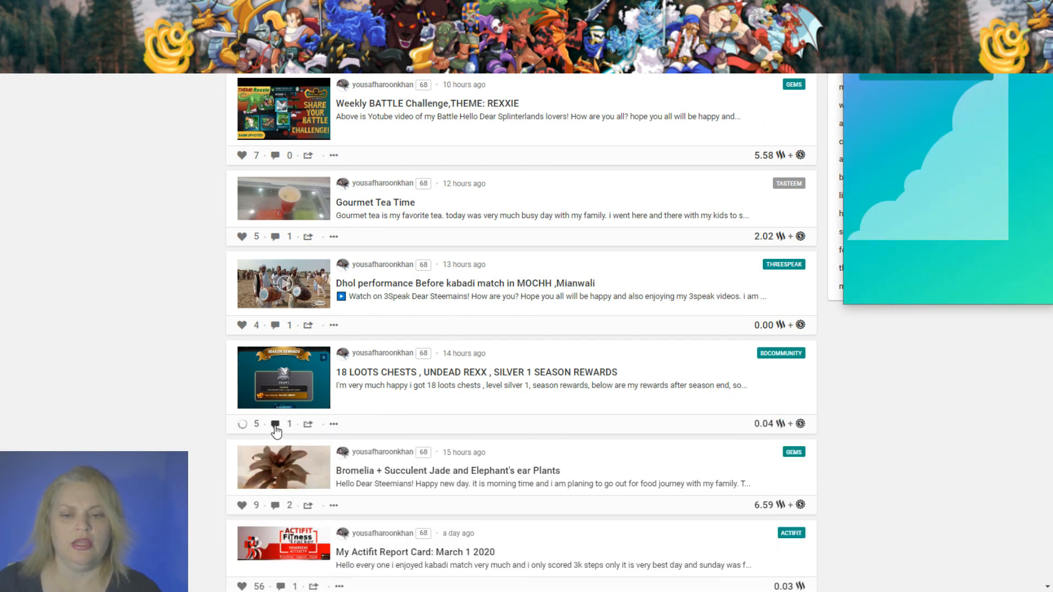
click(241, 425)
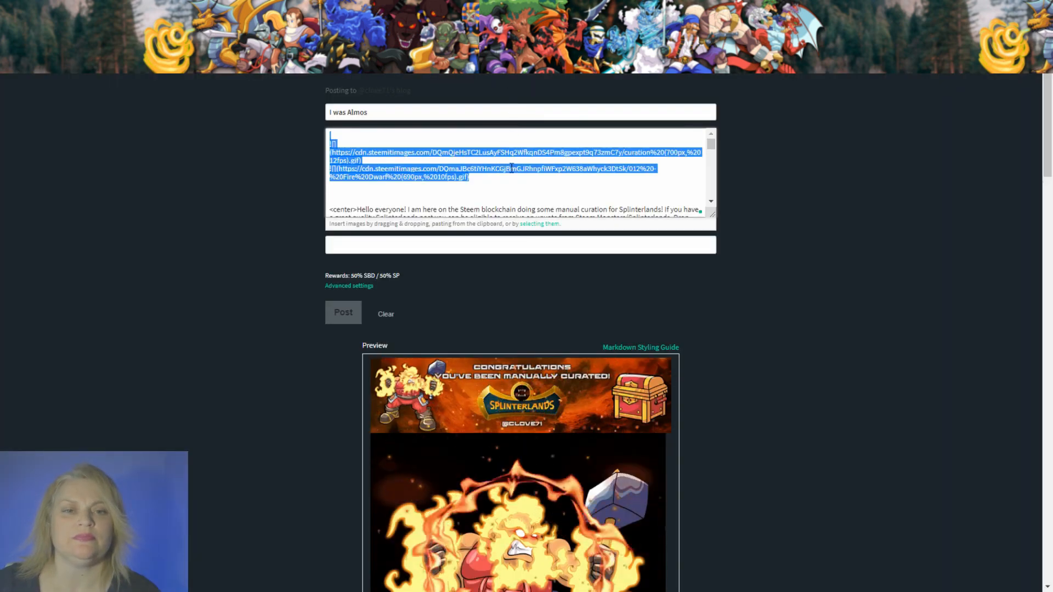
Copy the two curation GIF markdown lines from the draft template.
key(Delete)
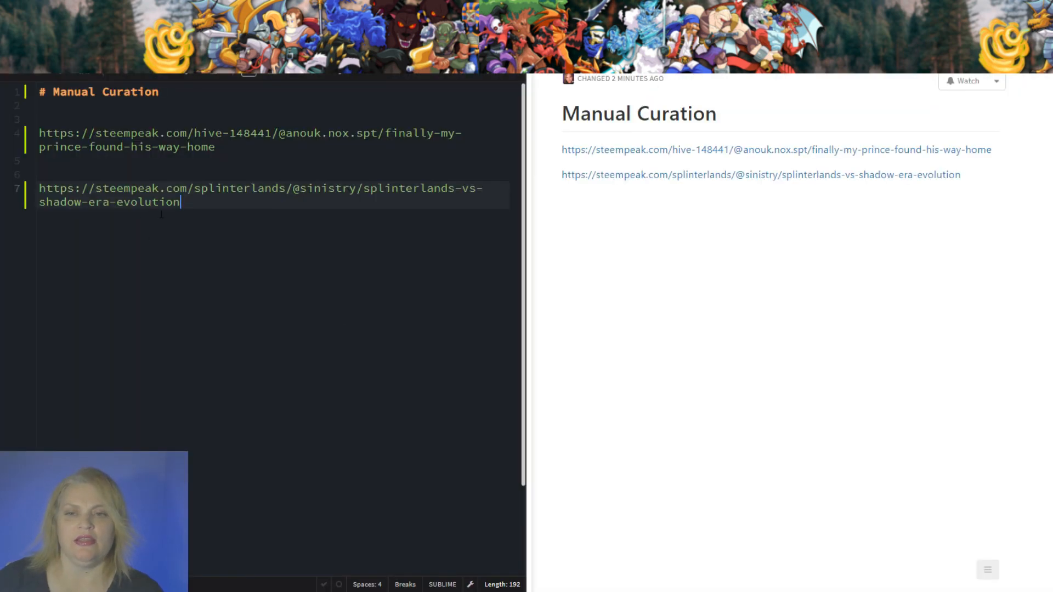
Right-click in the Manual Curation note after the last post link.
right_click(65, 244)
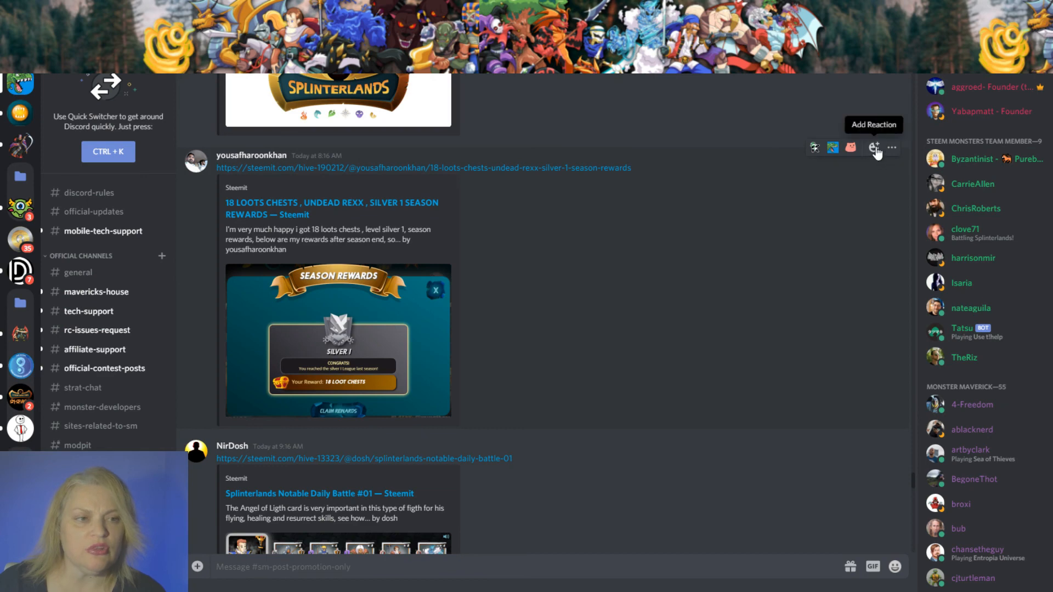
React to the 18 Loots Chests message with a Frequently Used emoji.
click(876, 148)
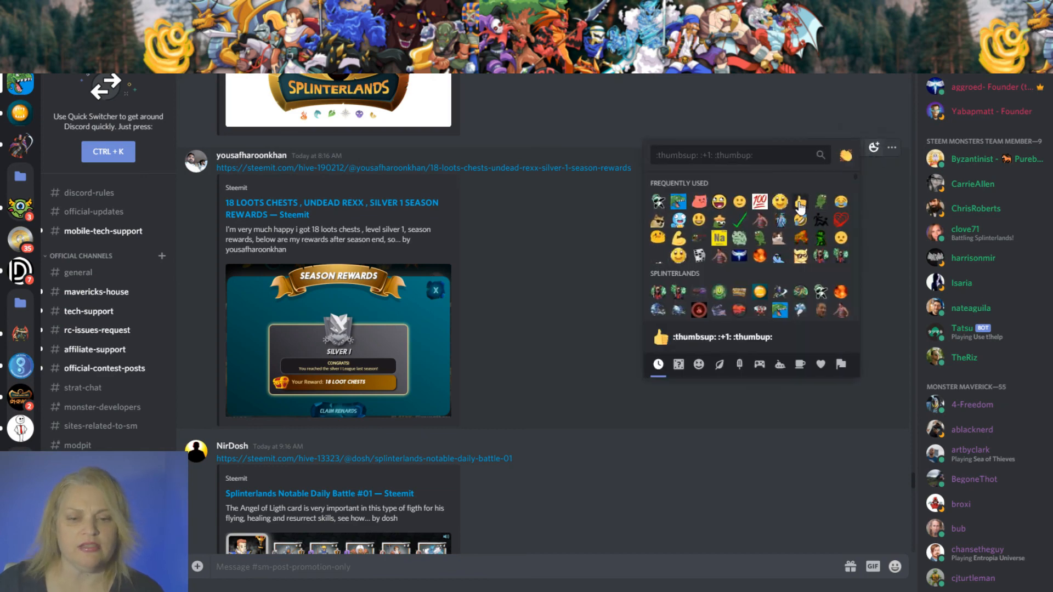
click(800, 202)
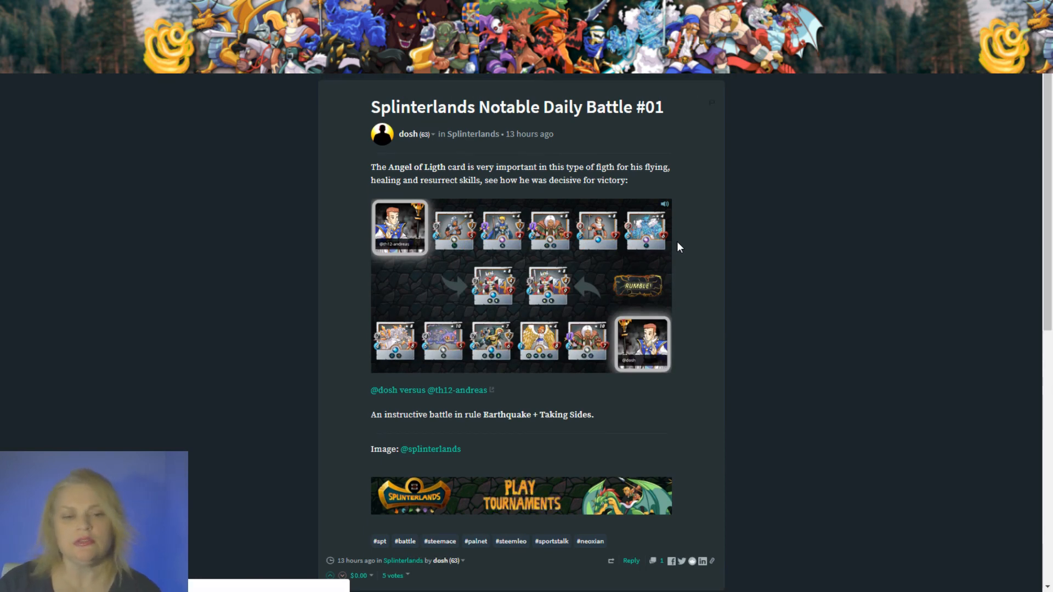
Scroll through the Notable Daily Battle #01 post to its end.
scroll(down, 3)
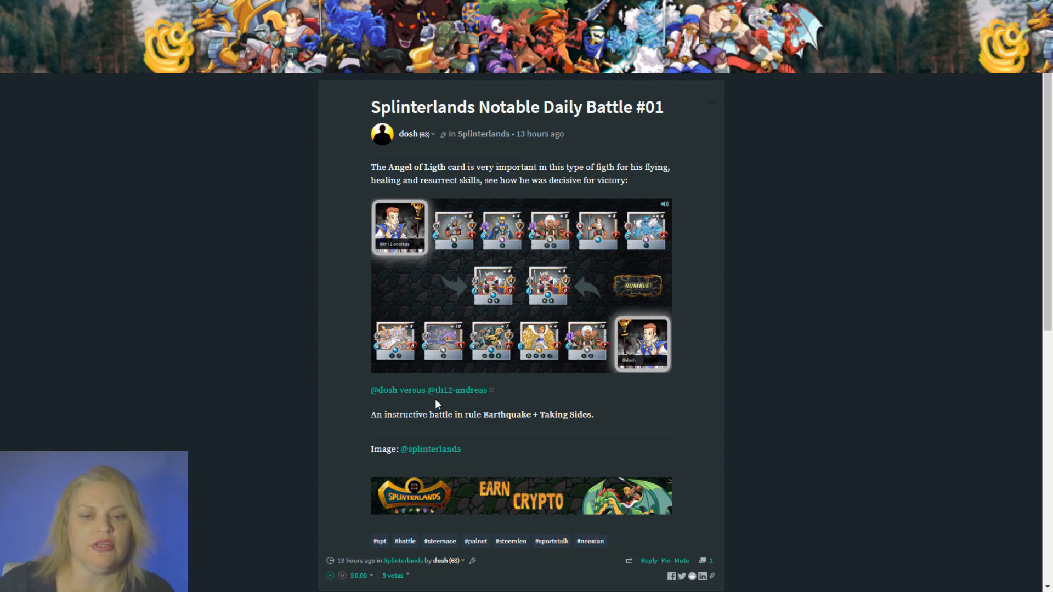
scroll(down, 3)
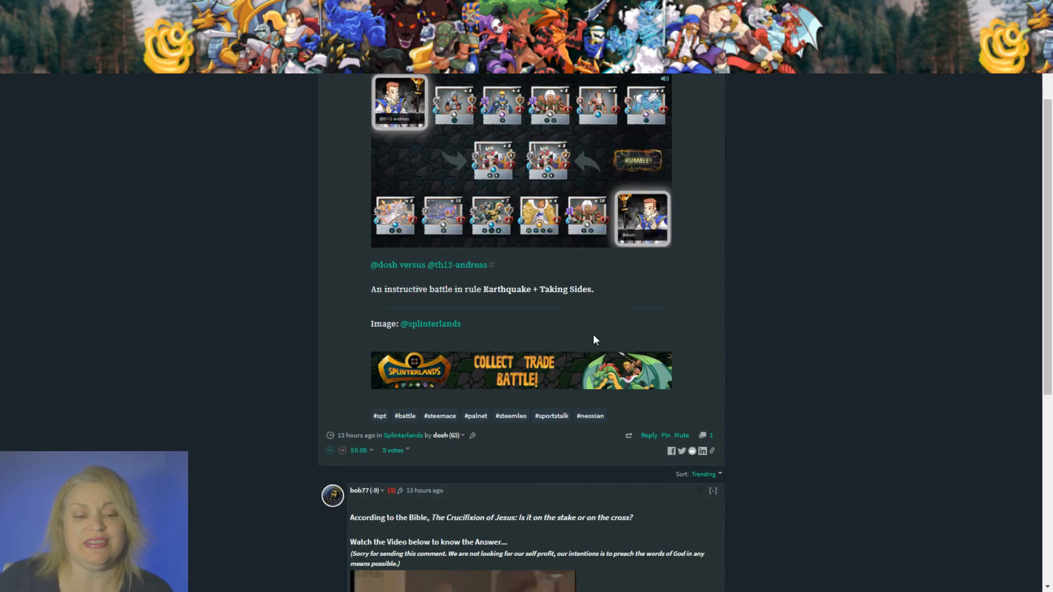
scroll(up, 3)
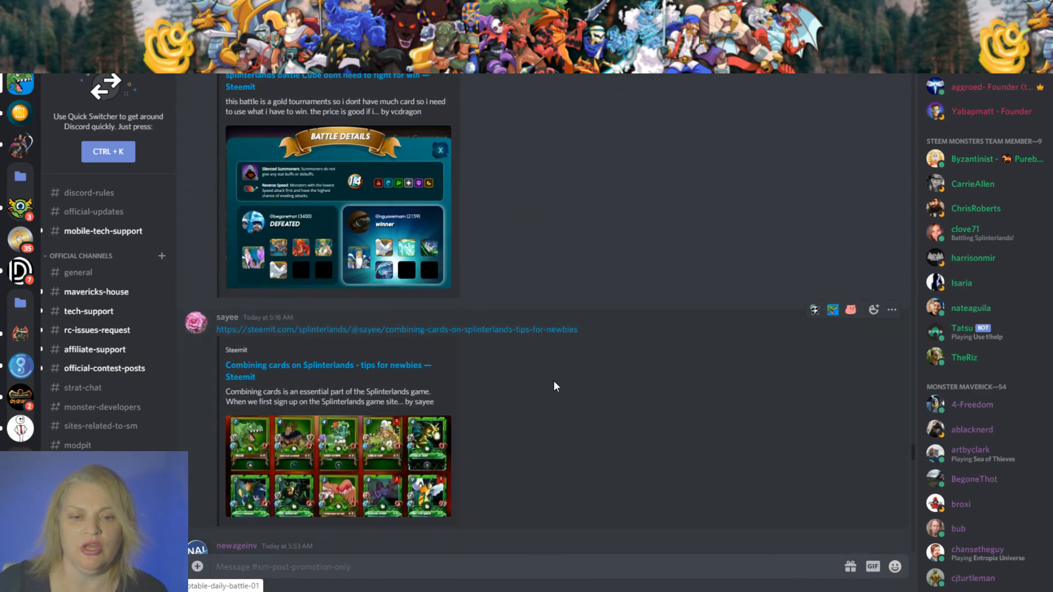
Scroll the channel and open the steemit.com link to sayee's Combining cards post.
scroll(down, 3)
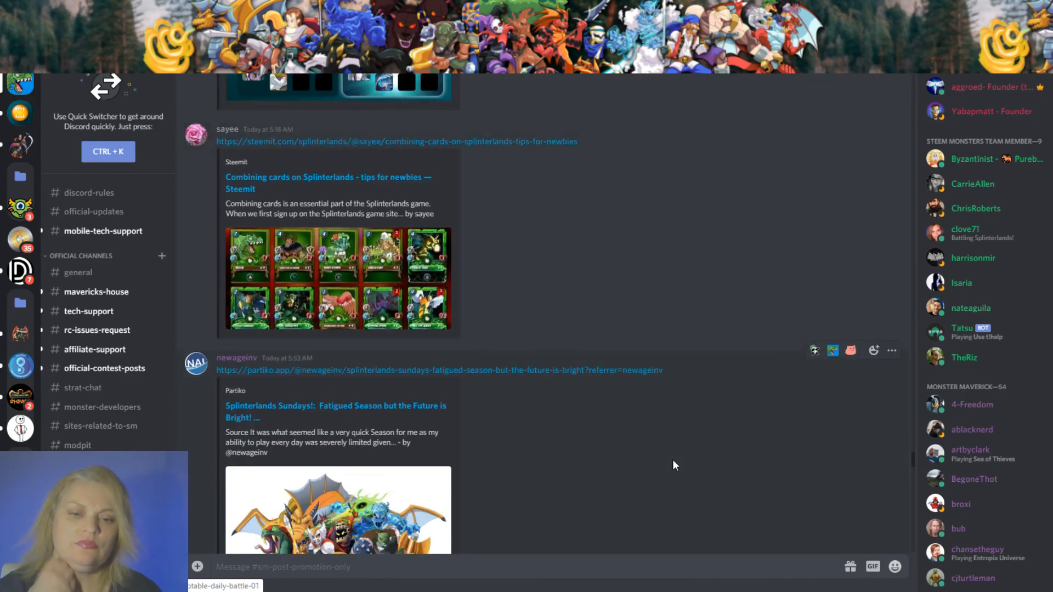
mouse_move(677, 463)
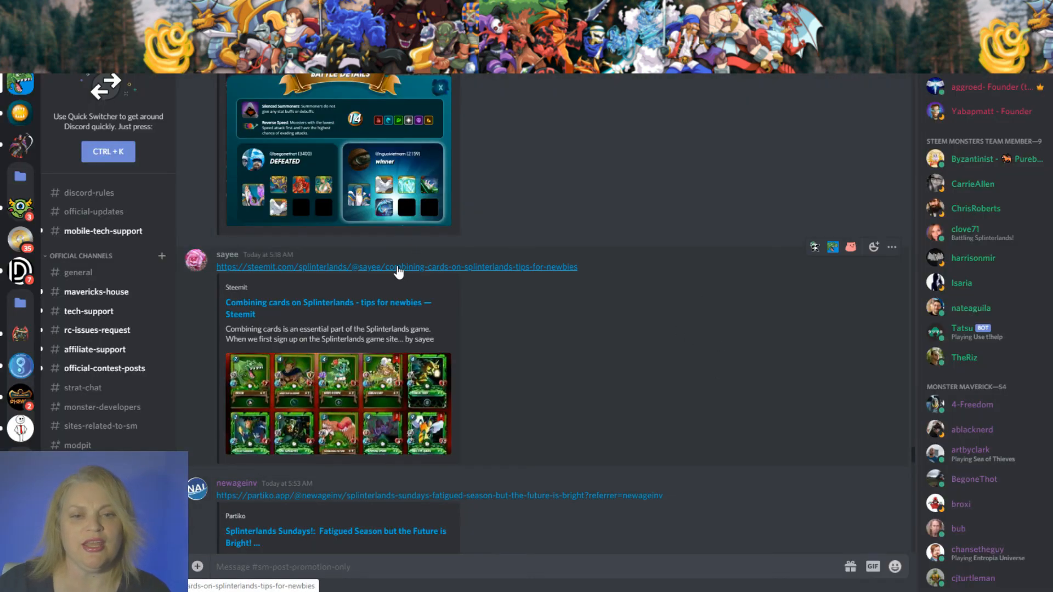
click(397, 268)
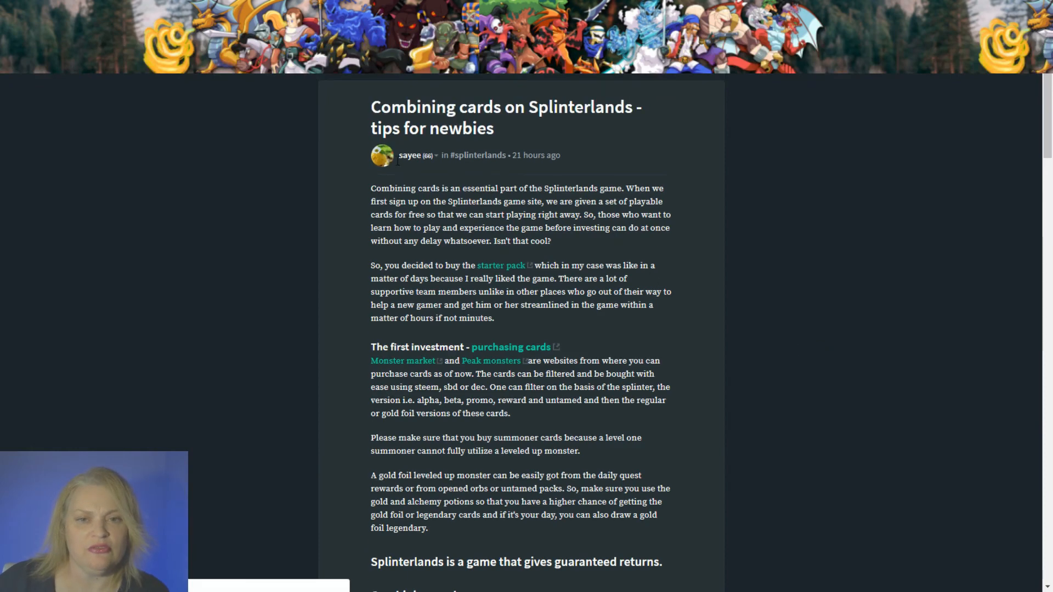
mouse_move(633, 434)
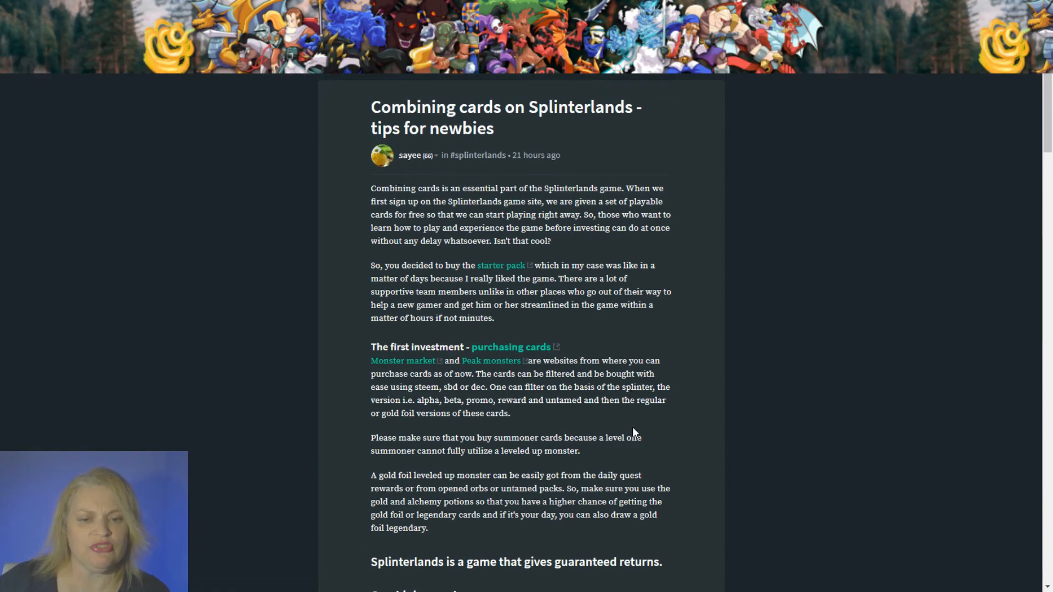
mouse_move(669, 373)
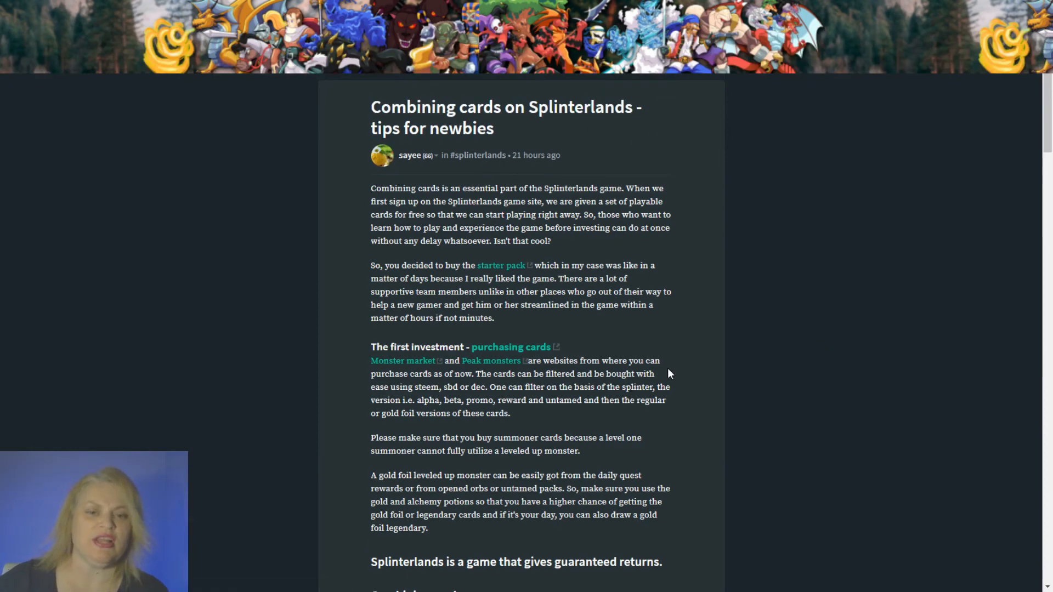
Post the reply 'Wow! What a great post!! An upvote is on the way!' below the post.
scroll(down, 3)
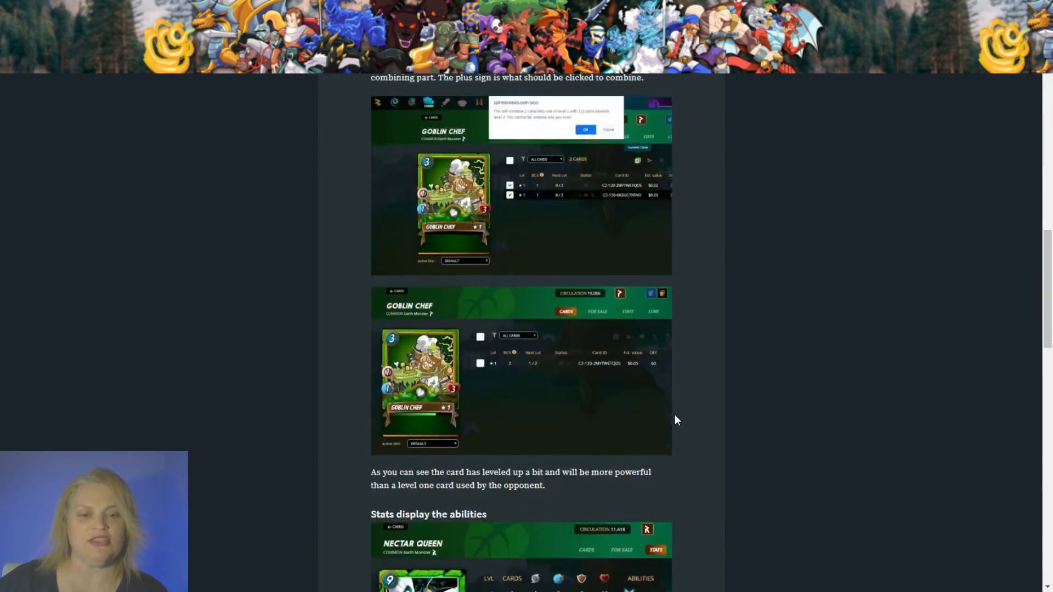
scroll(down, 3)
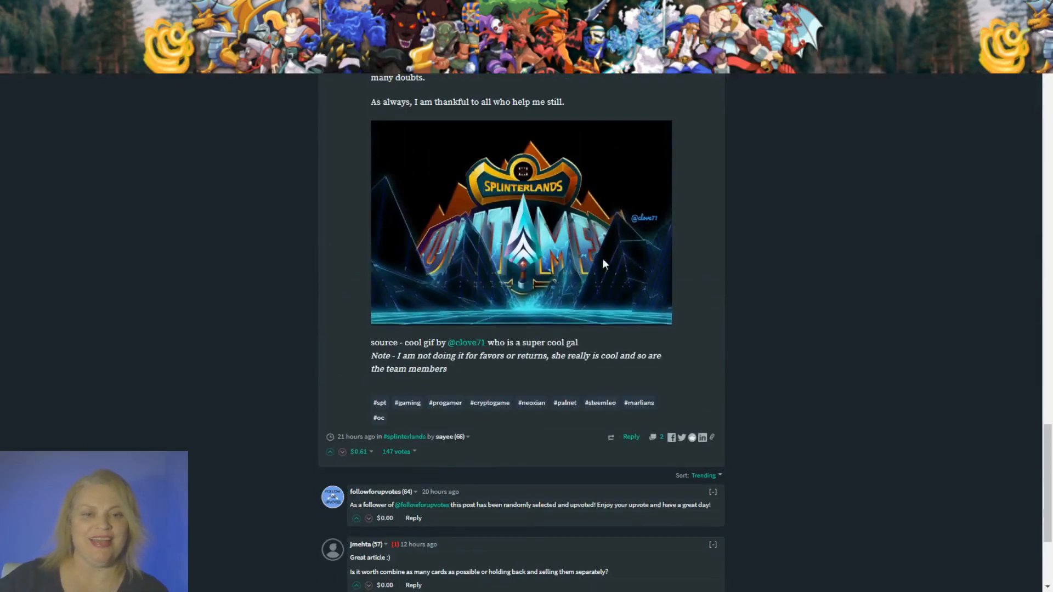
scroll(down, 3)
text(W)
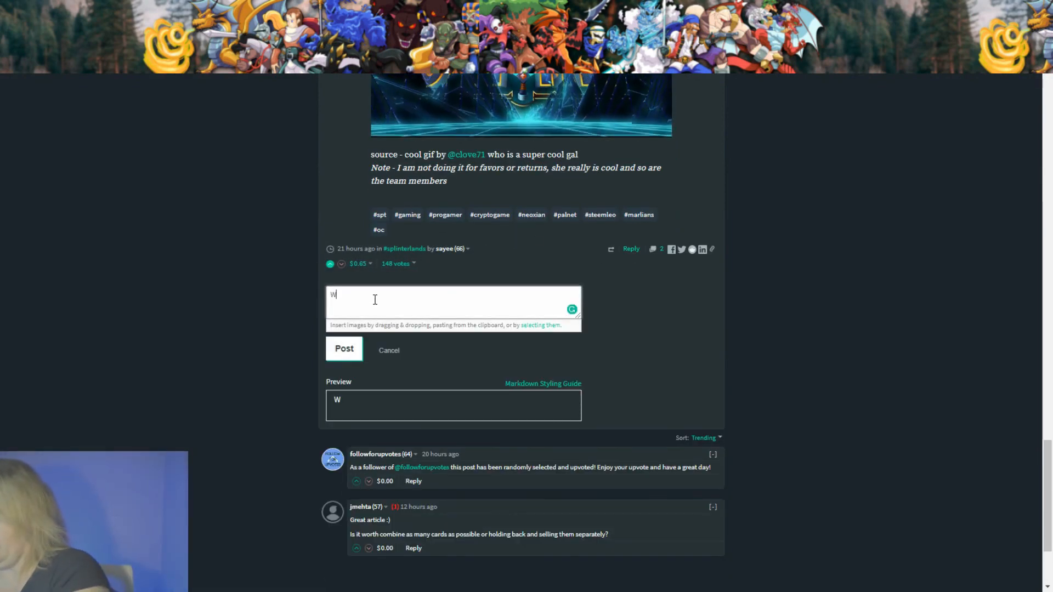
text(ow! What a great post!!)
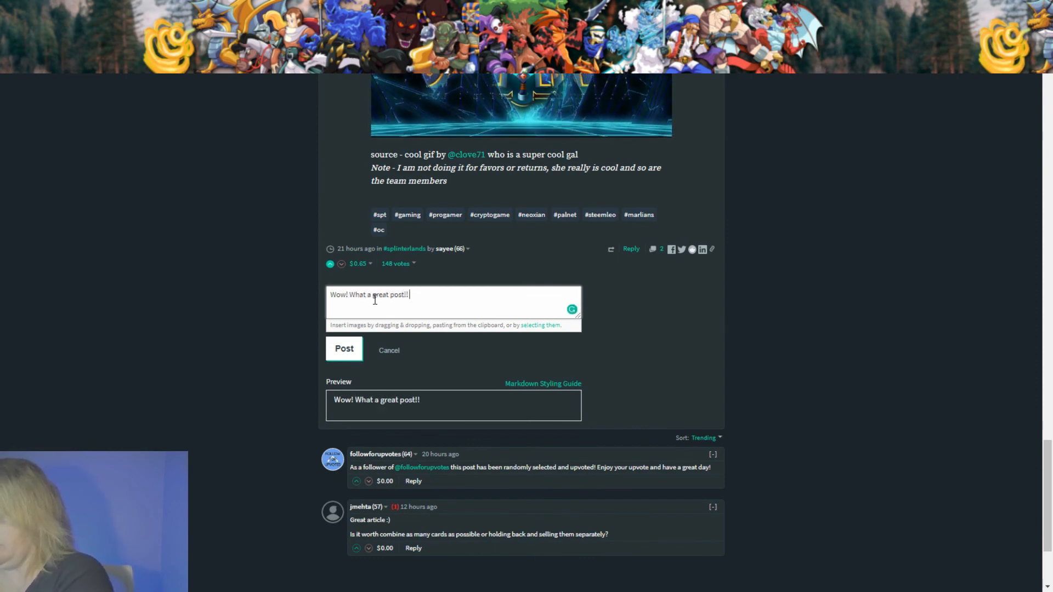
text(An upvote)
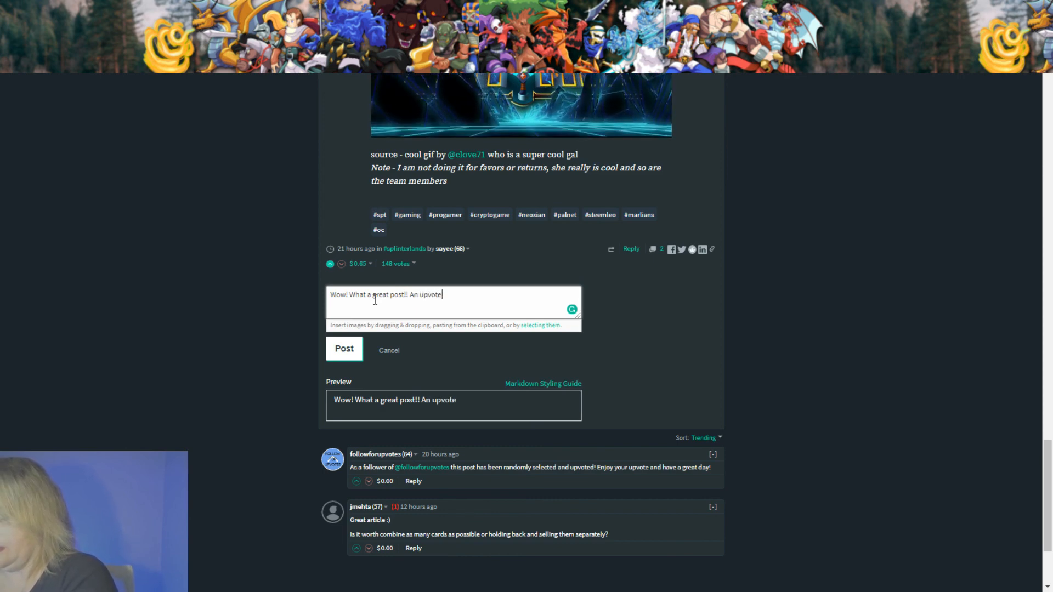
text(is on the way!)
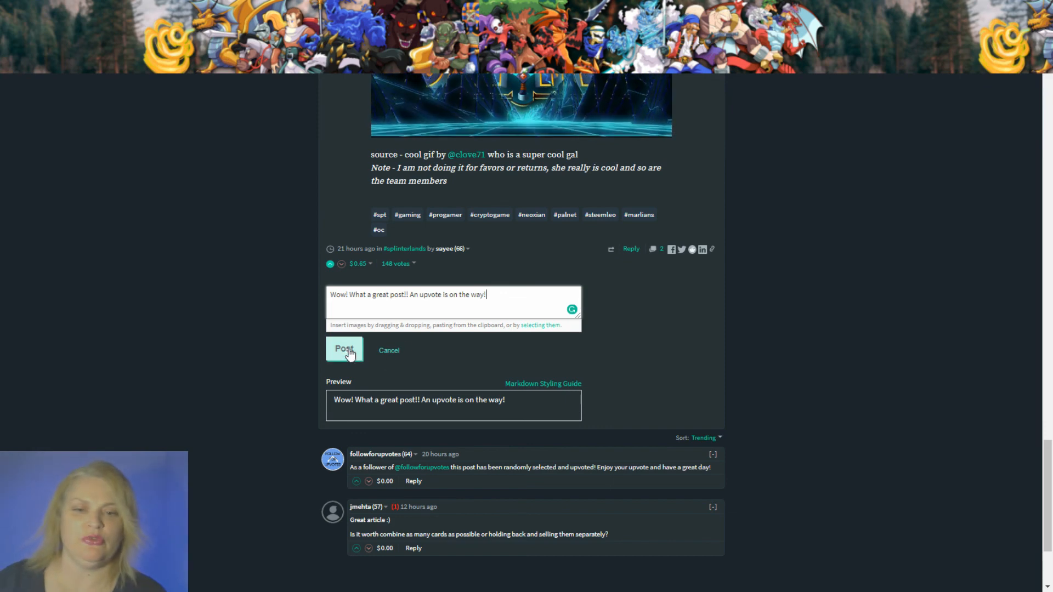
click(344, 350)
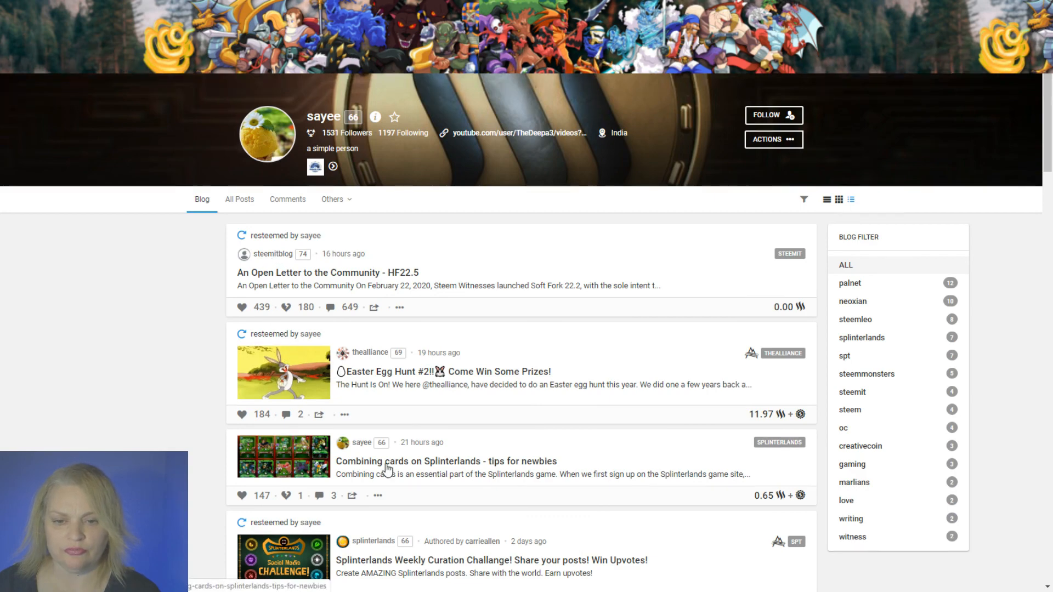
scroll(down, 3)
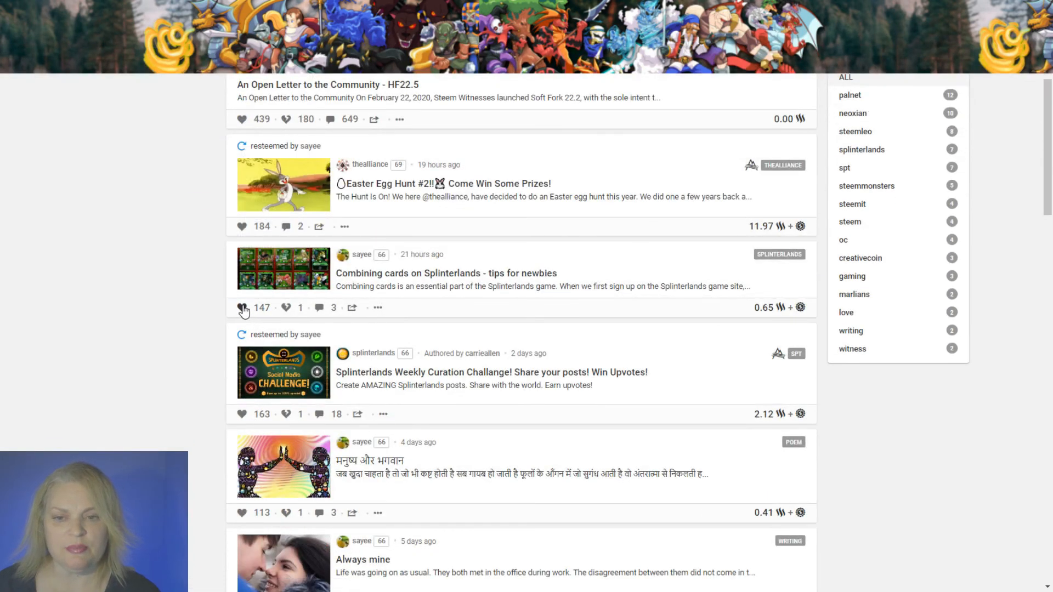
click(240, 309)
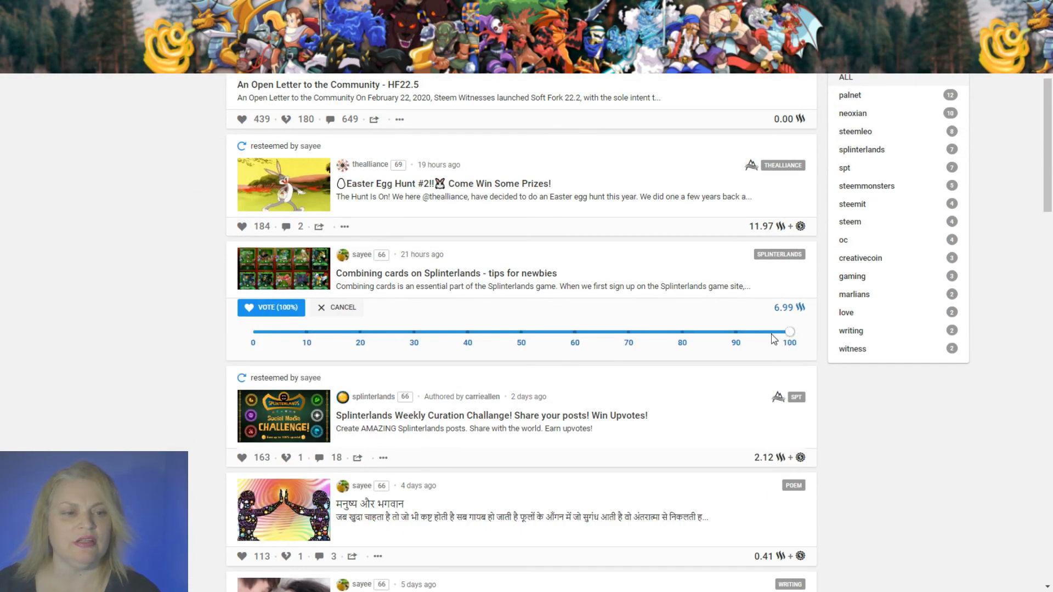
drag(789, 331, 660, 331)
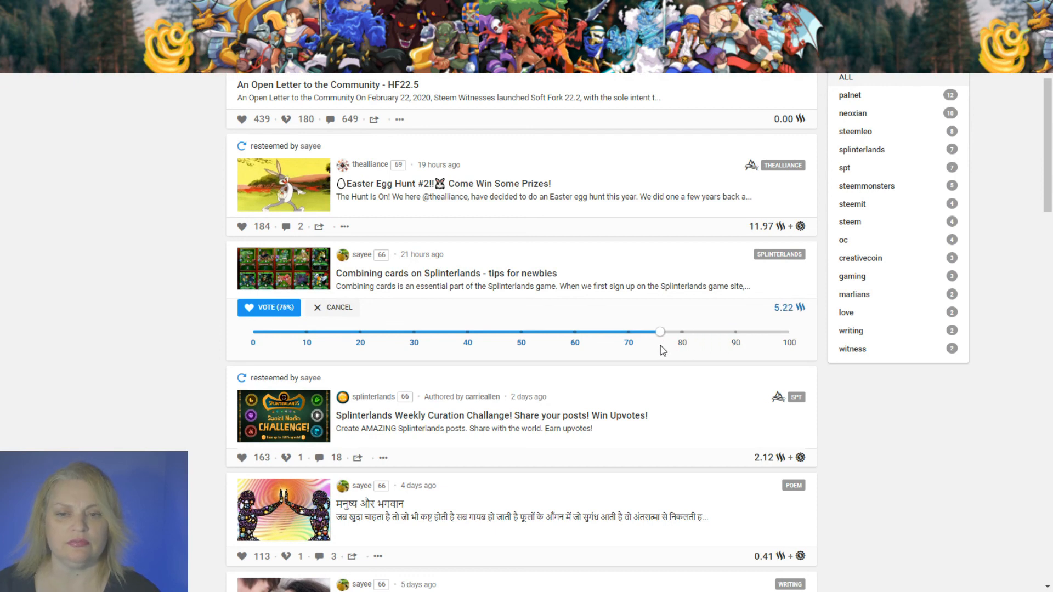
drag(659, 332, 655, 331)
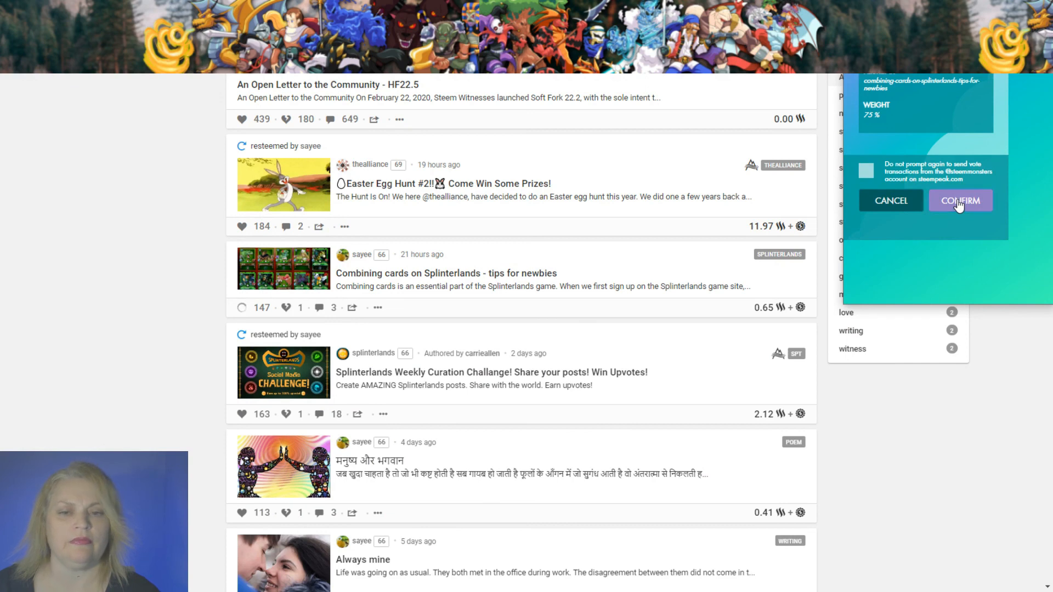
click(961, 200)
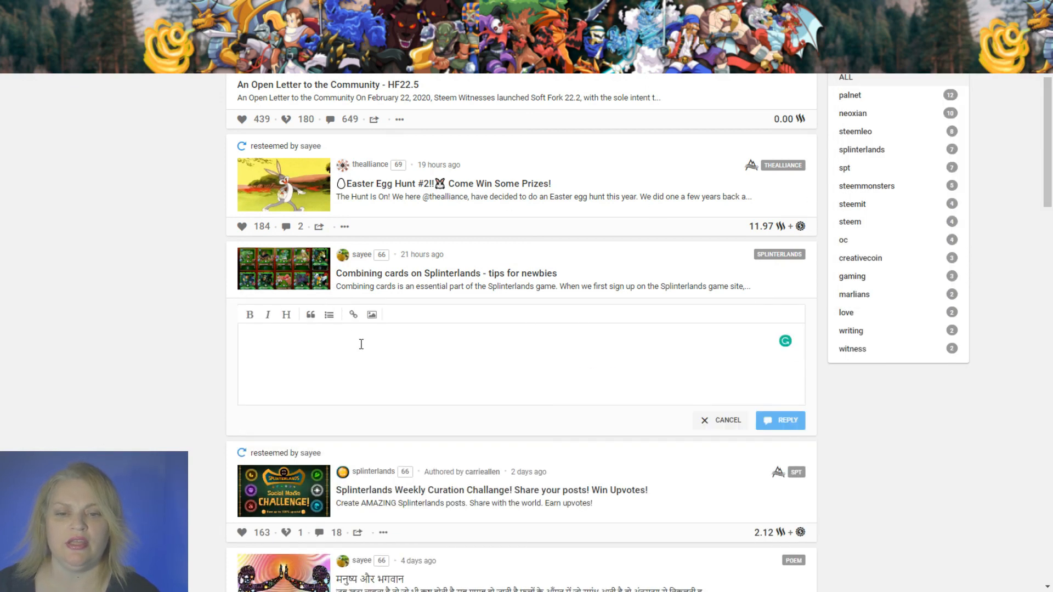
Paste the 18 loots chests post URL into the reply and select the whole line.
text(https://steempeak.com/hive-190212/@yousafharoonkhan/18-loots-chests-undead-rexx-silver-1-season-rewards)
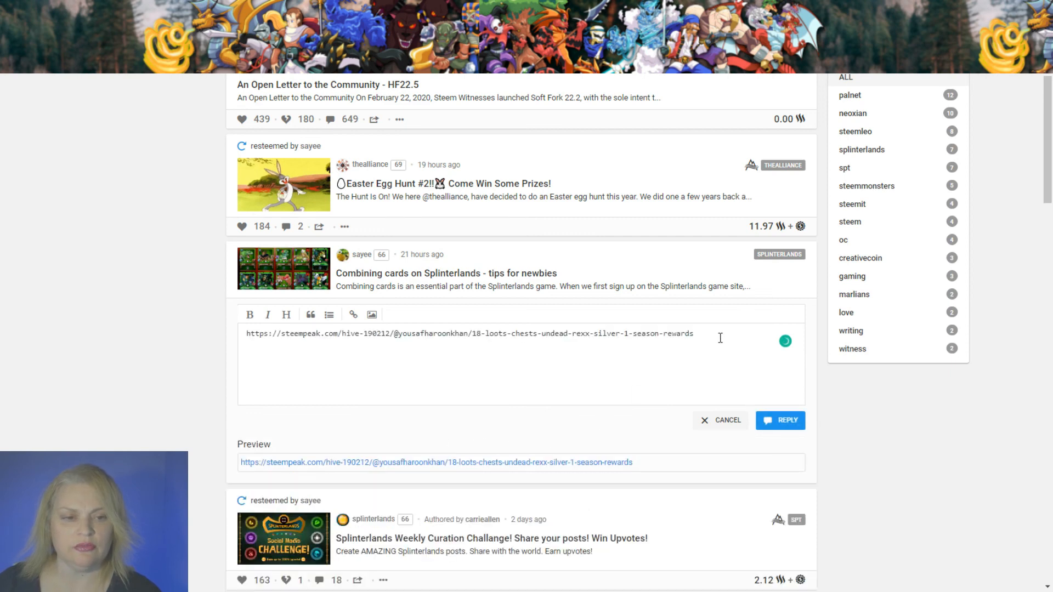
triple_click(463, 334)
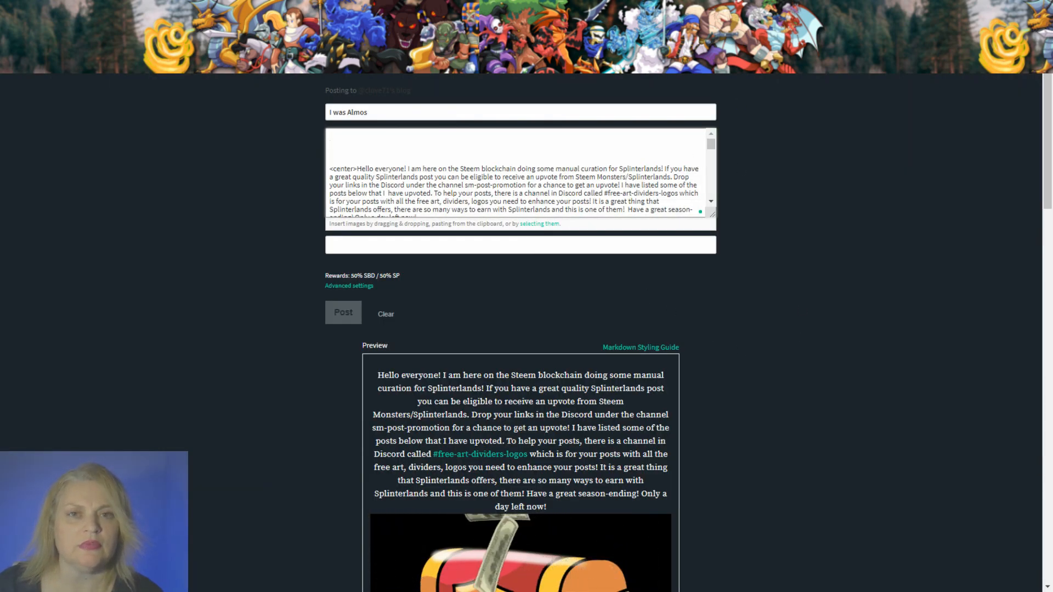
Switch to sinistry's Notable Daily Battle #01 post and scroll down through it.
click(333, 136)
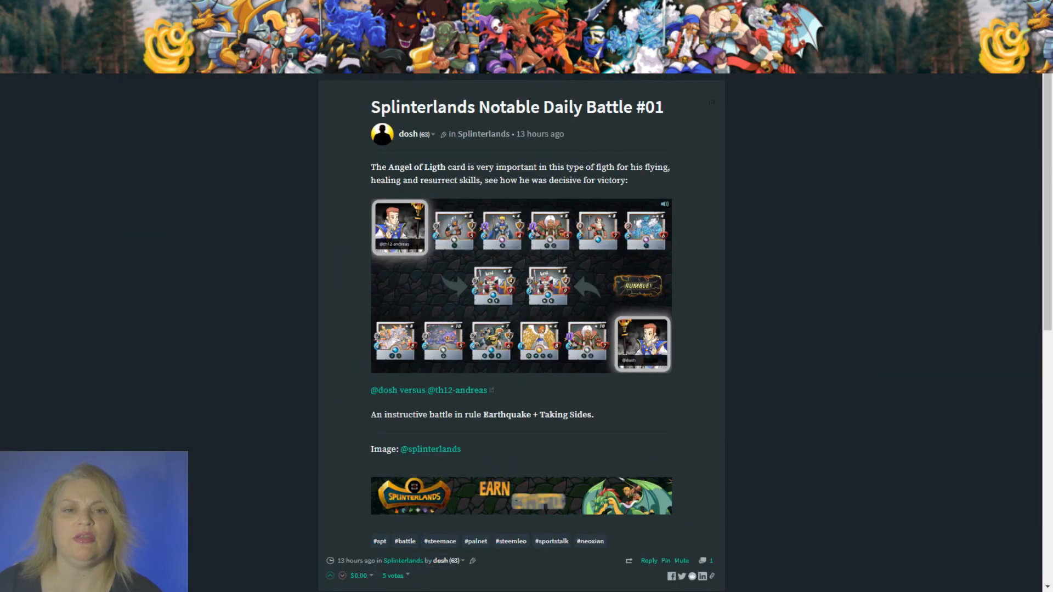
scroll(down, 3)
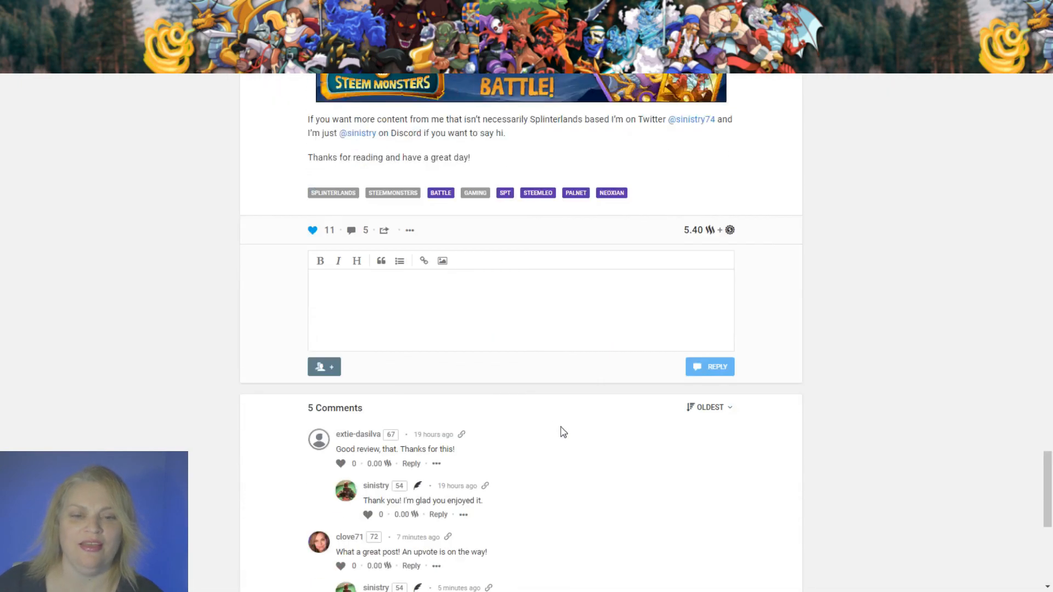
Scroll down the comments and select the steemmonsters curation GIF reply.
scroll(down, 3)
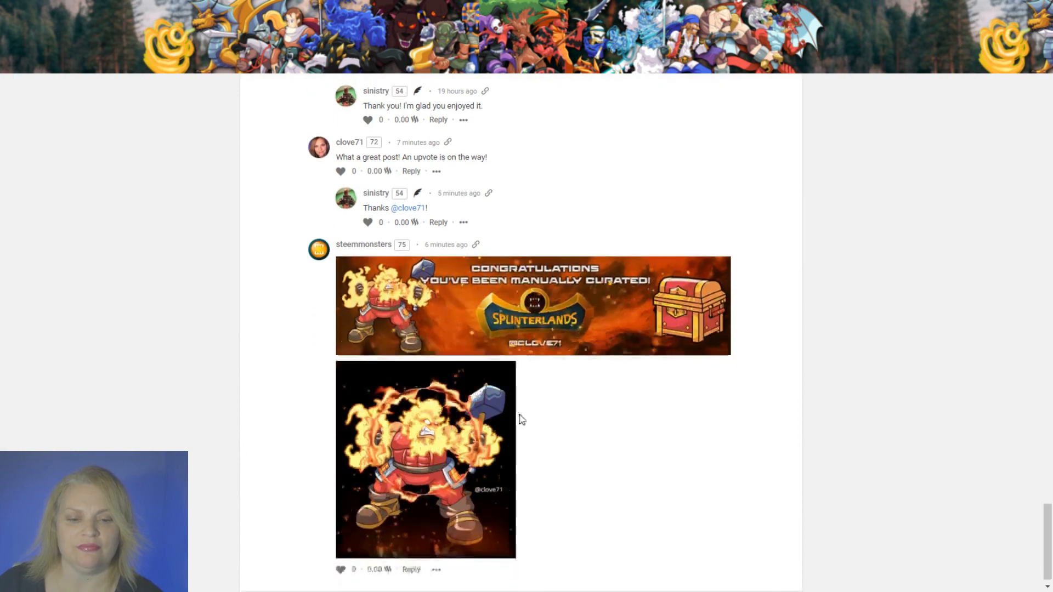
click(436, 566)
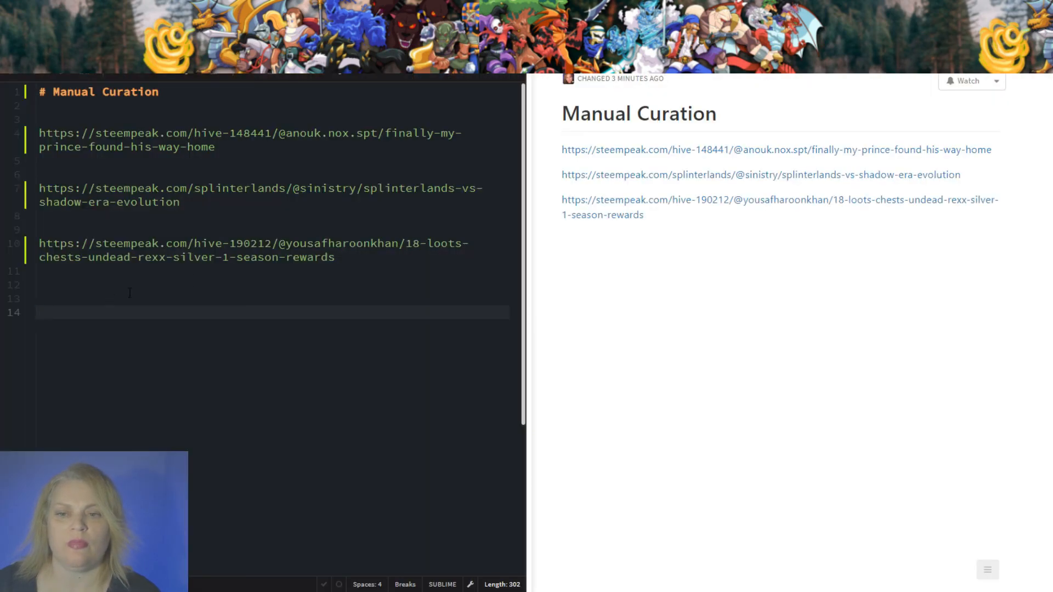
Right-click the empty line below the 18 Loots Chests link on line 11.
right_click(50, 313)
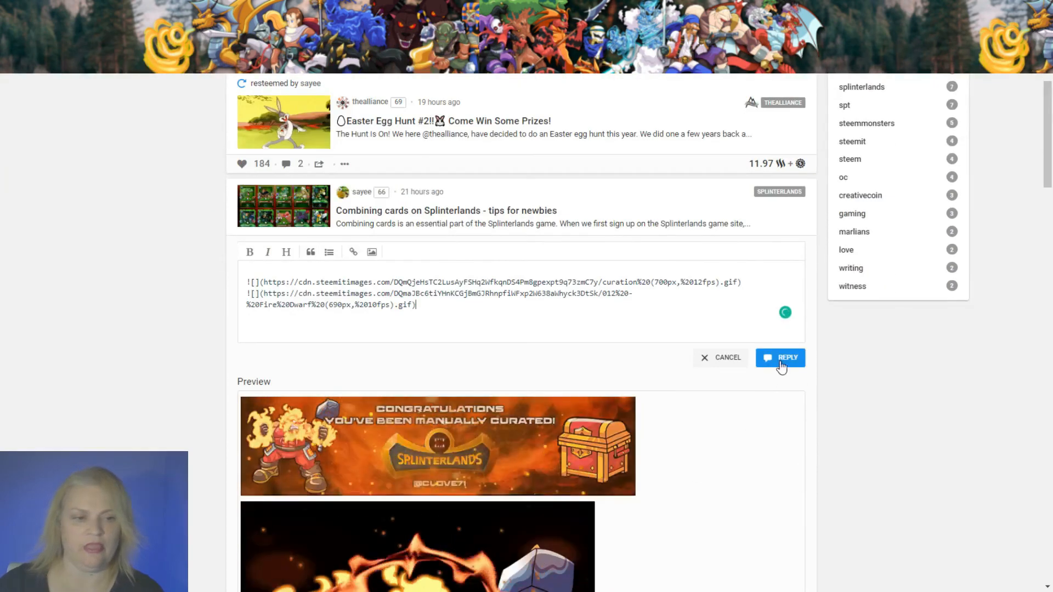
Submit the curation GIF reply on sayee's Combining cards post and confirm in Keychain.
click(781, 358)
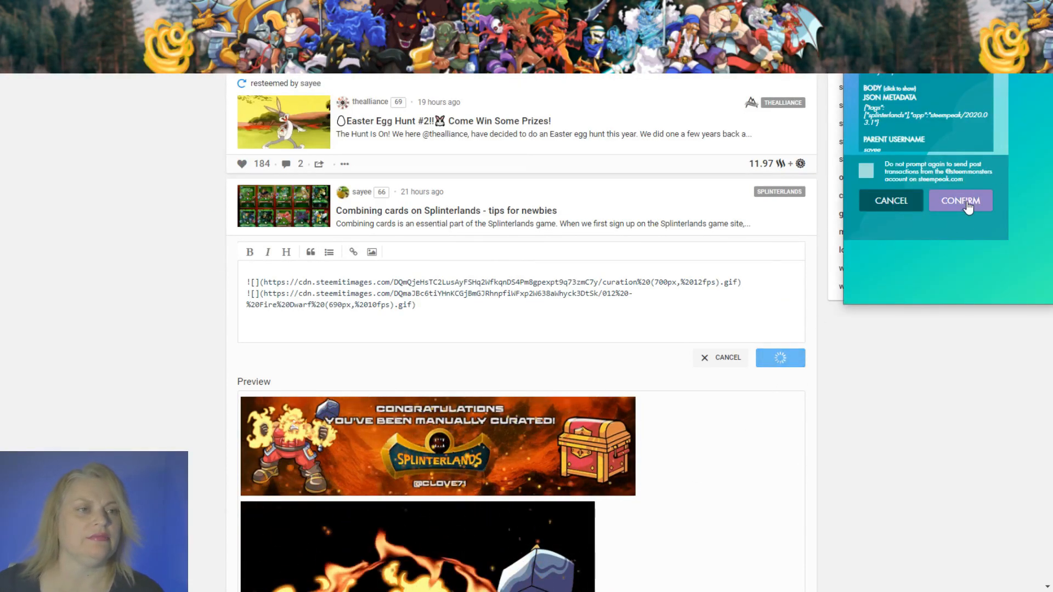
click(960, 200)
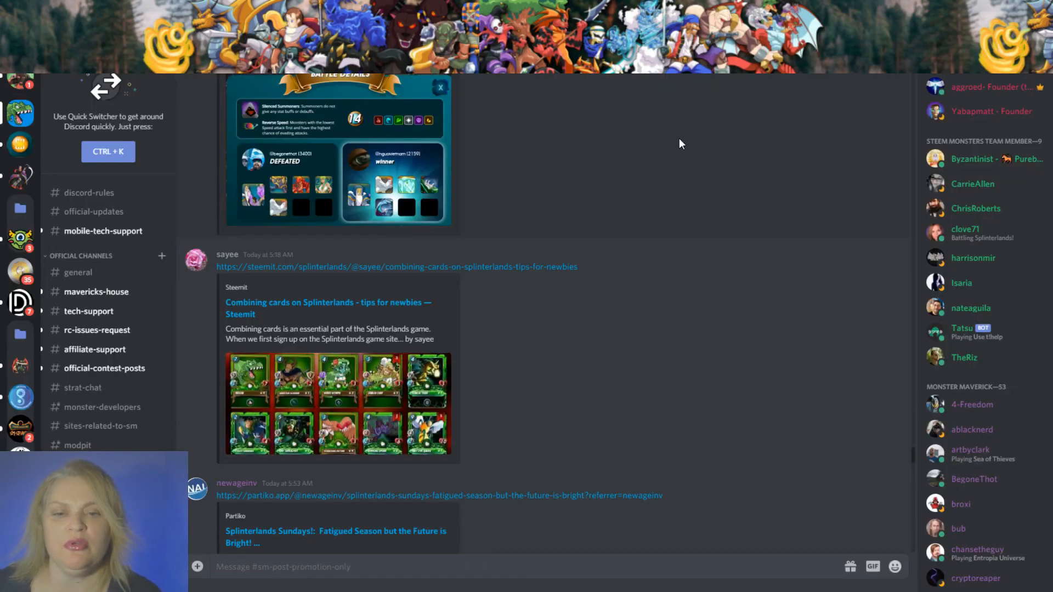
Open vcdragon's 'splinterlands battle Cube' steemit link from sm-post-promotion.
click(895, 567)
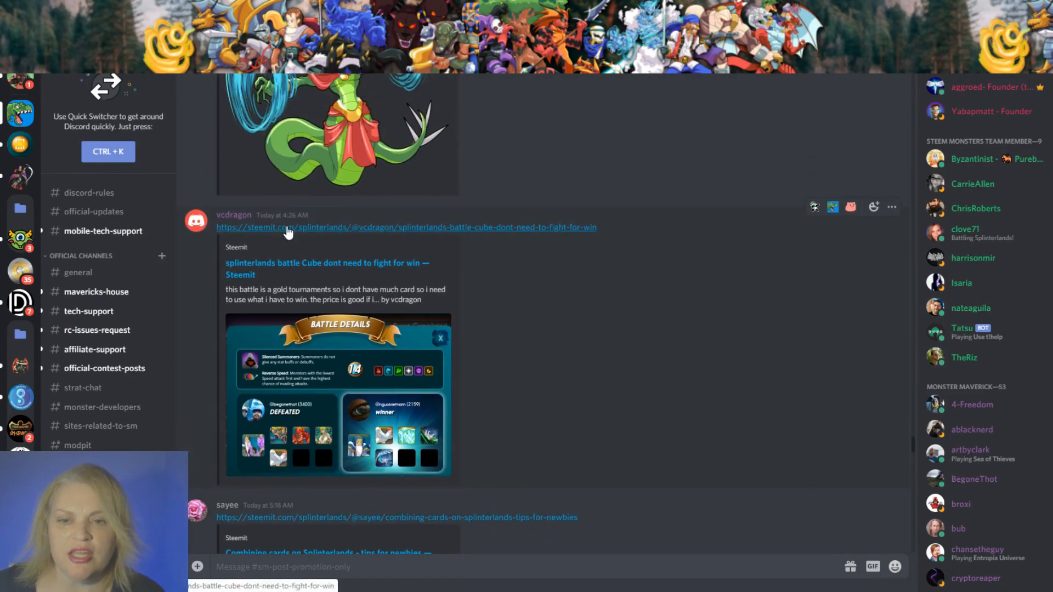
click(290, 227)
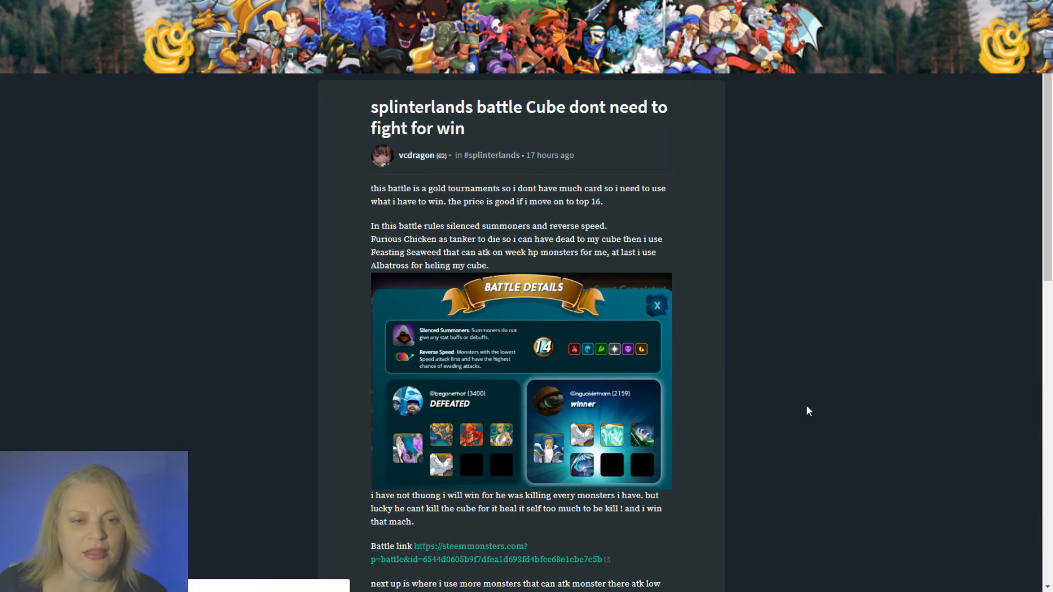
scroll(down, 3)
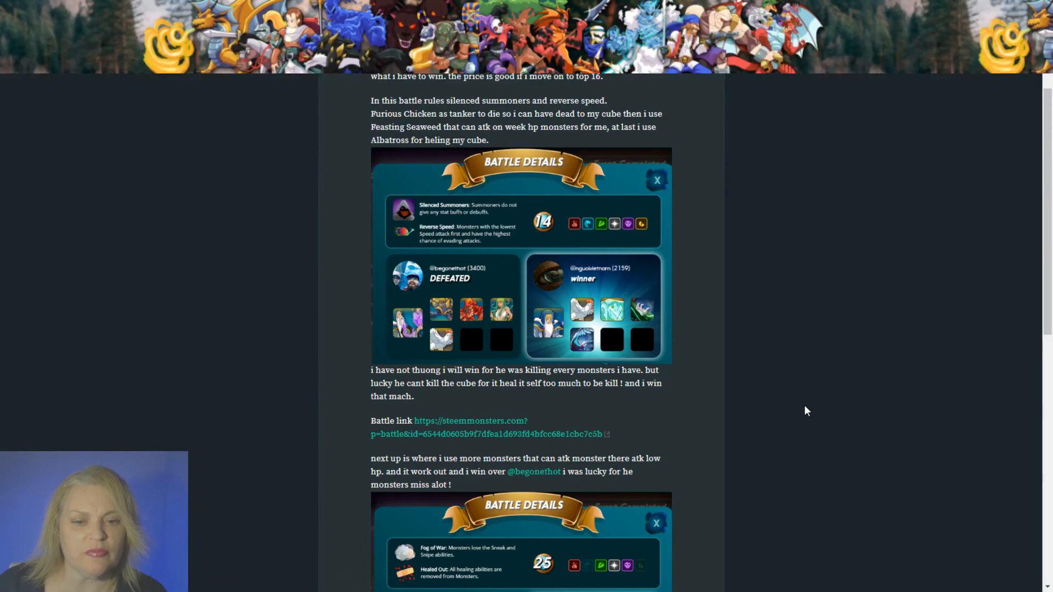
scroll(down, 3)
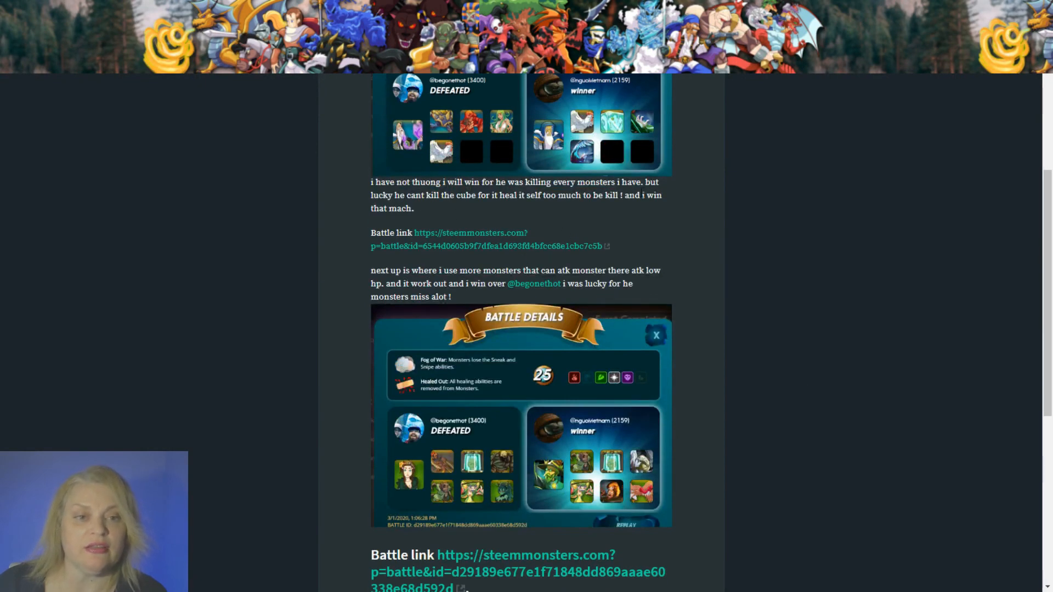
scroll(down, 3)
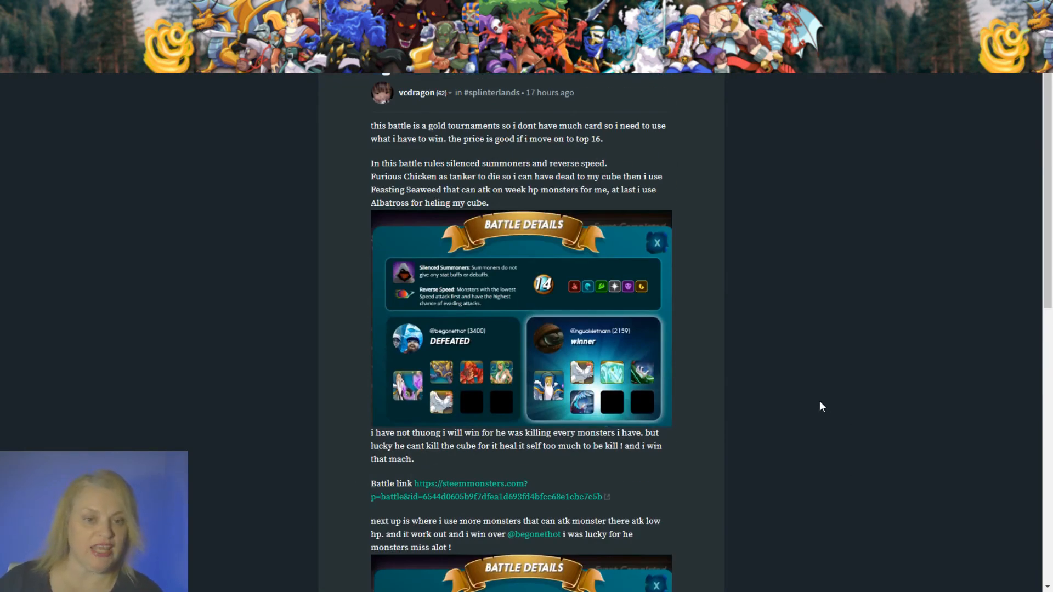
scroll(down, 3)
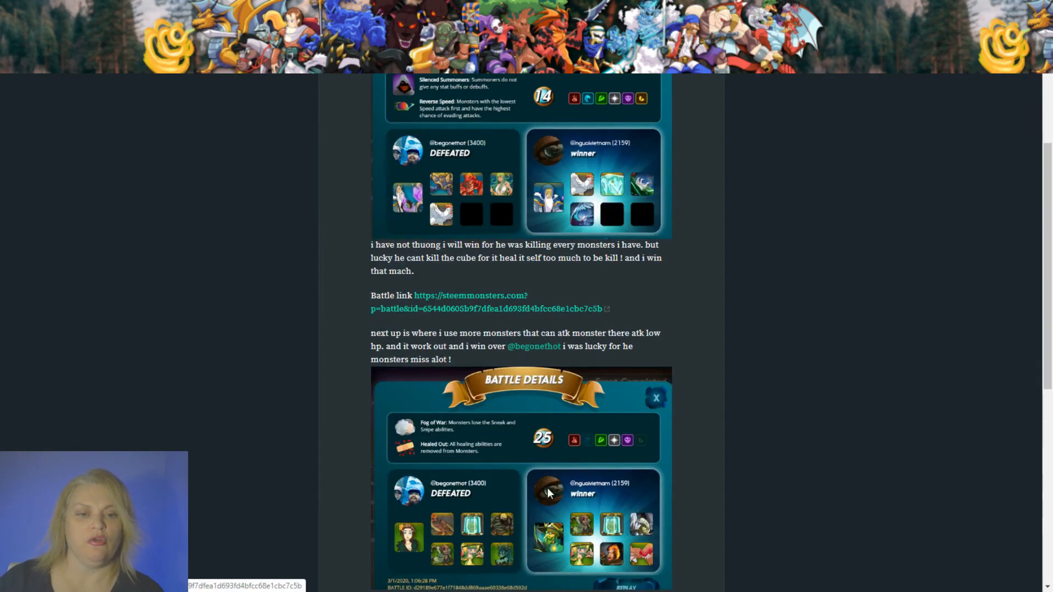
scroll(down, 3)
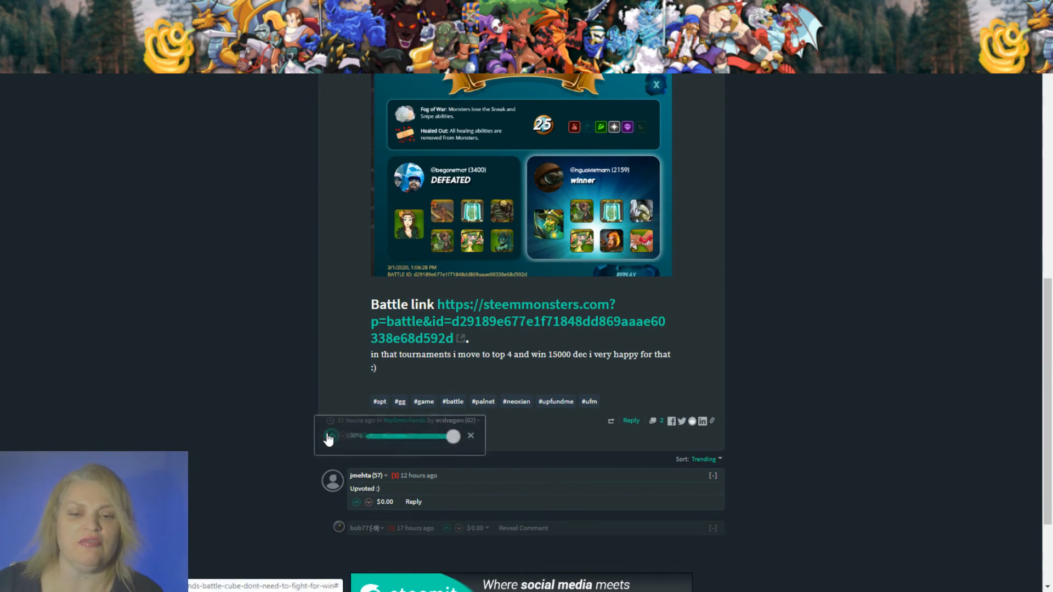
Upvote the battle Cube post at 100% and post 'Nice battles and post!'.
click(330, 436)
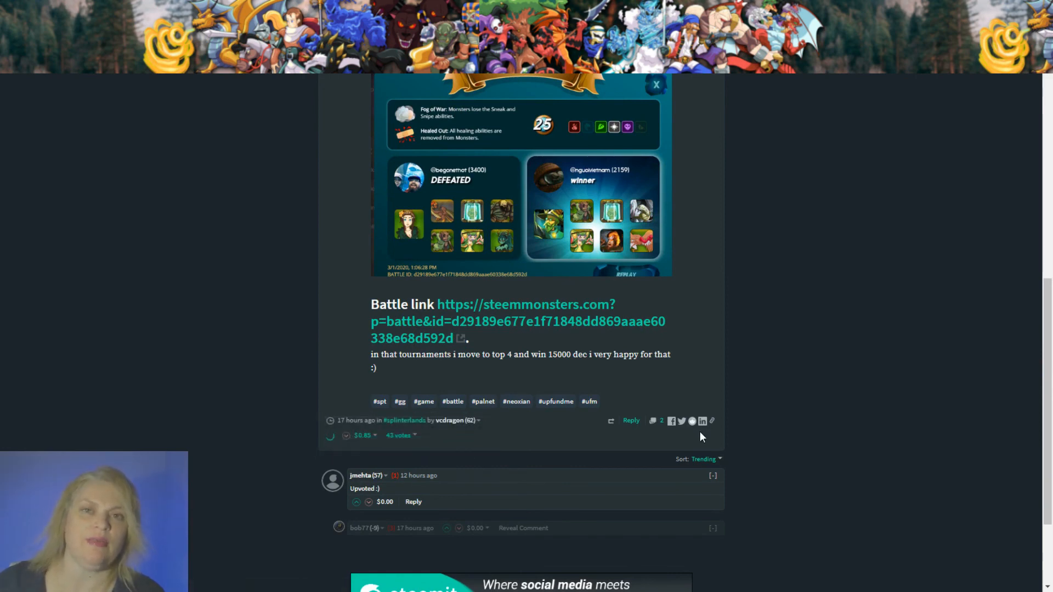
click(631, 420)
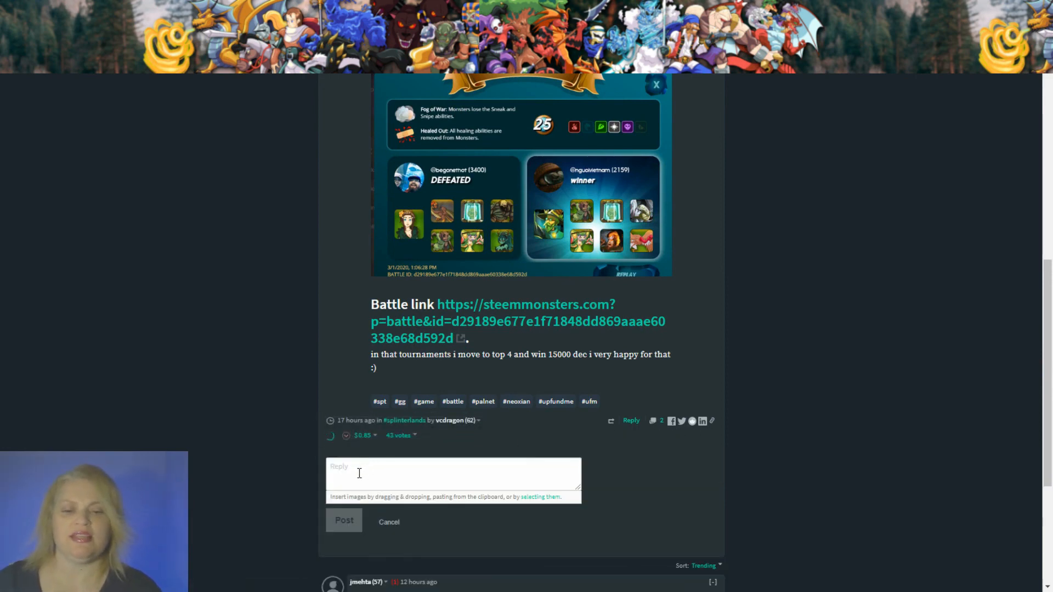
text(Nice battles and p)
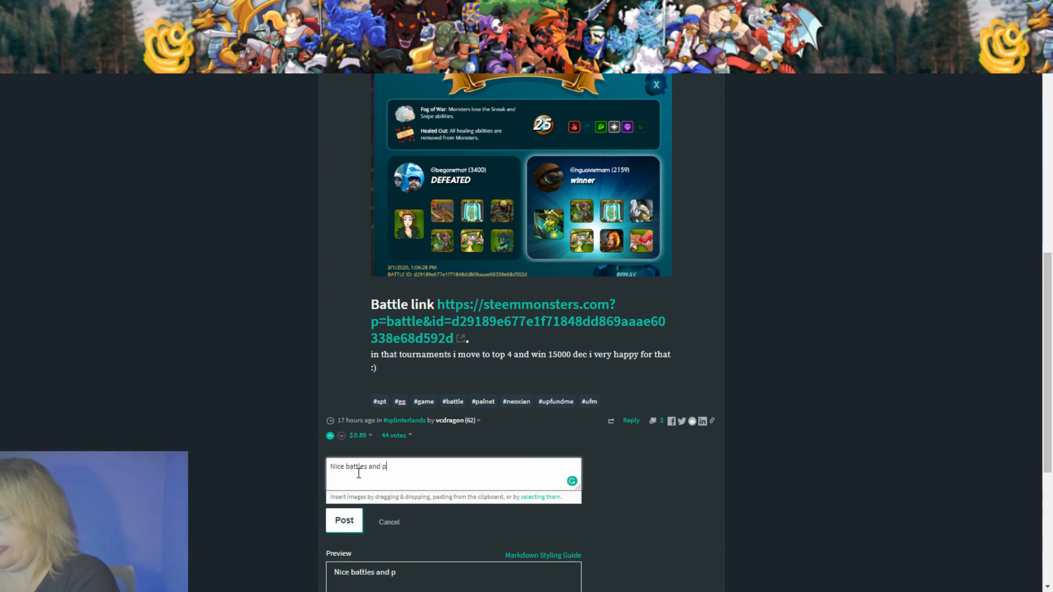
text(ost!)
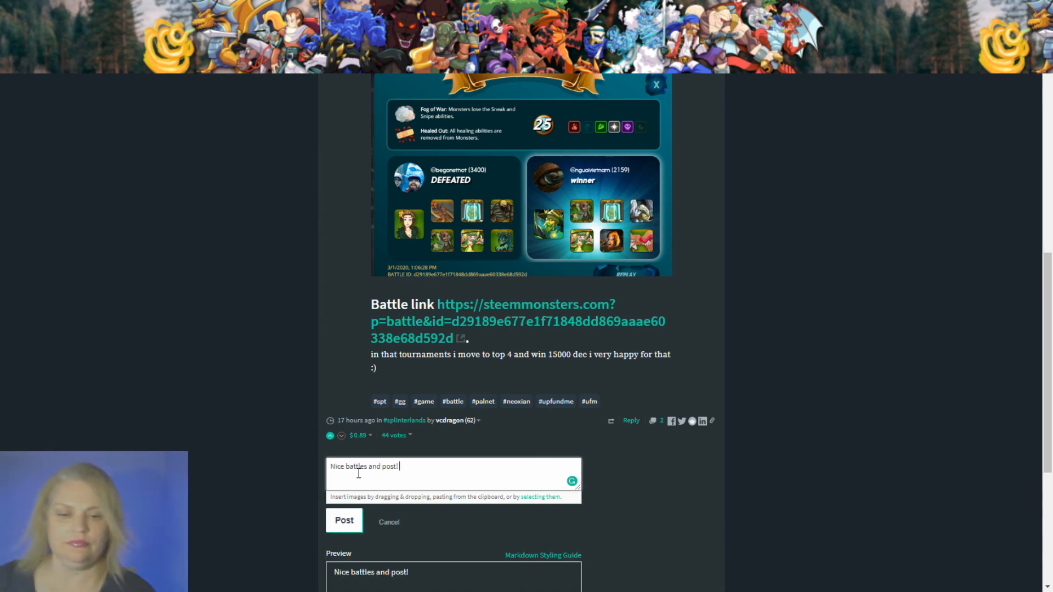
mouse_move(348, 523)
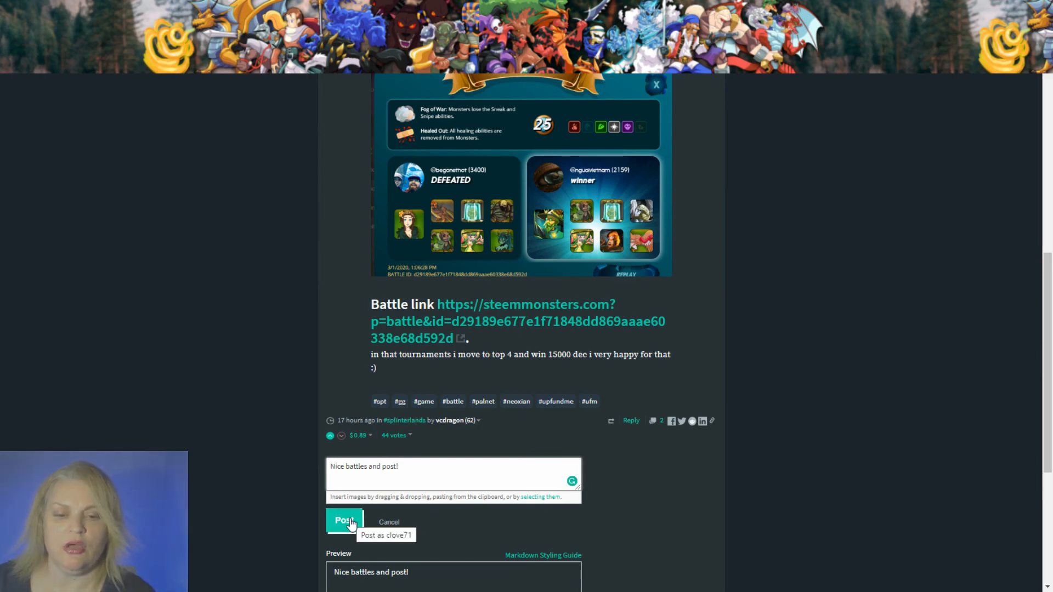
click(343, 520)
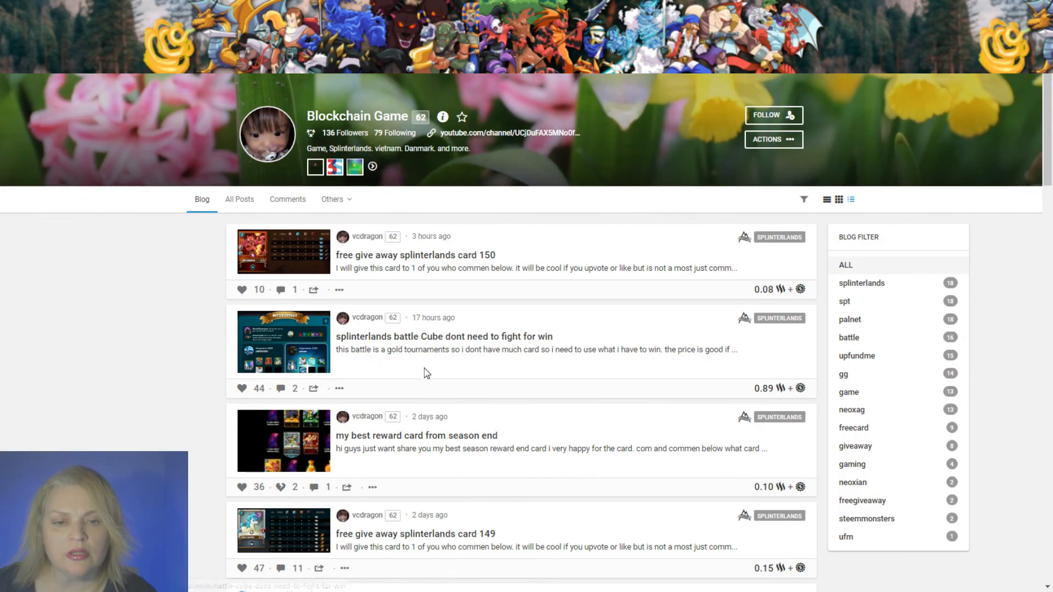
Show vcdragon's All Posts, set 100% vote strength, and paste the Combining cards link.
scroll(down, 3)
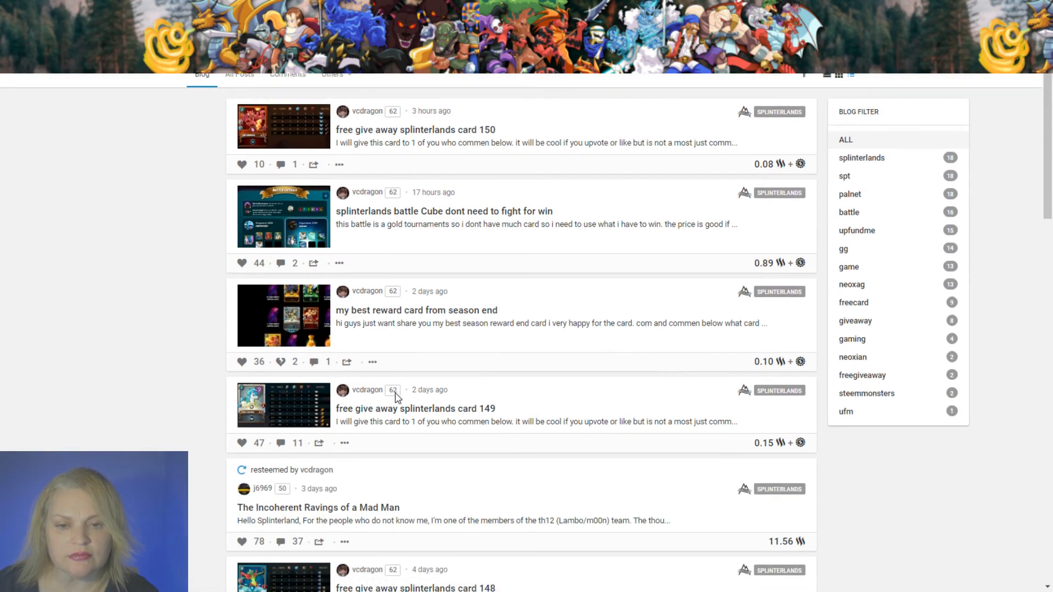
mouse_move(446, 346)
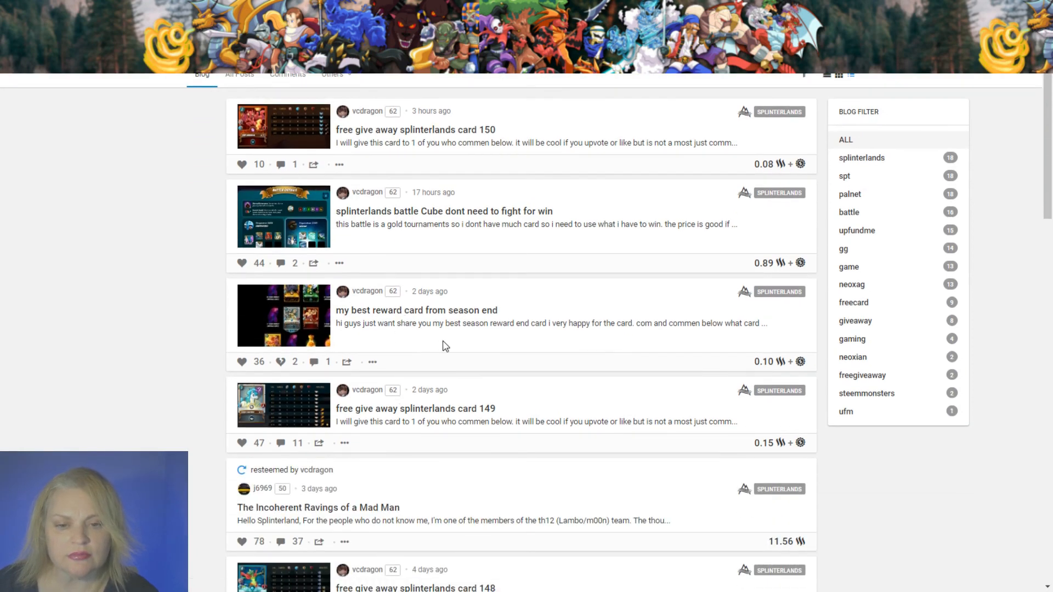
scroll(up, 3)
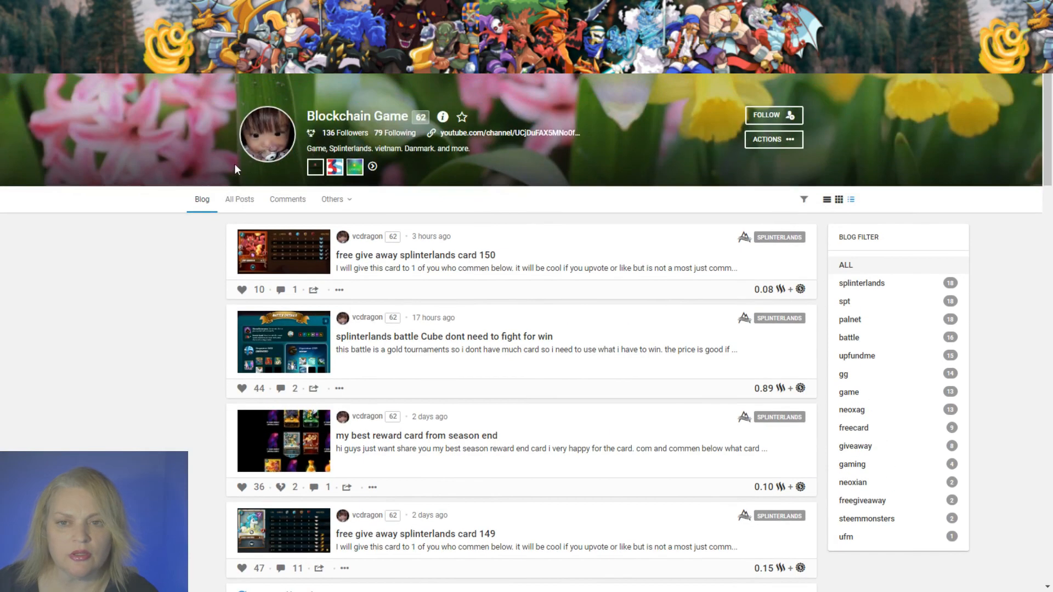
click(239, 199)
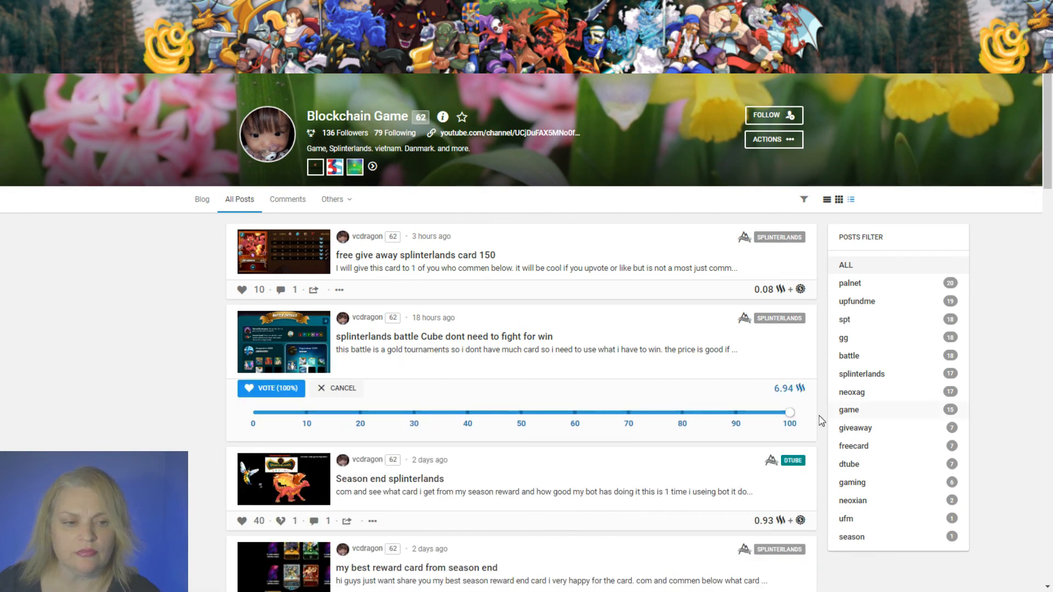
drag(789, 413, 523, 413)
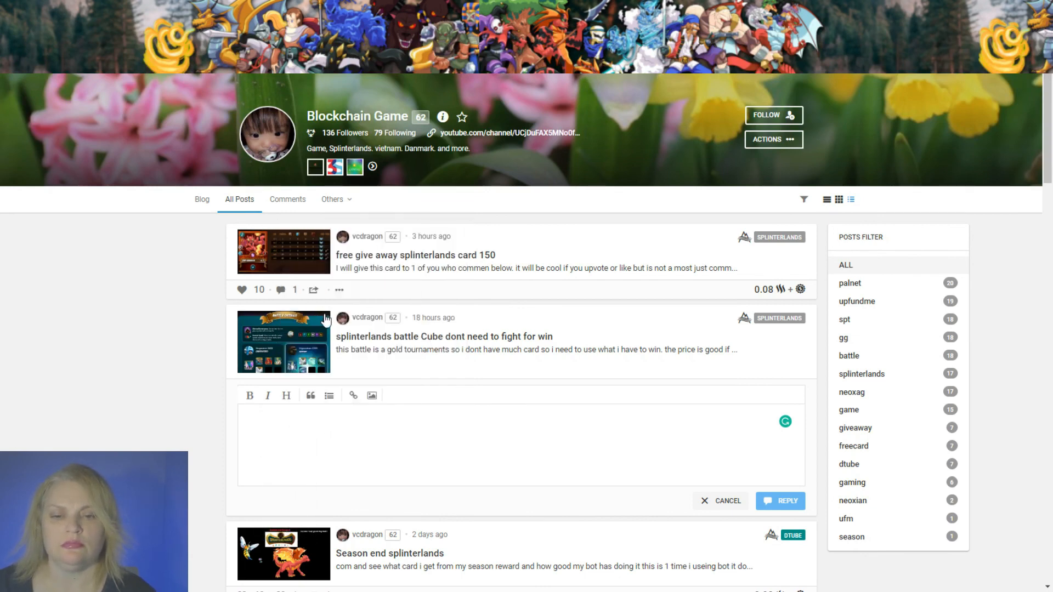
text(https://steempeak.com/splinterlands/@sayee/combining-cards-on-splinterlands-tips-for-newbies)
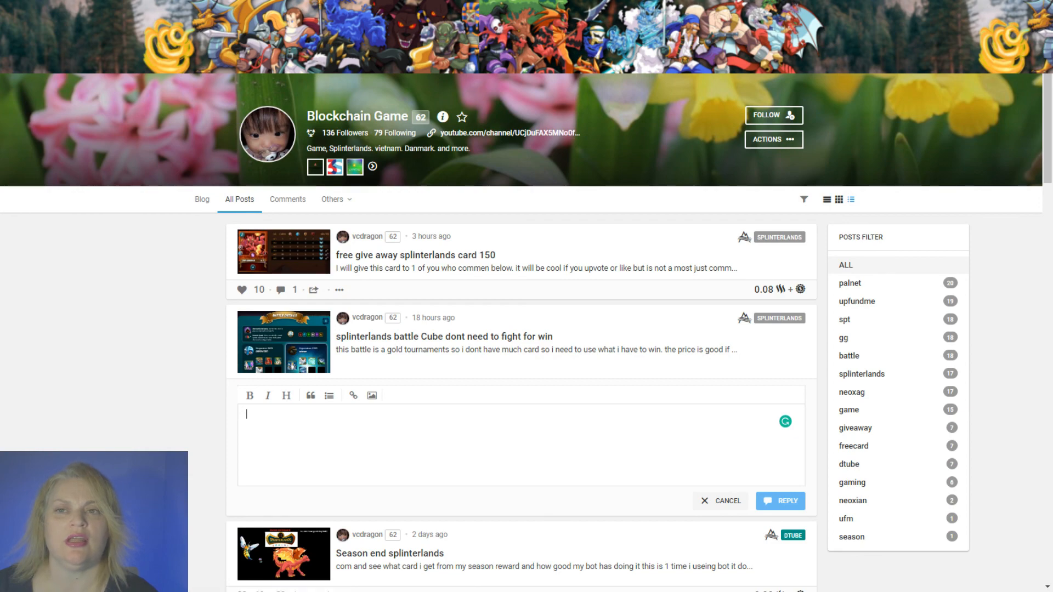
Switch to sayee's Combining cards on Splinterlands post and scroll down through it.
click(201, 200)
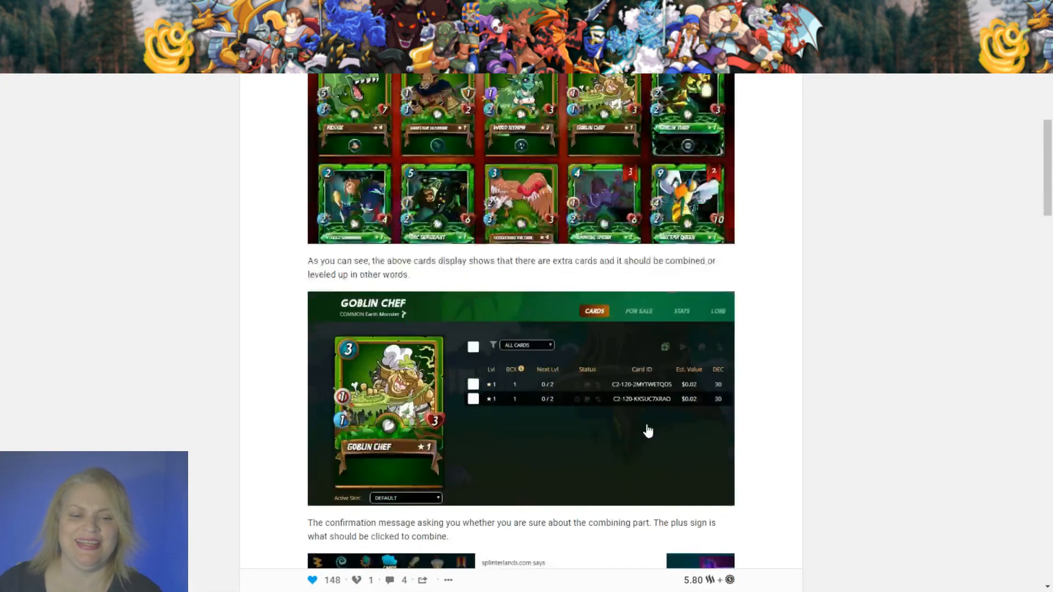
scroll(down, 3)
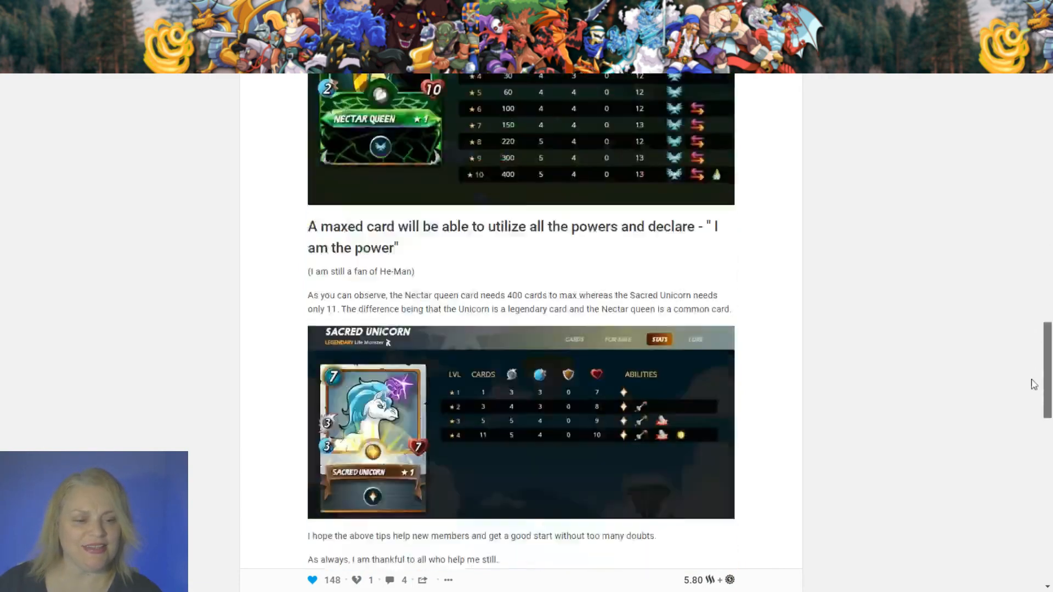
scroll(down, 3)
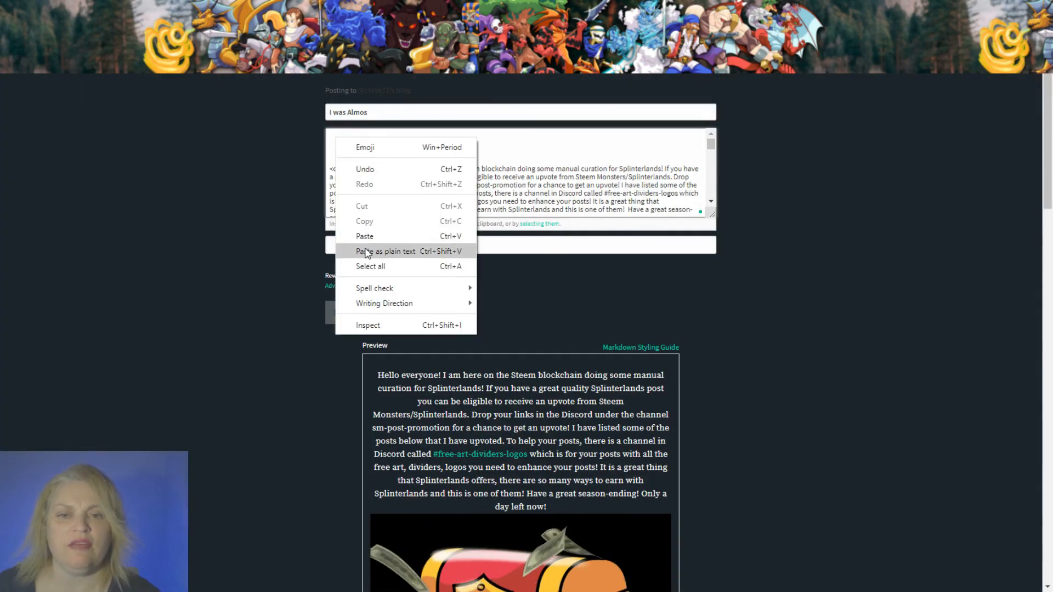
Paste the two curation GIF links as plain text into the draft and scroll down.
click(365, 251)
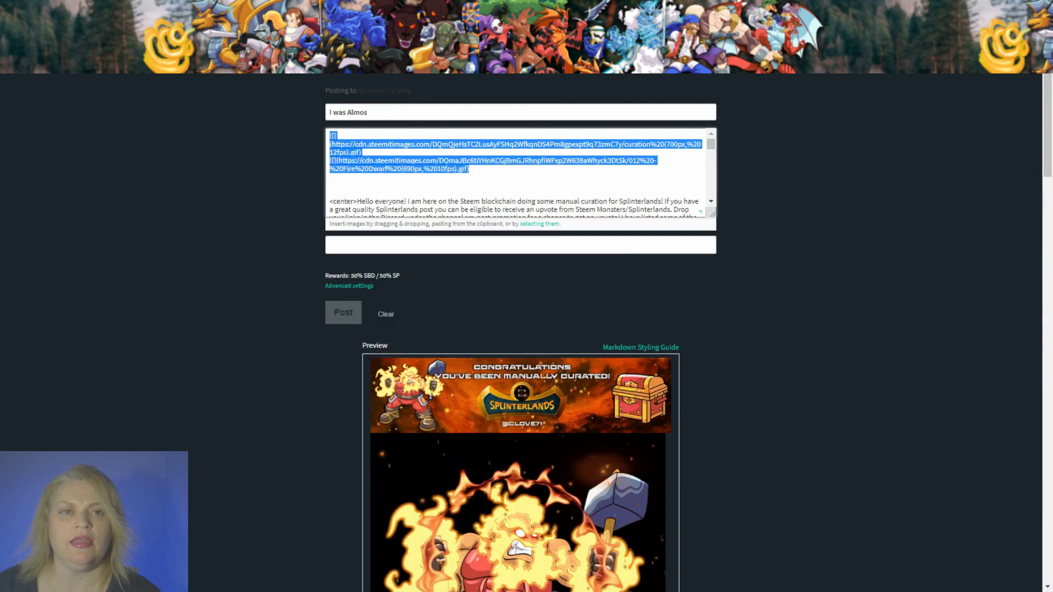
scroll(down, 3)
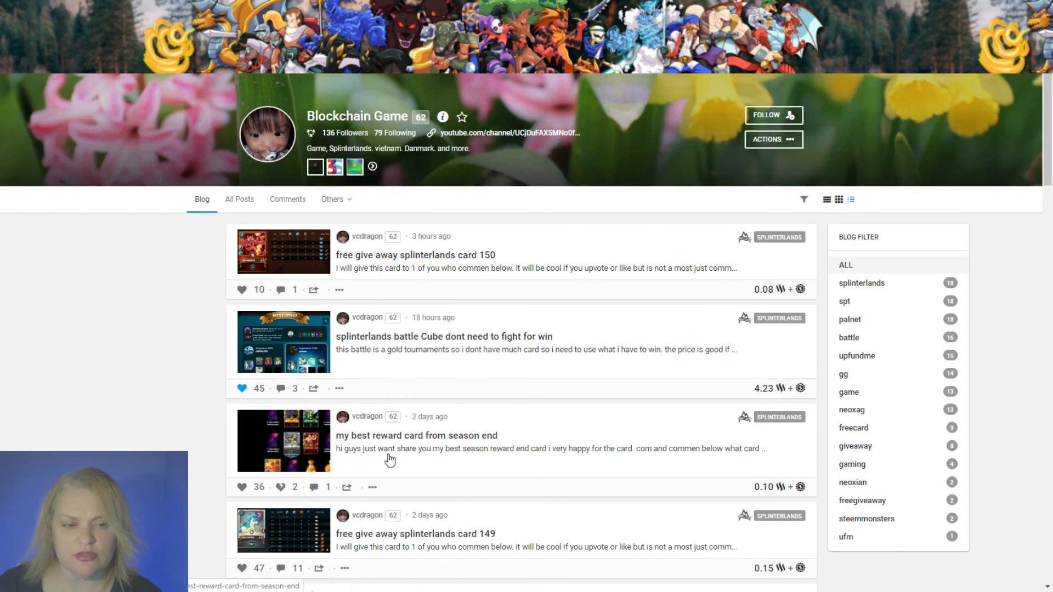
mouse_move(294, 424)
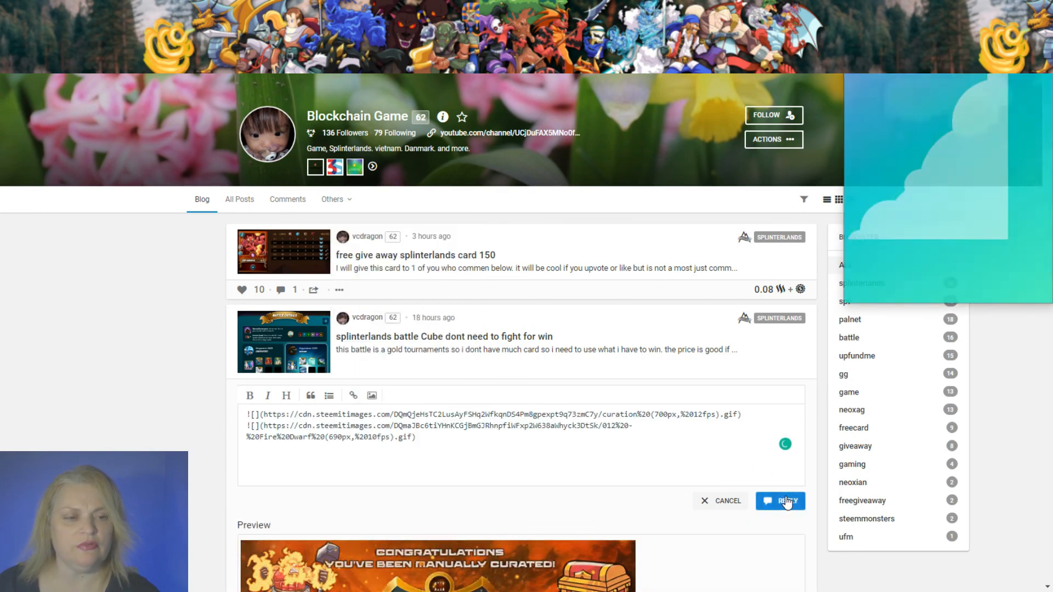
Publish the two-GIF comment on the battle Cube post and reopen its page.
click(780, 501)
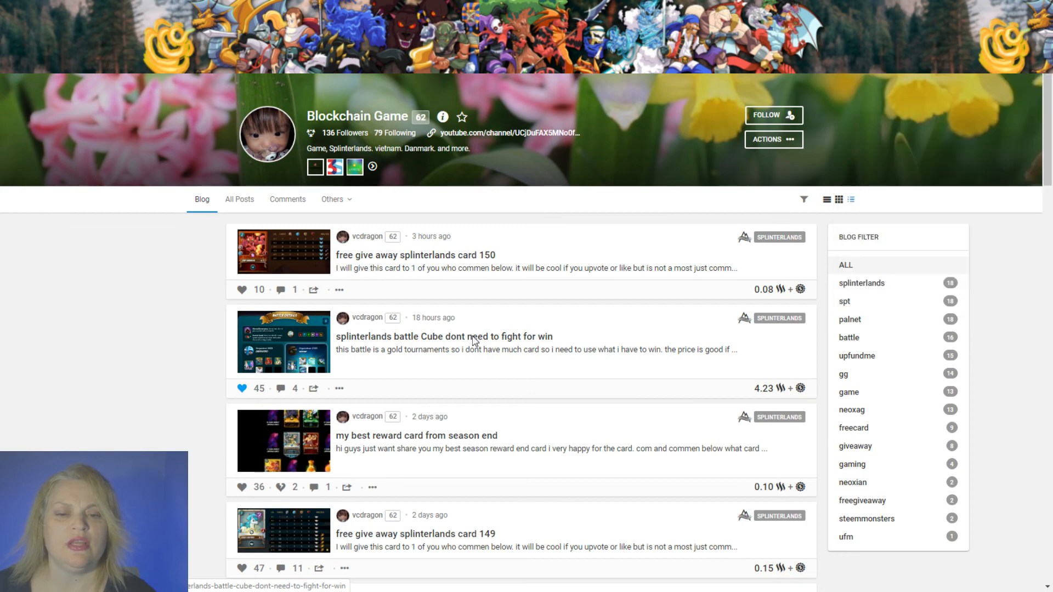
click(452, 336)
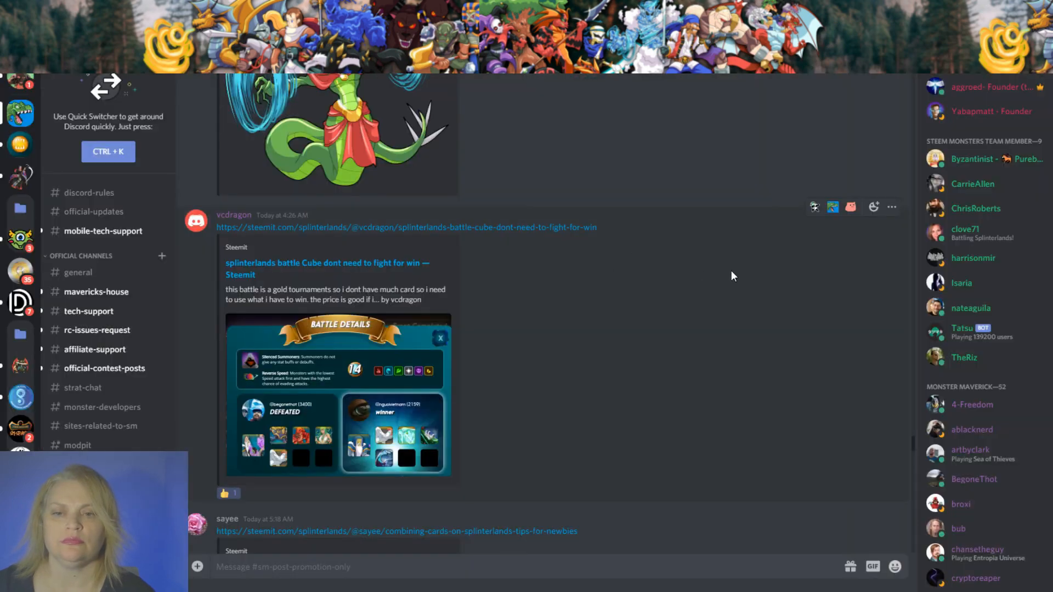
Open the MY JOURNEY post's Steemit link from #sm-post-promotion and scroll through it.
click(874, 207)
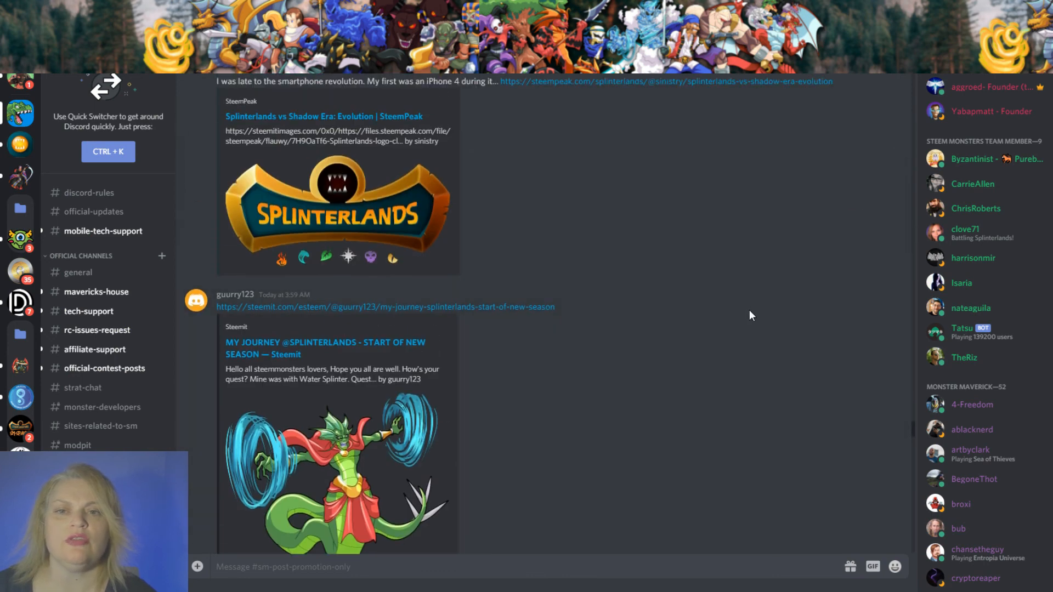
scroll(down, 3)
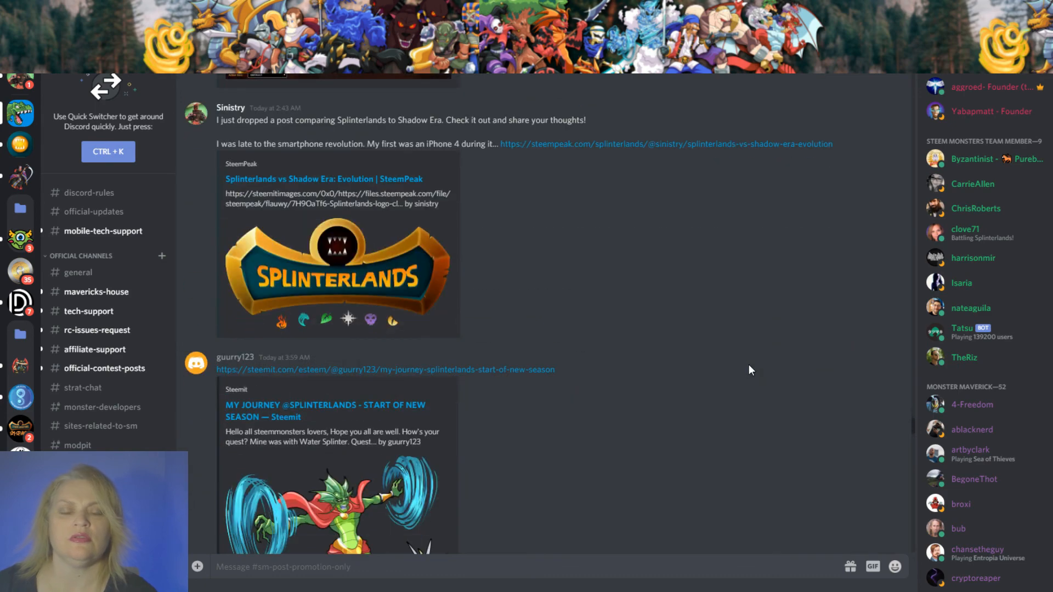
scroll(down, 3)
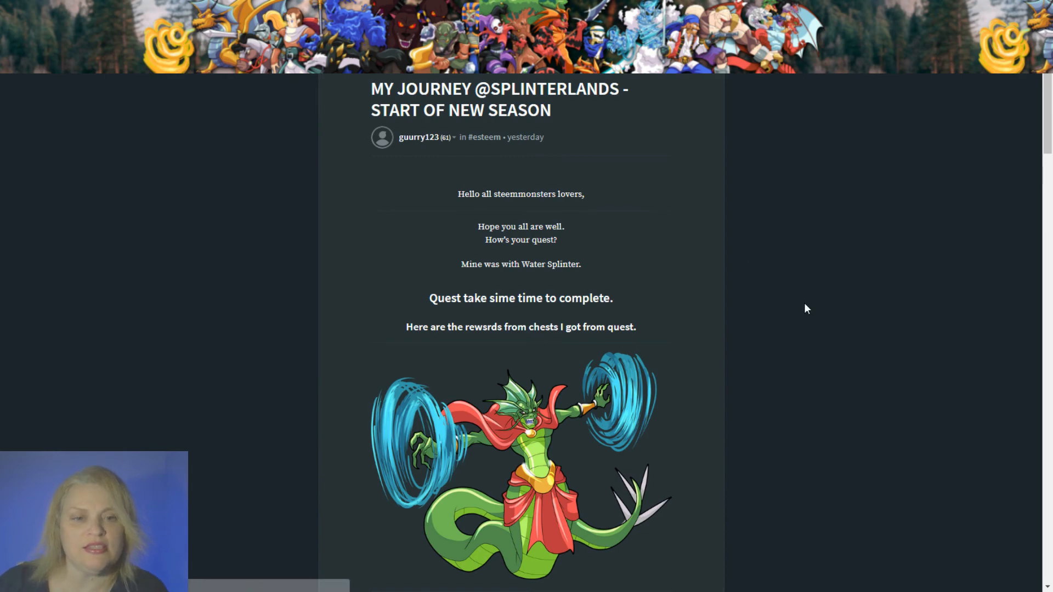
scroll(down, 3)
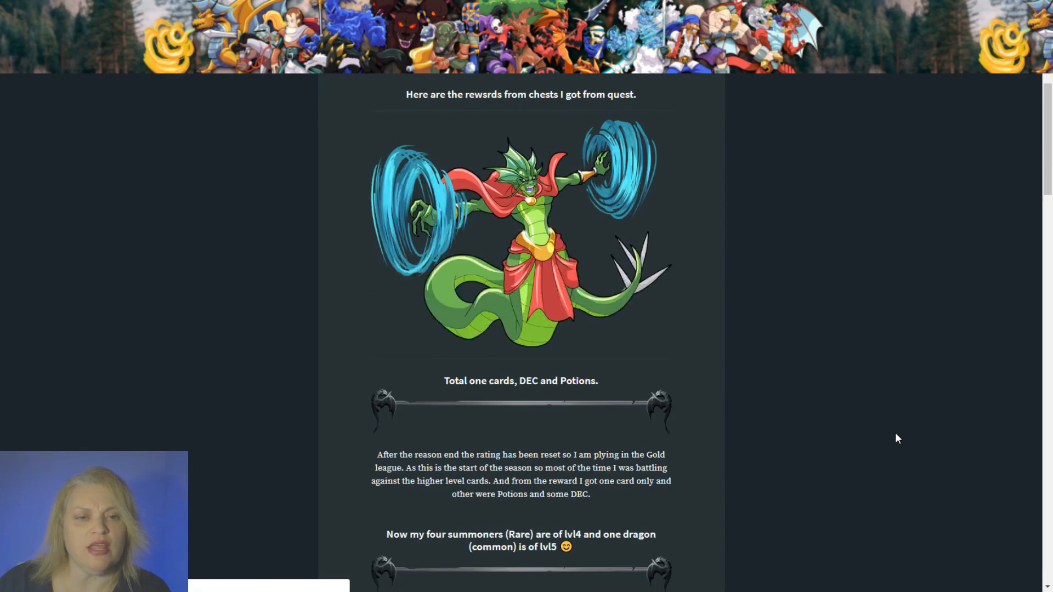
scroll(down, 3)
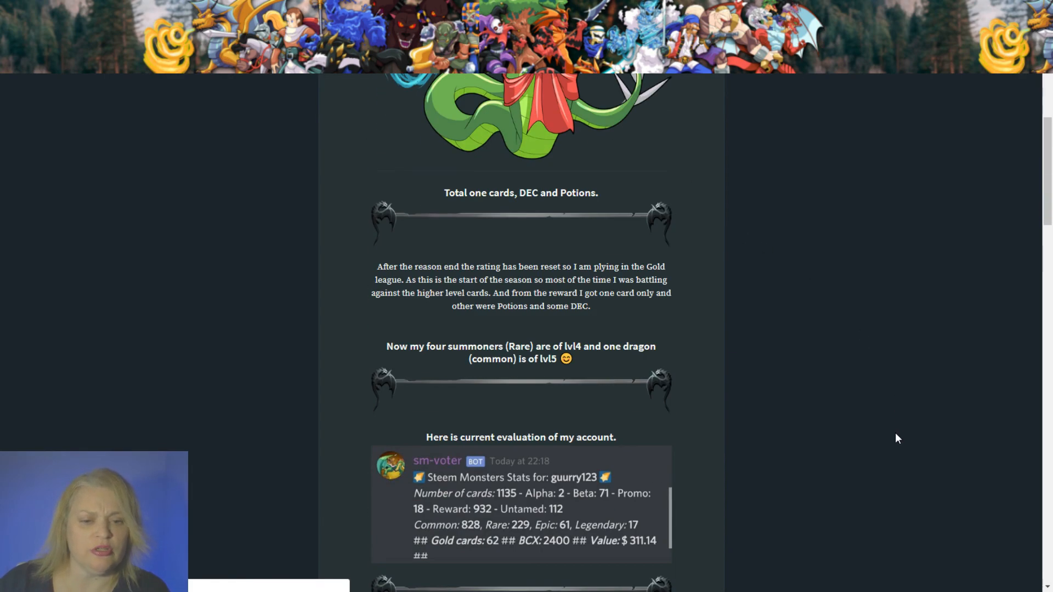
scroll(down, 3)
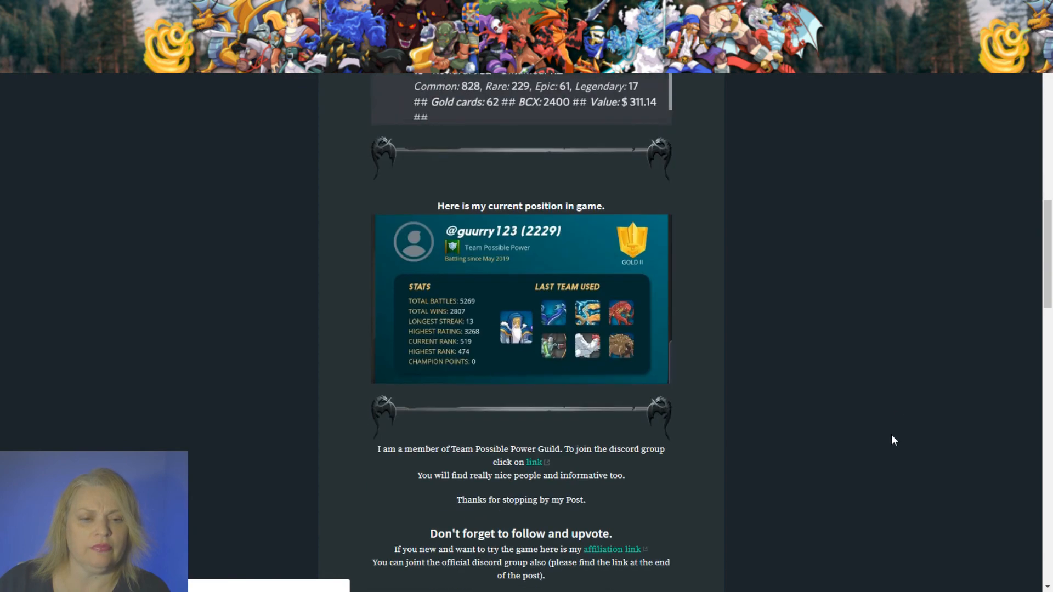
scroll(down, 3)
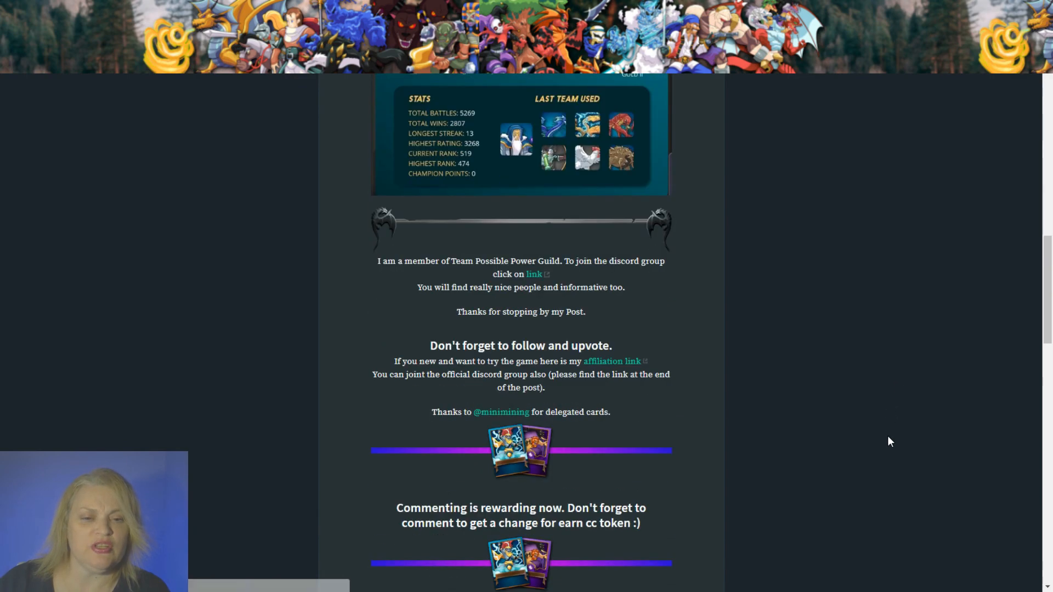
scroll(up, 3)
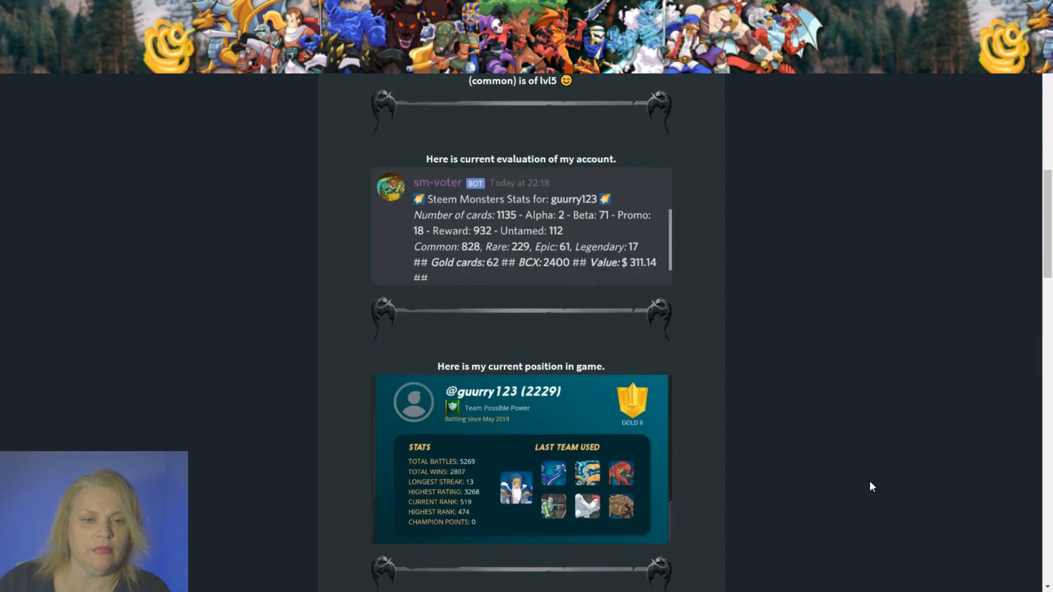
scroll(up, 3)
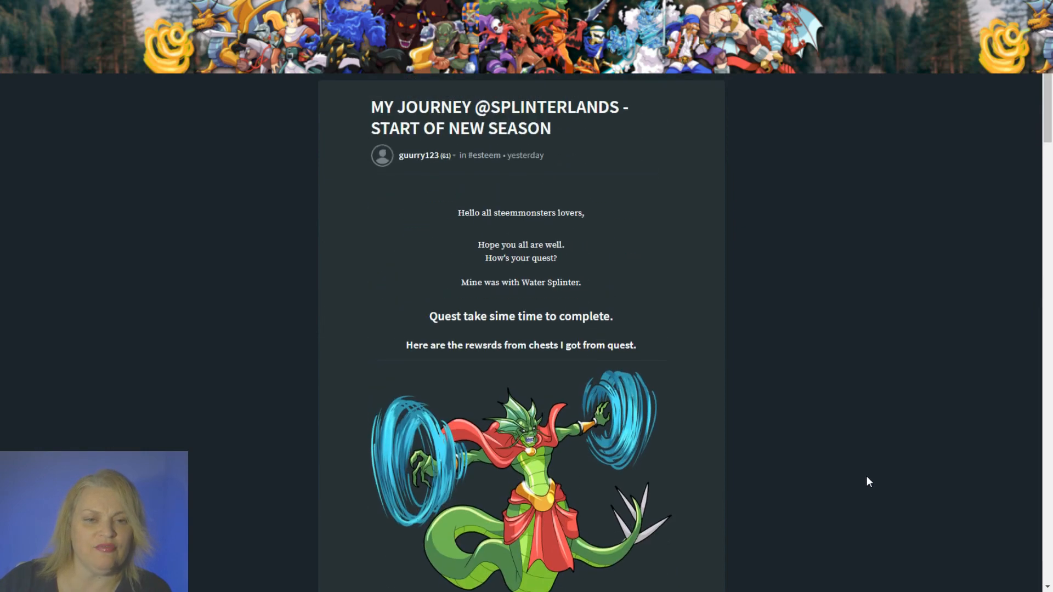
scroll(down, 3)
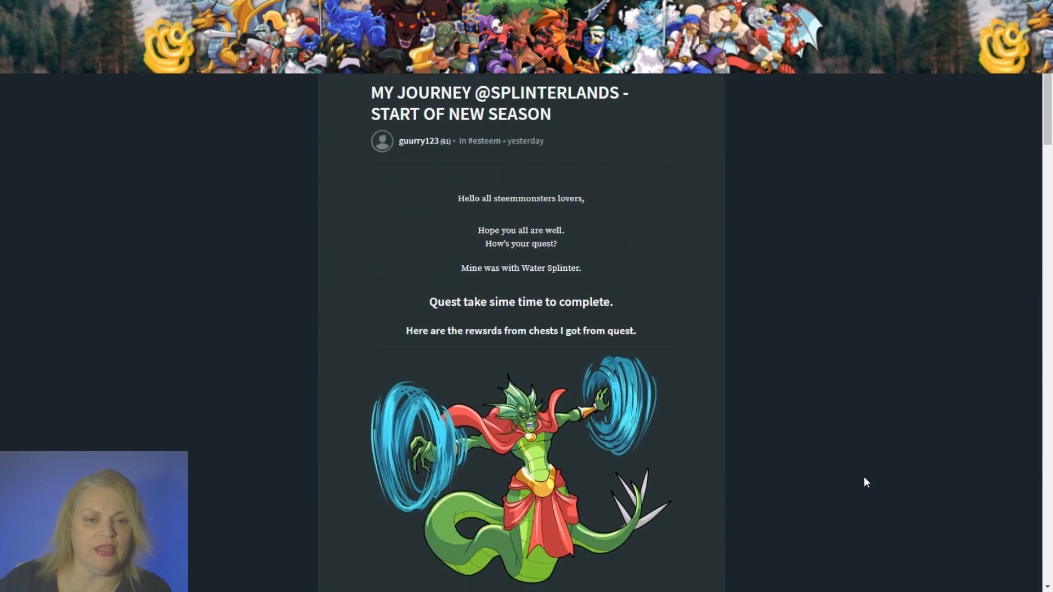
scroll(down, 3)
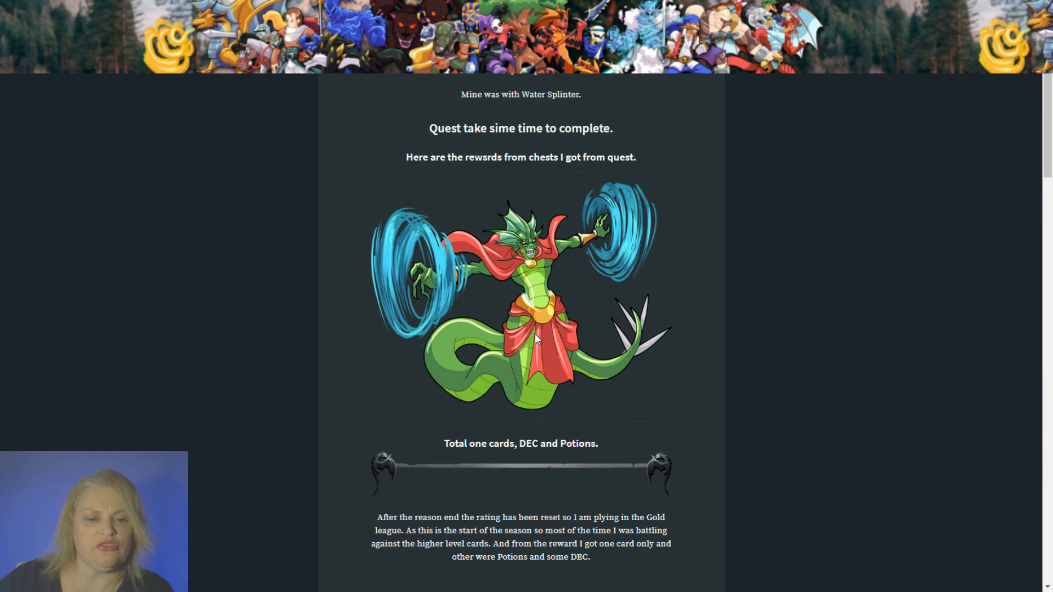
scroll(down, 3)
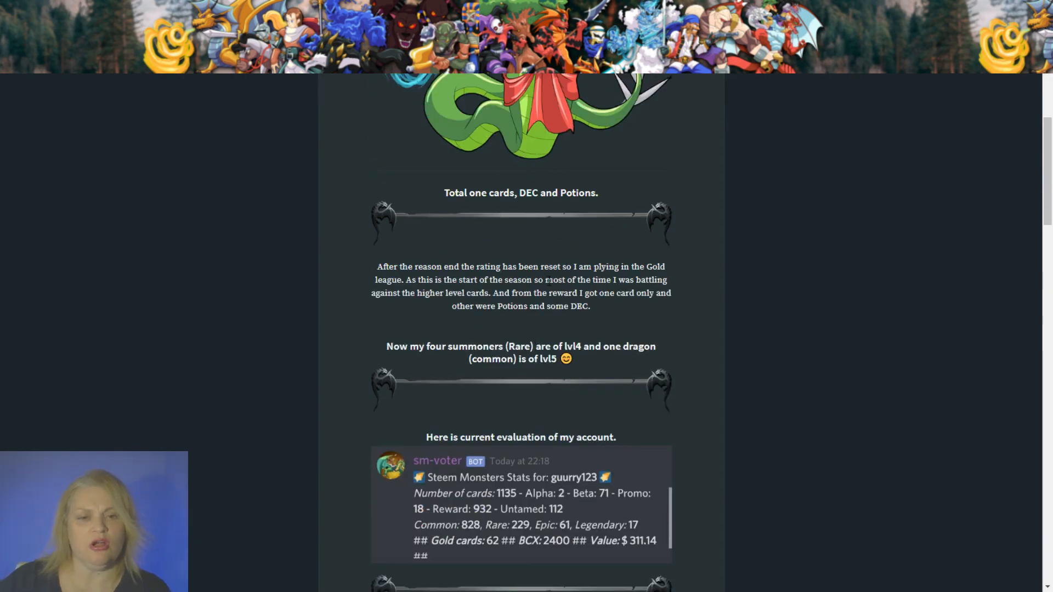
scroll(down, 3)
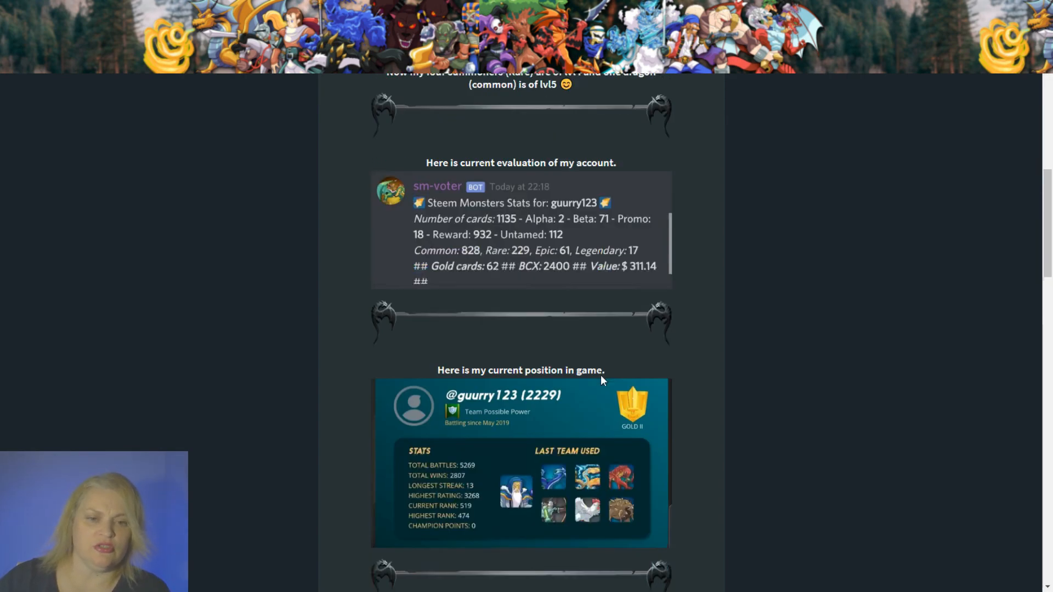
Post the reply 'Nice card!' at the bottom of the MY JOURNEY post.
scroll(down, 3)
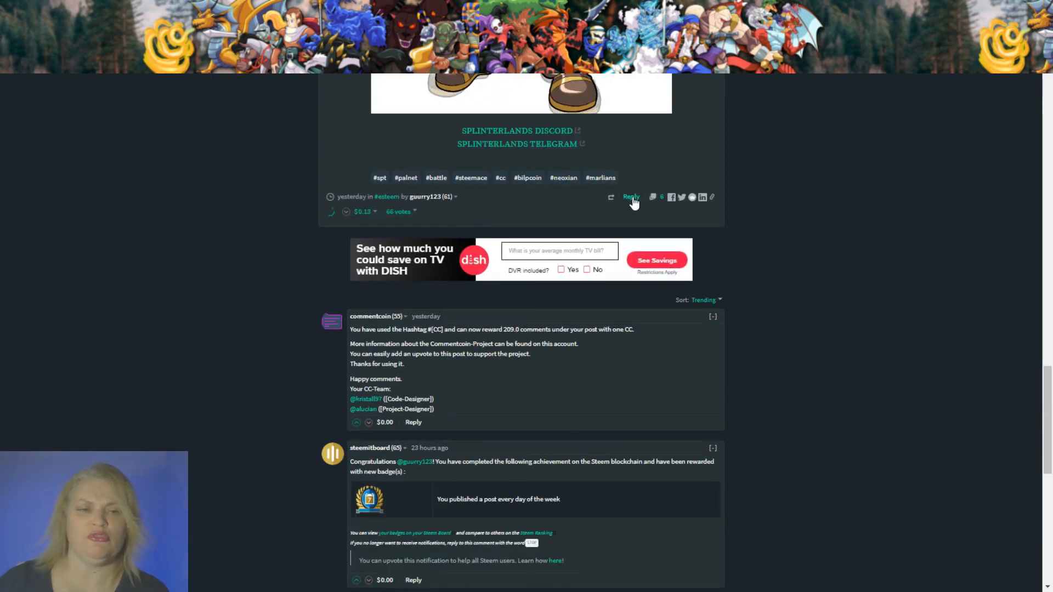
click(631, 197)
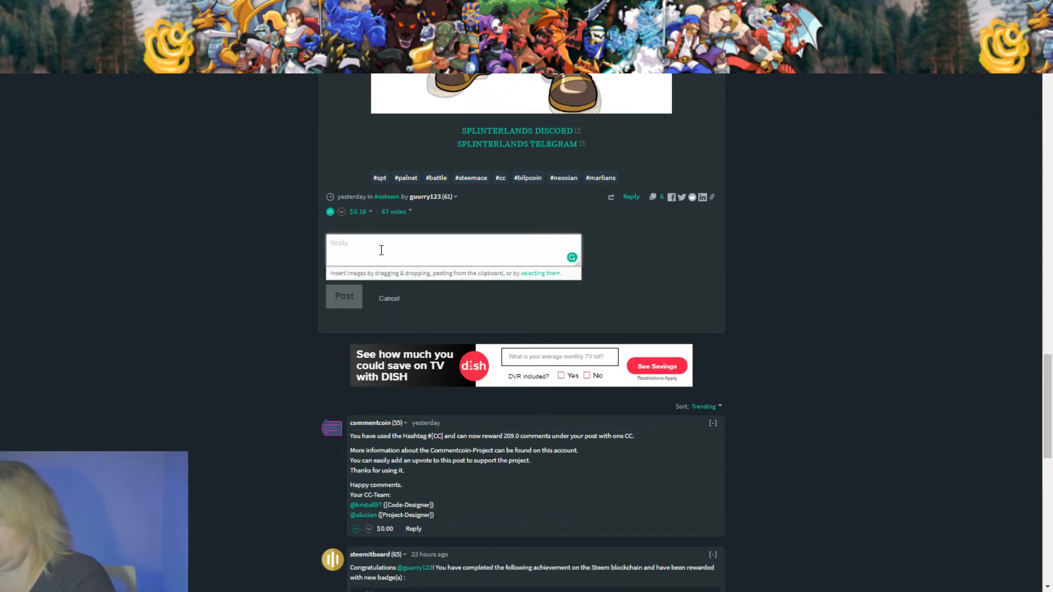
text(Nice card!)
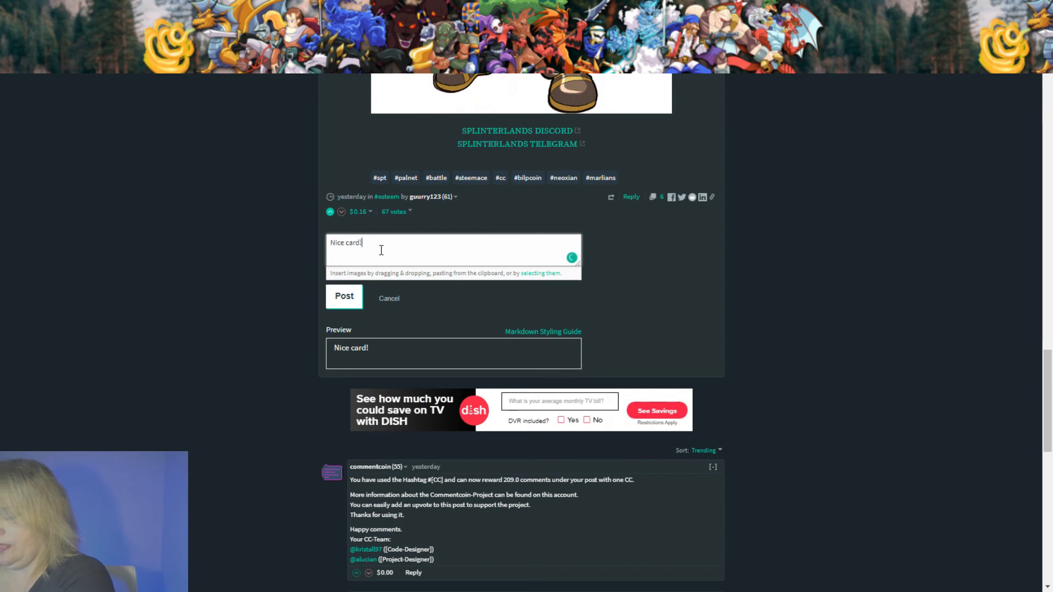
click(344, 296)
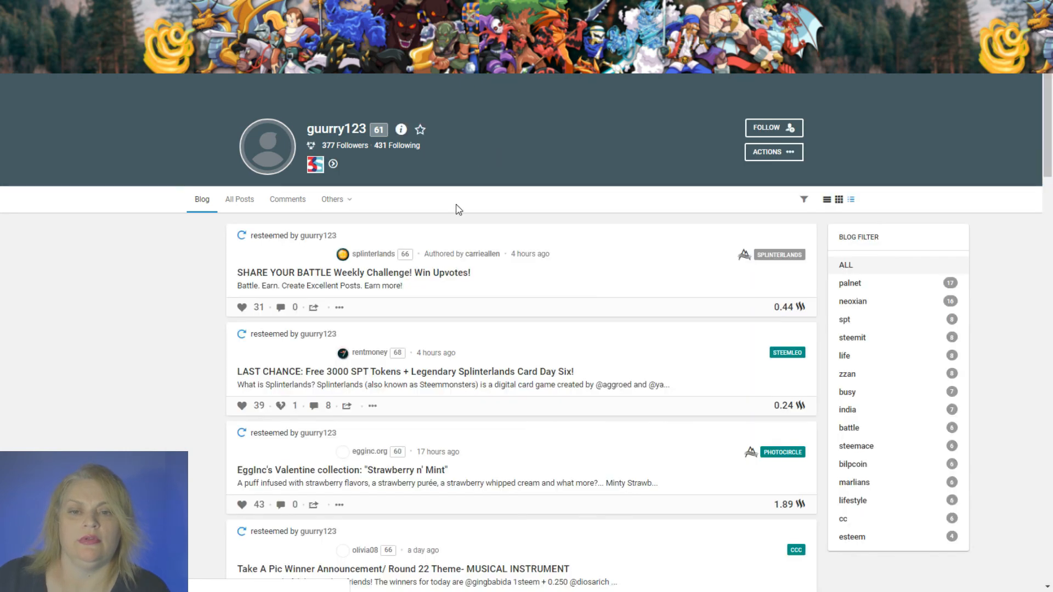
scroll(down, 3)
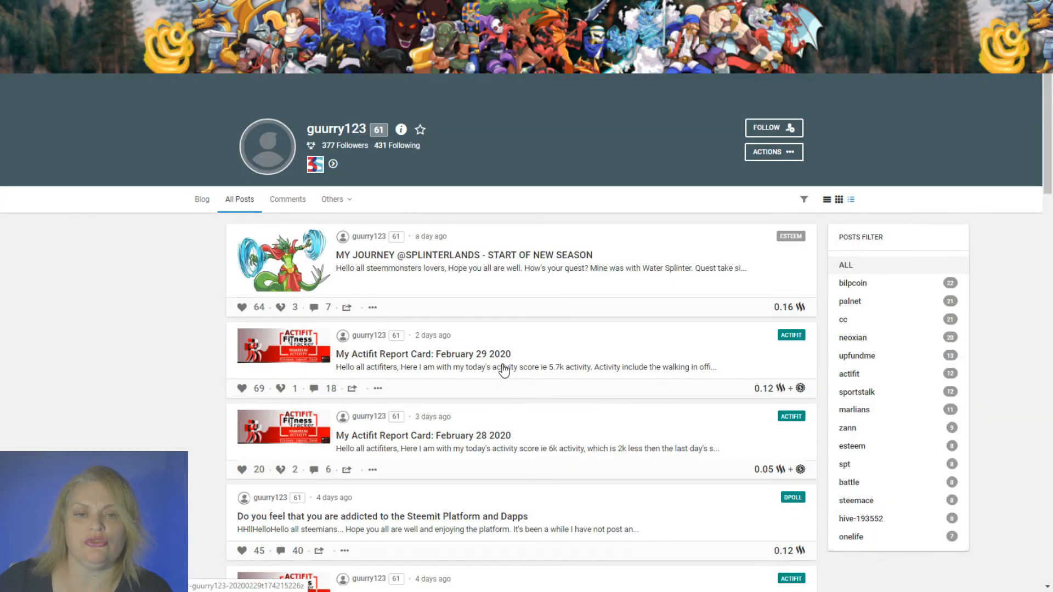
click(241, 308)
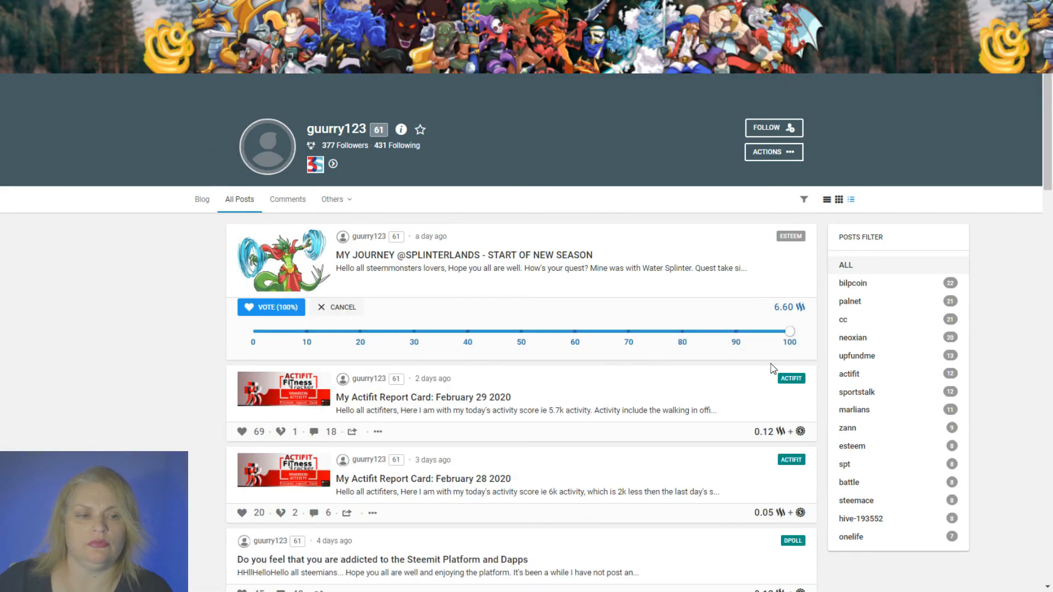
drag(790, 331, 462, 330)
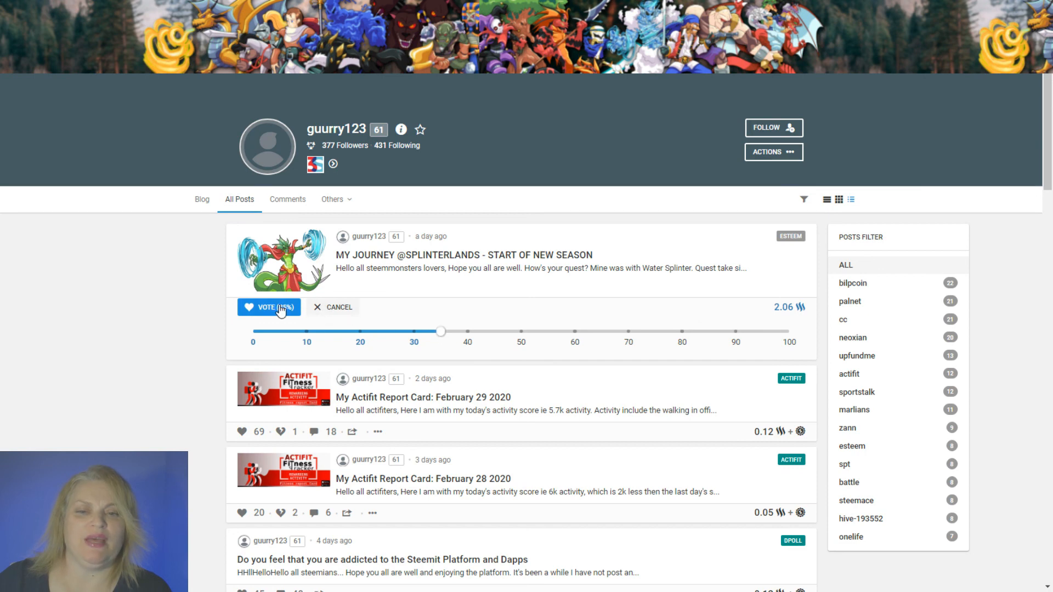
click(269, 307)
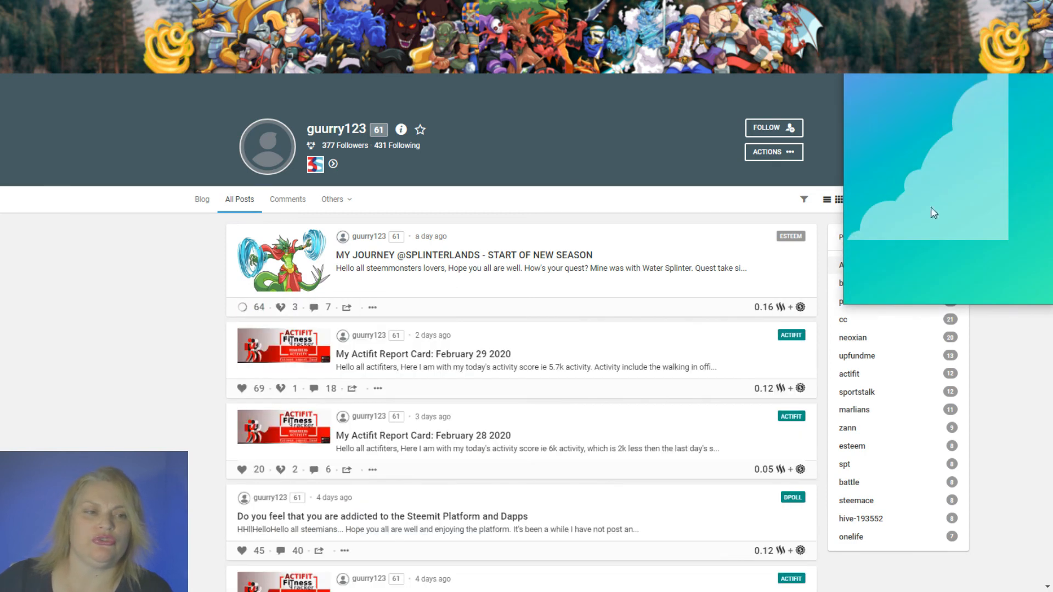
mouse_move(792, 210)
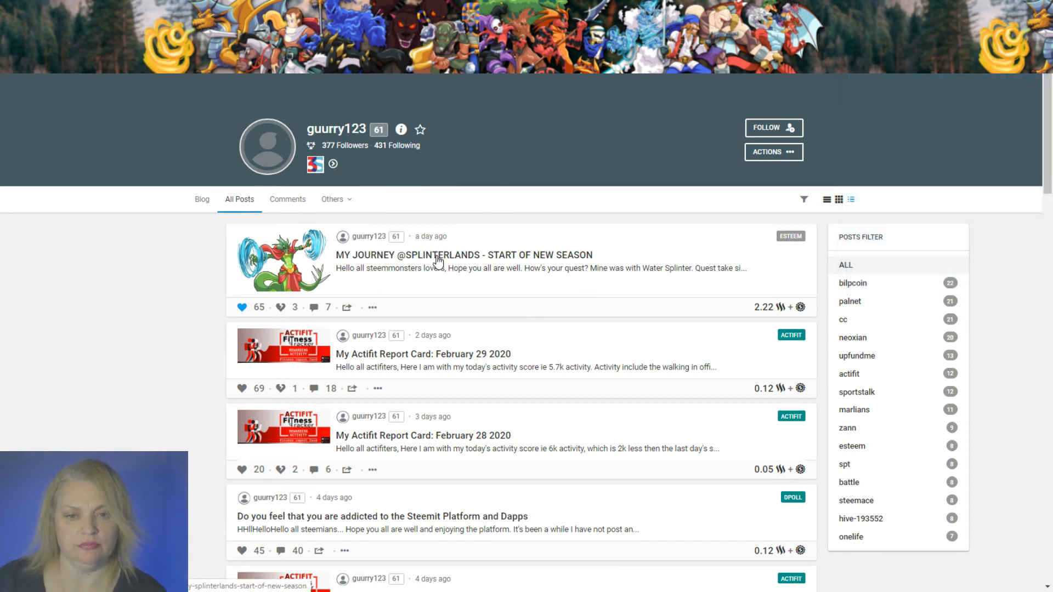
click(464, 255)
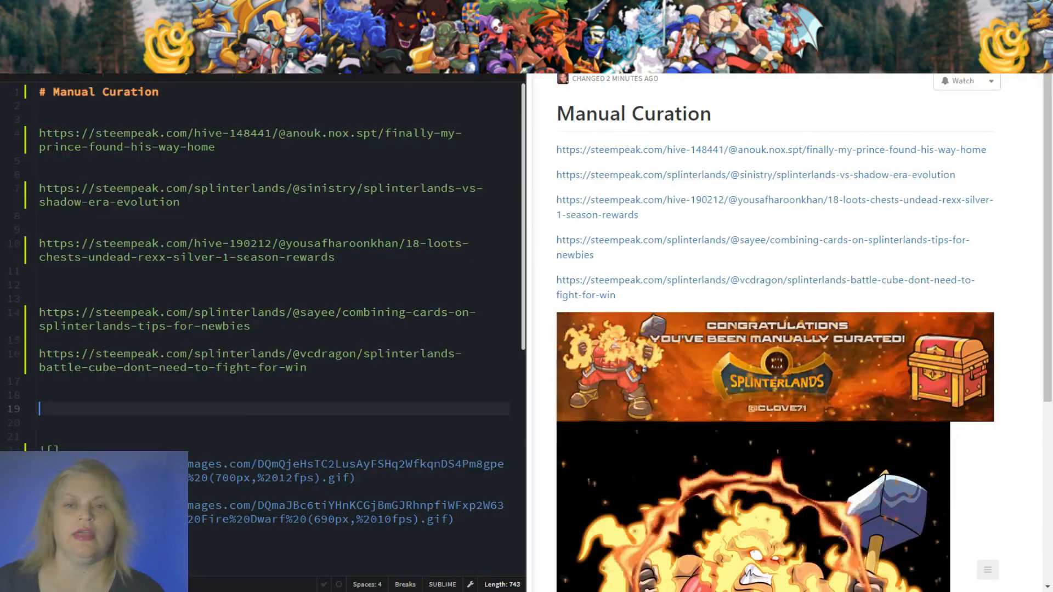
Paste the guurry123 my-journey-splinterlands-start-of-new-season Steempeak link into the curation note.
text(https://steempeak.com/esteem/@guurry123/my-journey-splinterlands-start-of-new-season)
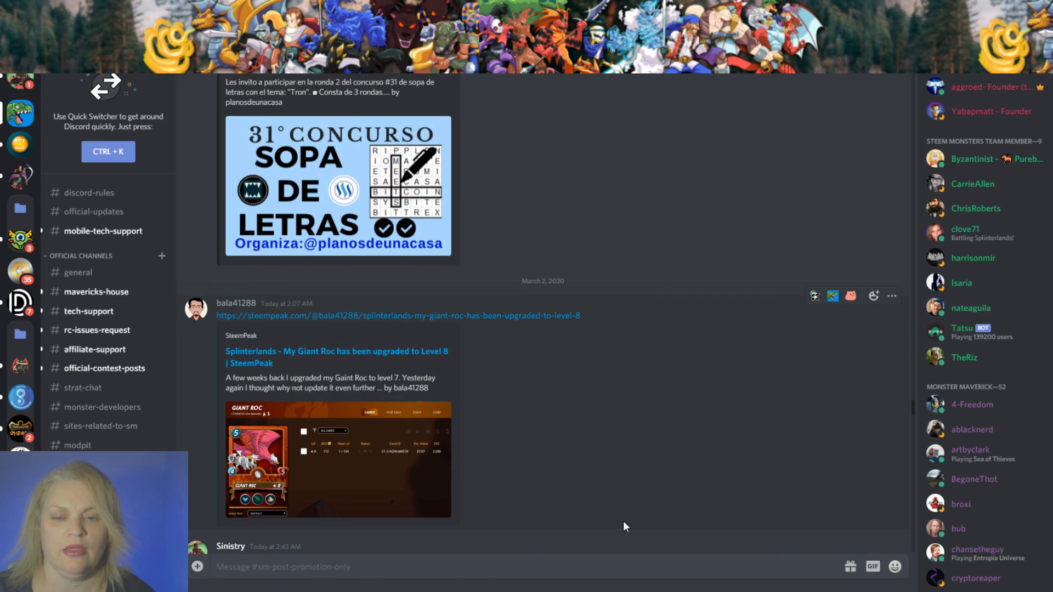
mouse_move(374, 319)
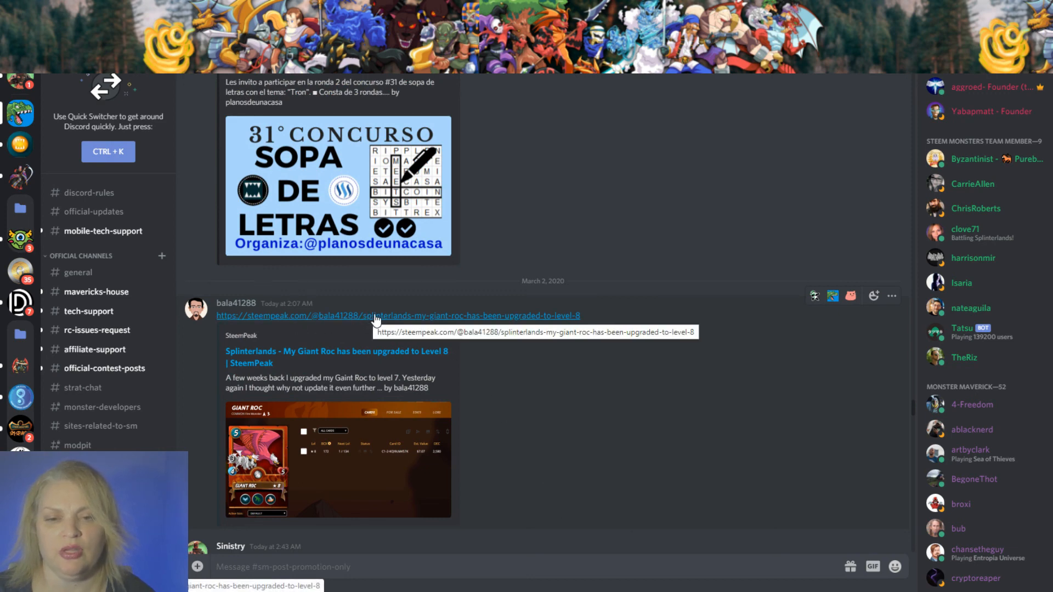
click(377, 316)
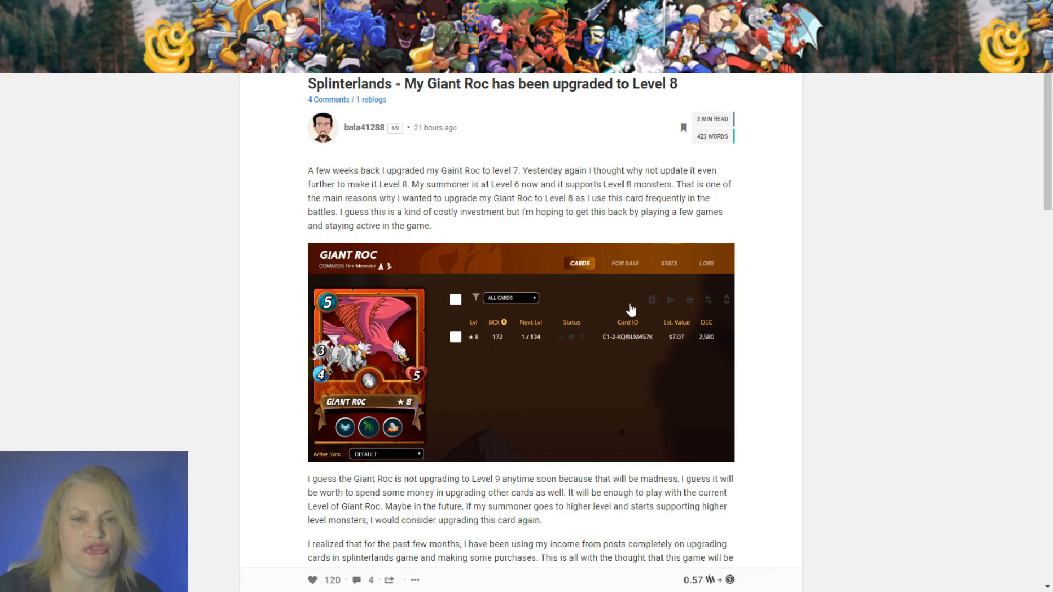
Scroll through the Giant Roc post down to the reply editor.
scroll(down, 3)
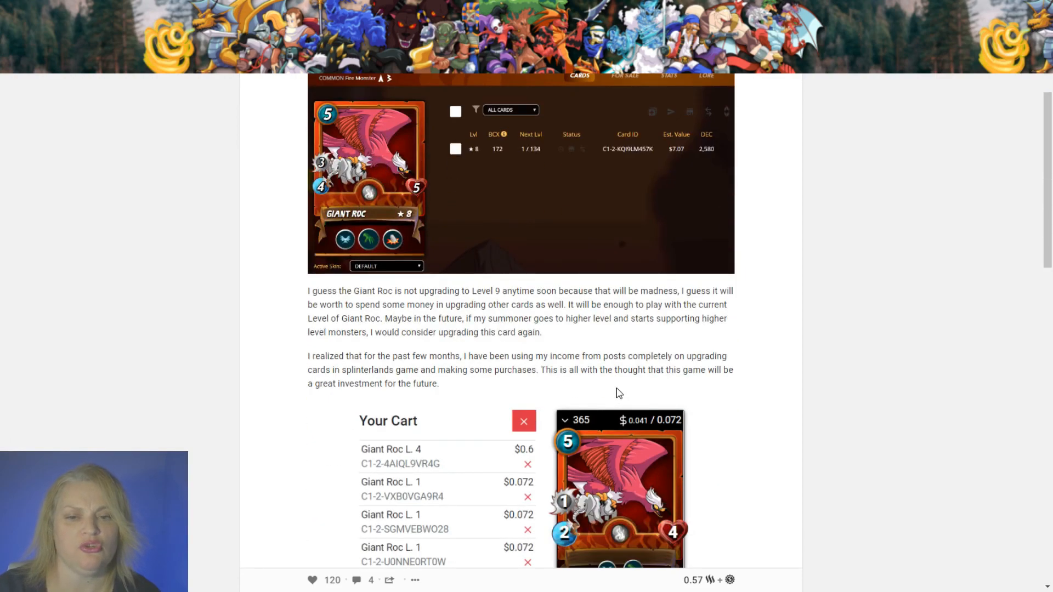
scroll(down, 3)
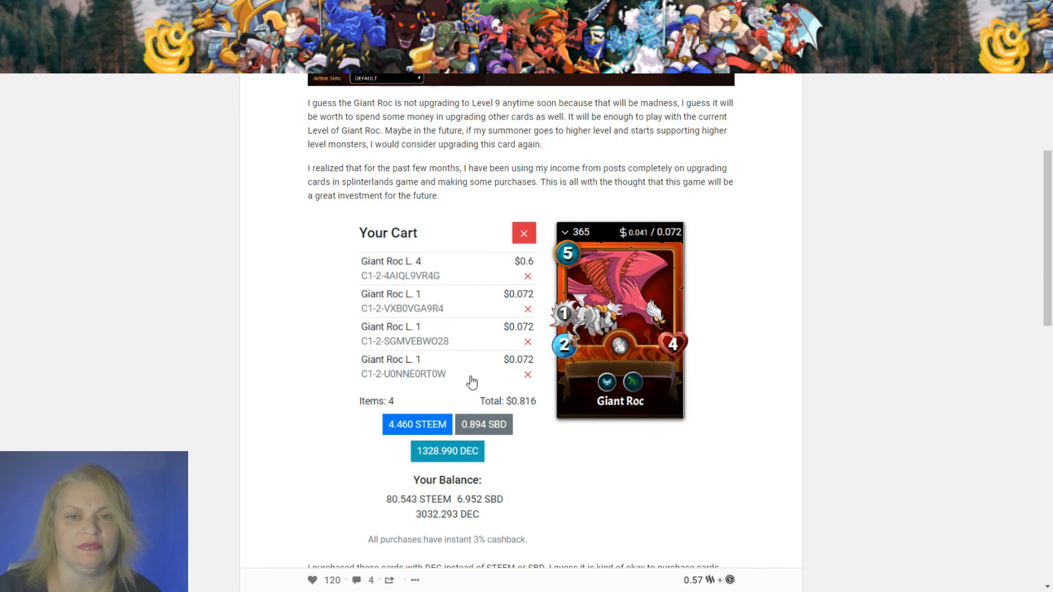
scroll(down, 3)
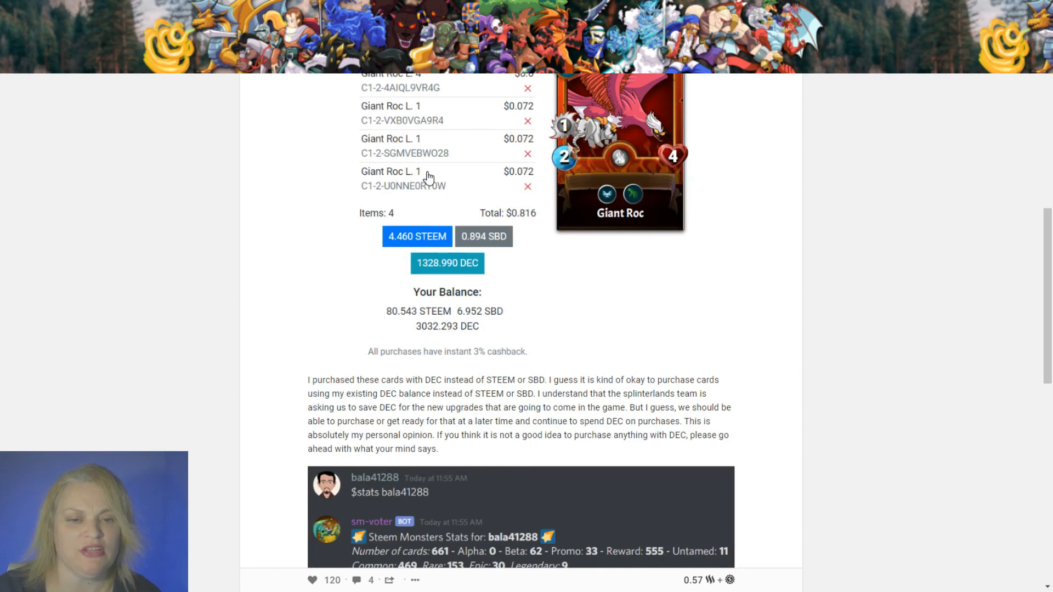
scroll(down, 3)
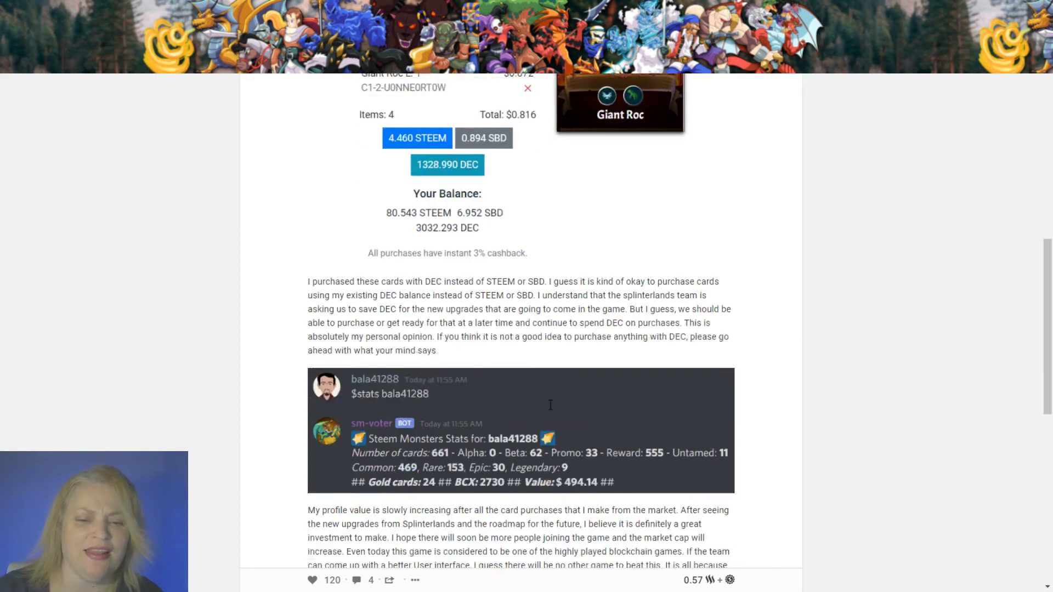
scroll(down, 3)
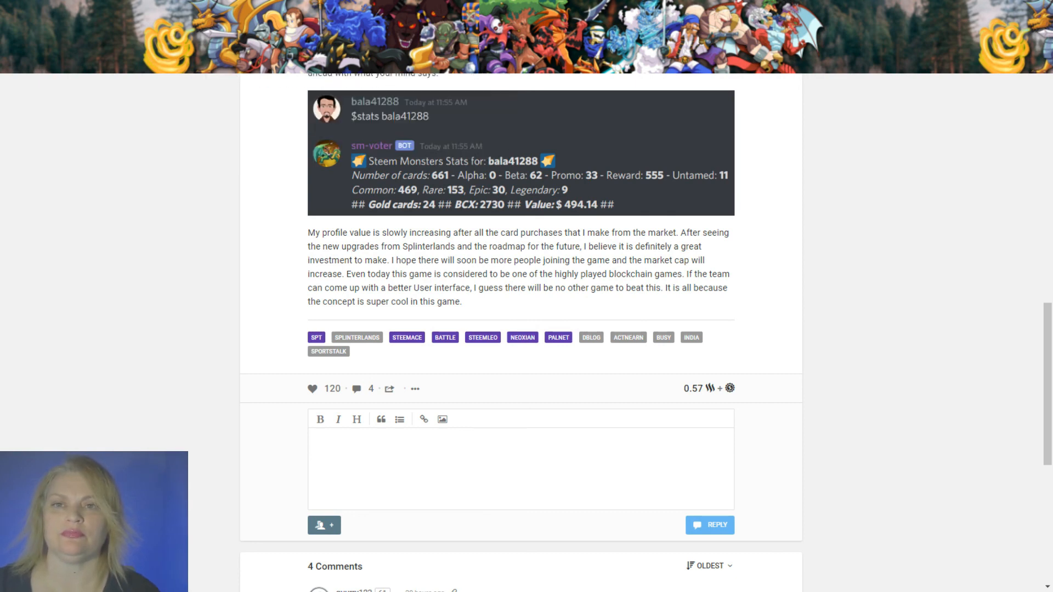
scroll(down, 3)
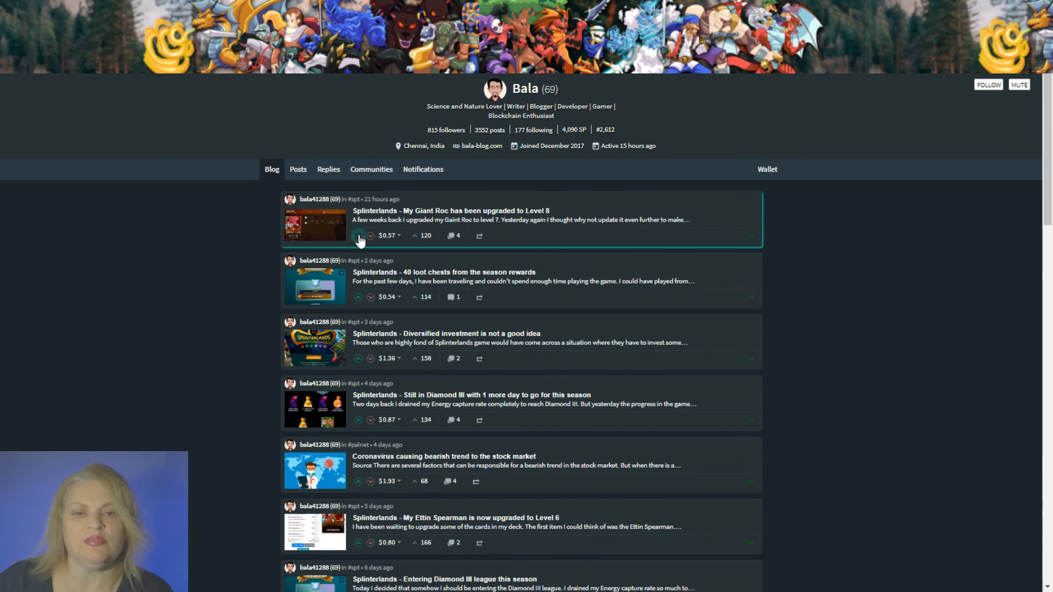
Upvote the Giant Roc post on Steemit, open it and scroll to the reply box.
click(358, 235)
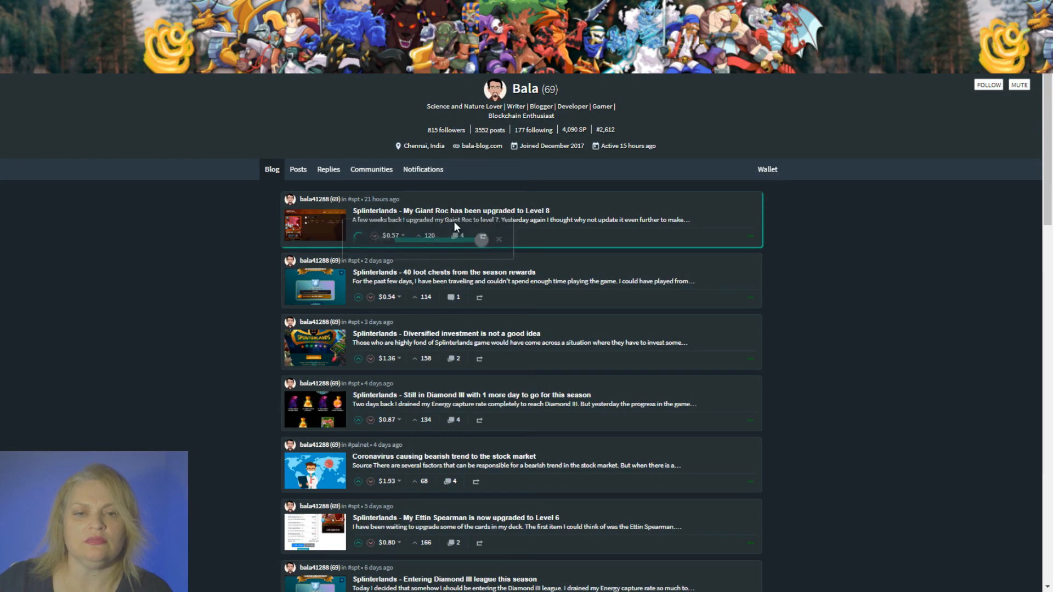
click(474, 210)
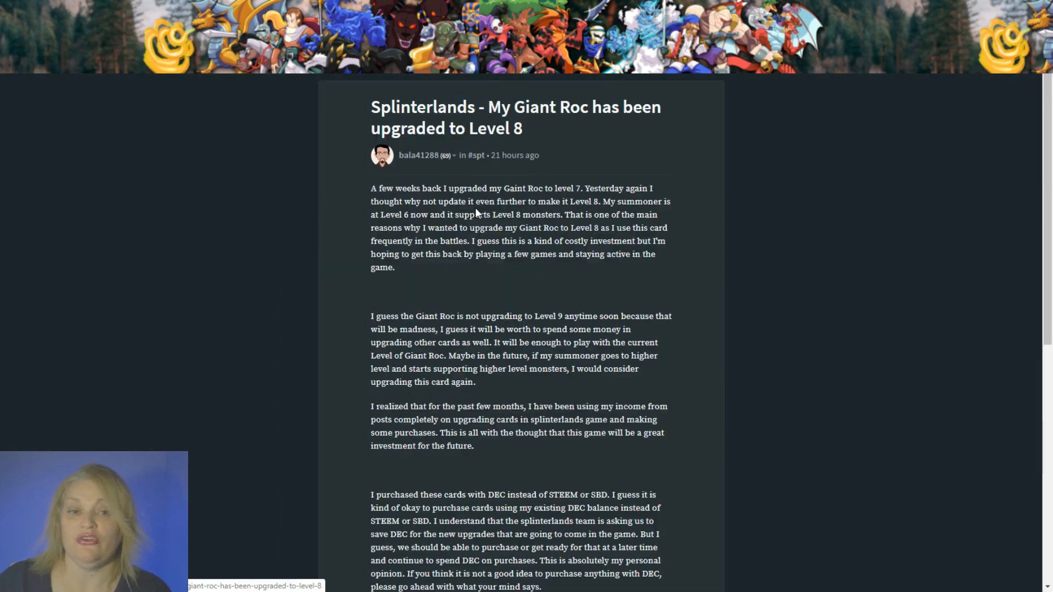
scroll(down, 3)
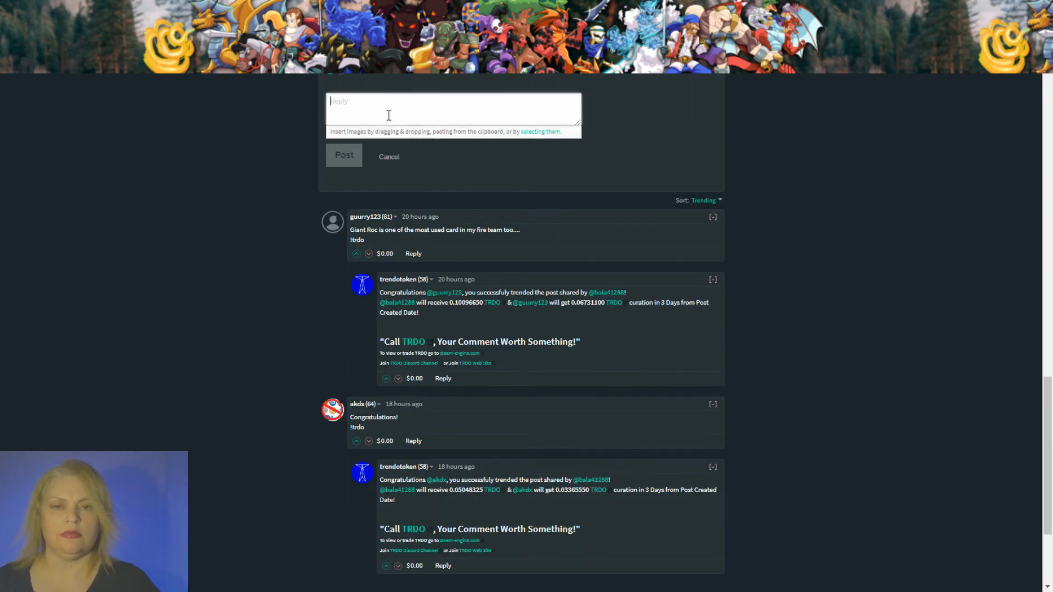
Post a comment calling it a great post, promising an upvote, praising the Roc's level-up.
text(W)
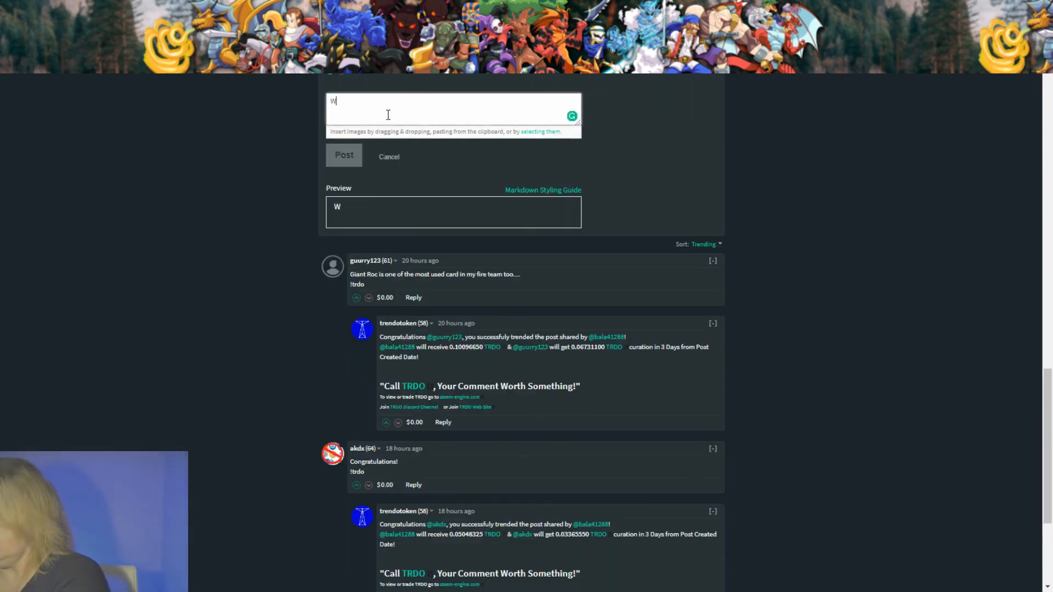
text(hat a great post!)
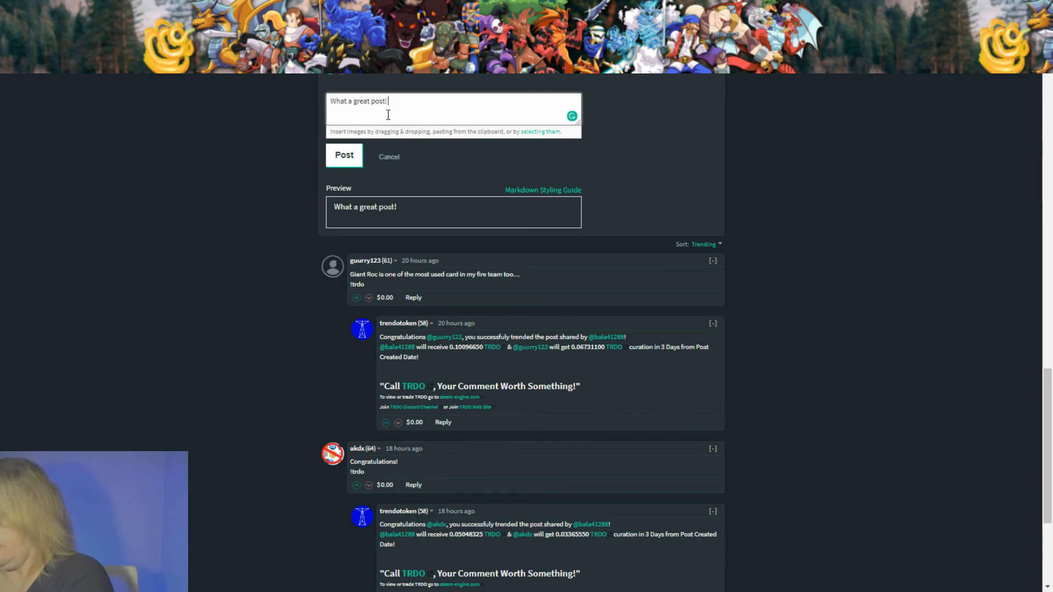
text(An upvote si)
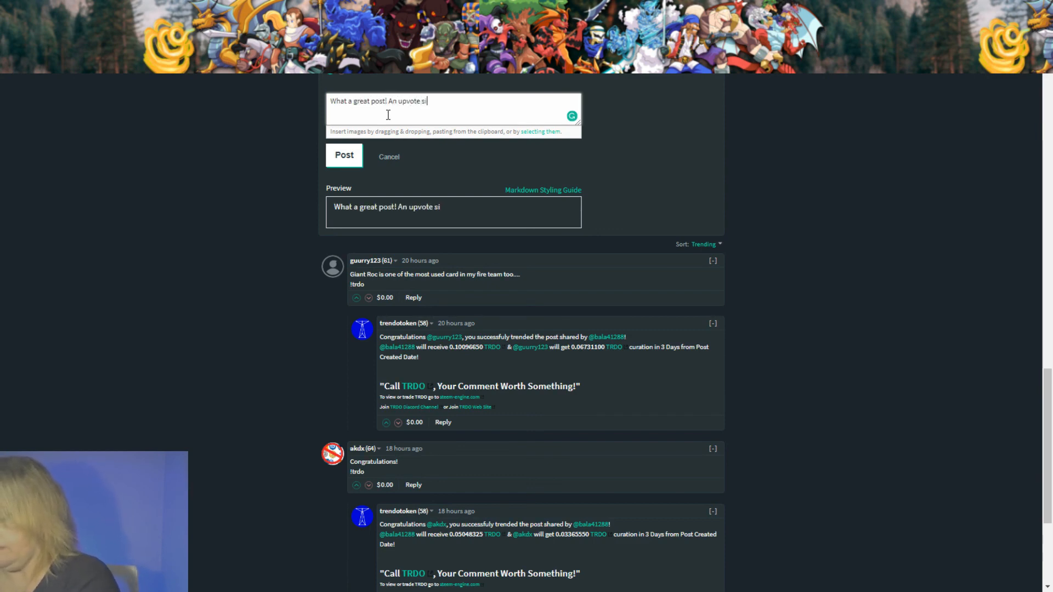
text(on the way!)
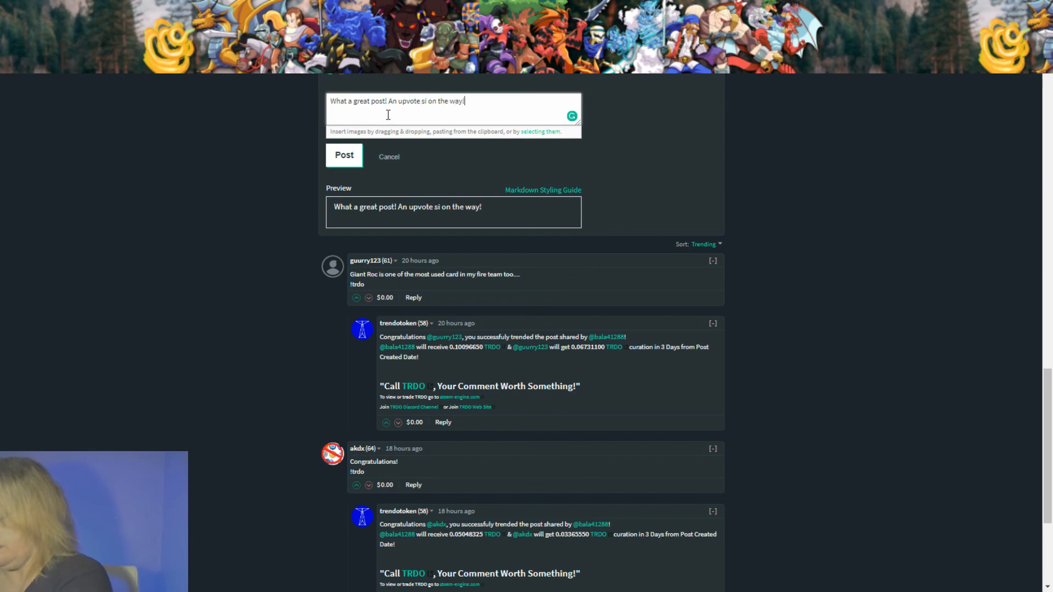
text(Nioce job leveling up the)
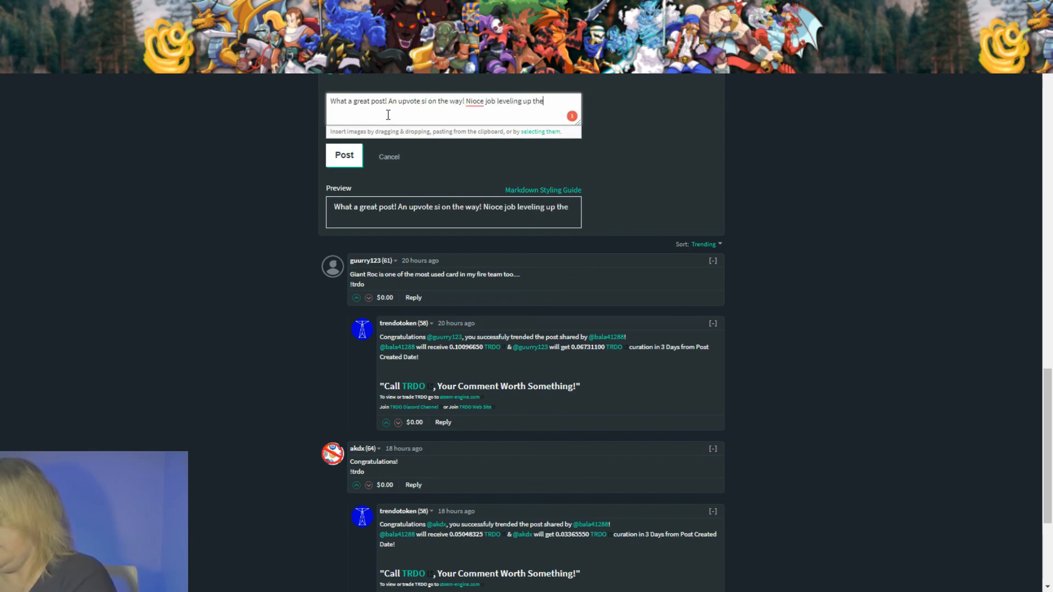
text(Roc!)
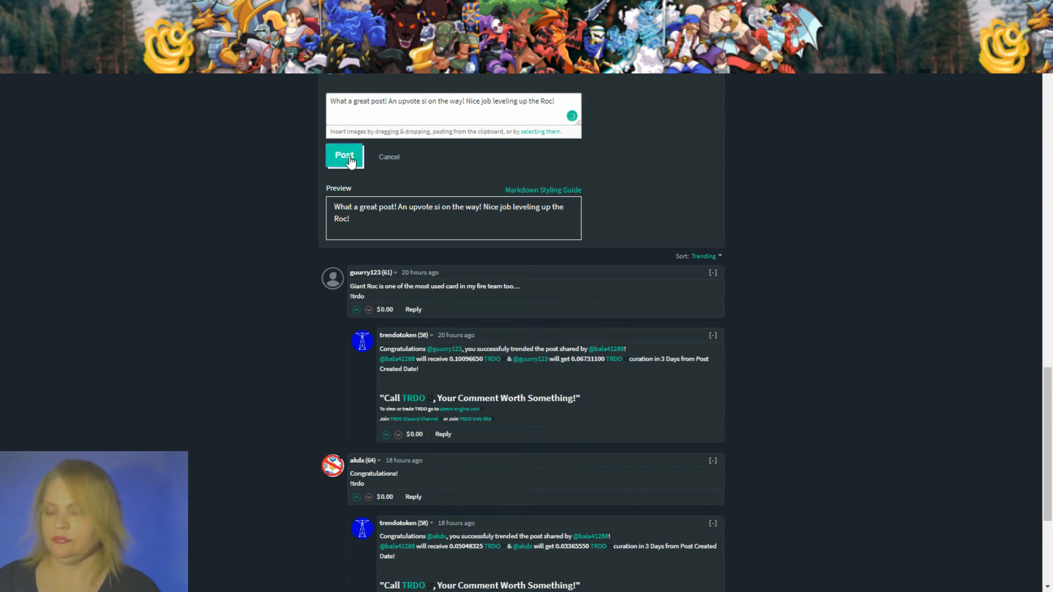
click(345, 156)
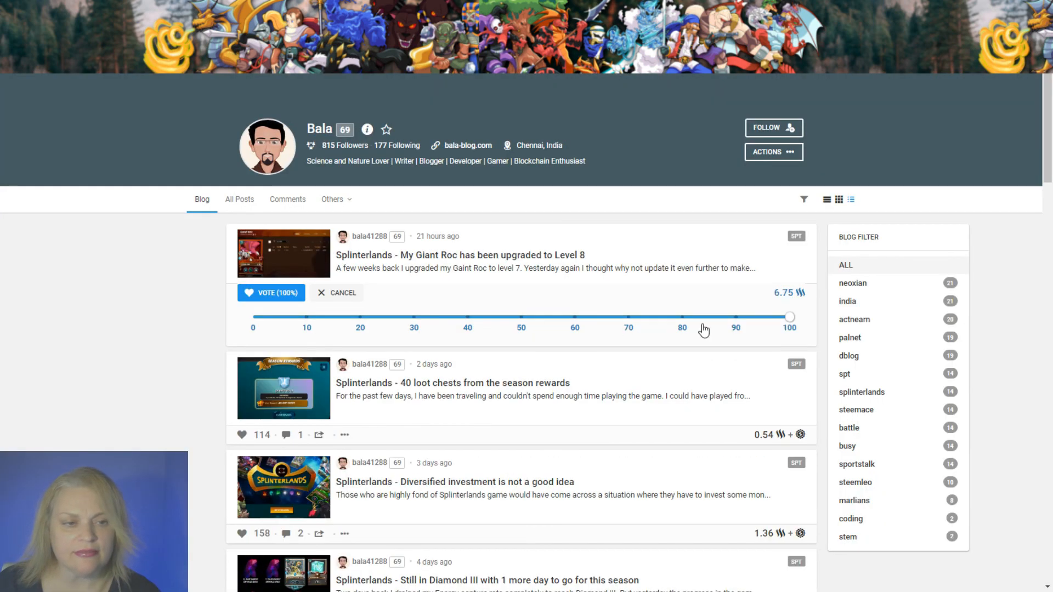
Upvote the Giant Roc post at about 63% and reply with two curation GIFs.
drag(790, 317, 593, 317)
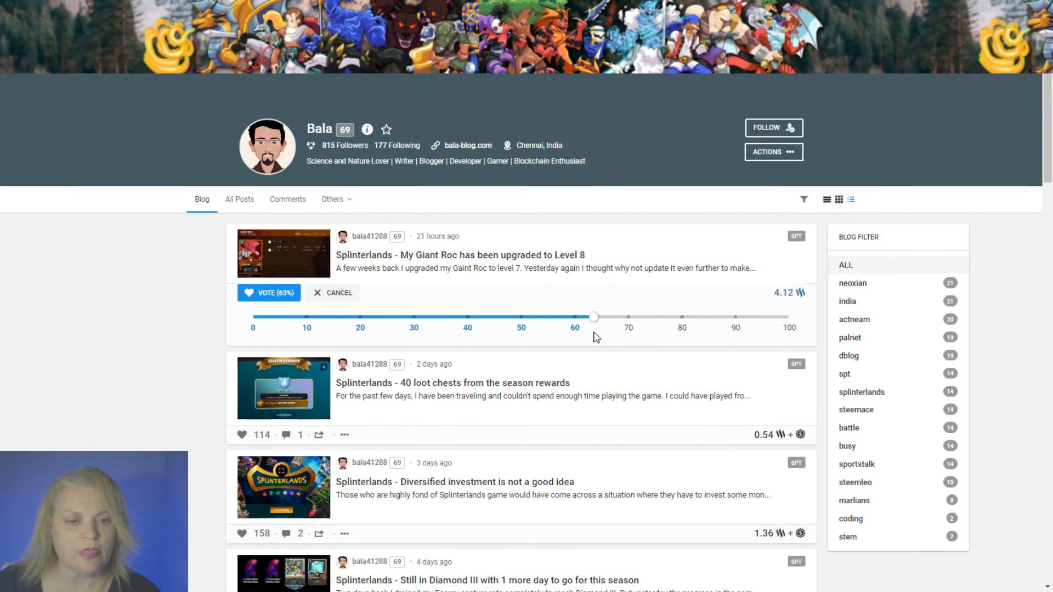
drag(592, 317, 607, 316)
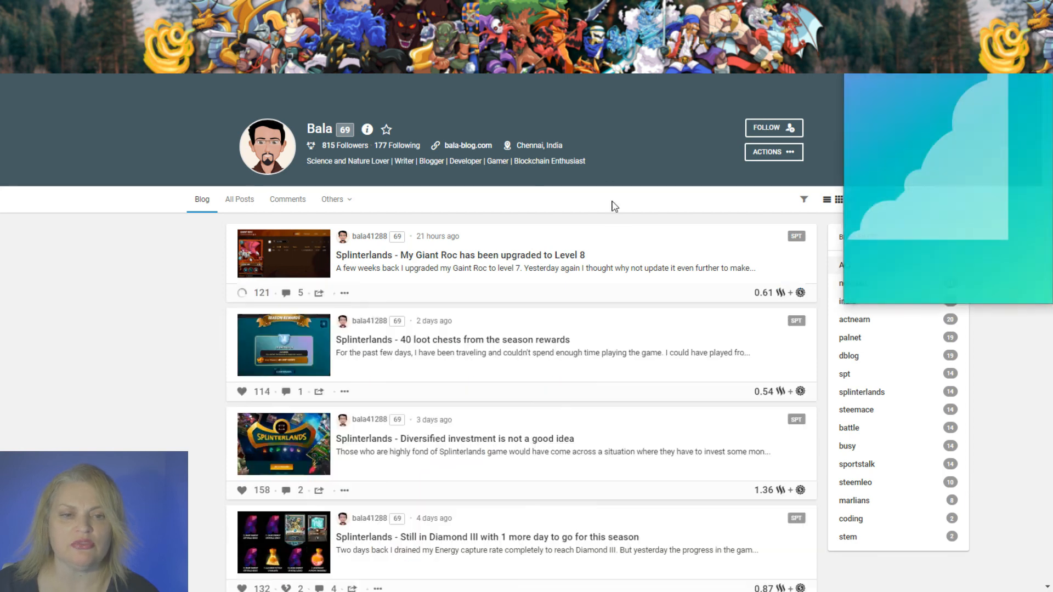
mouse_move(302, 297)
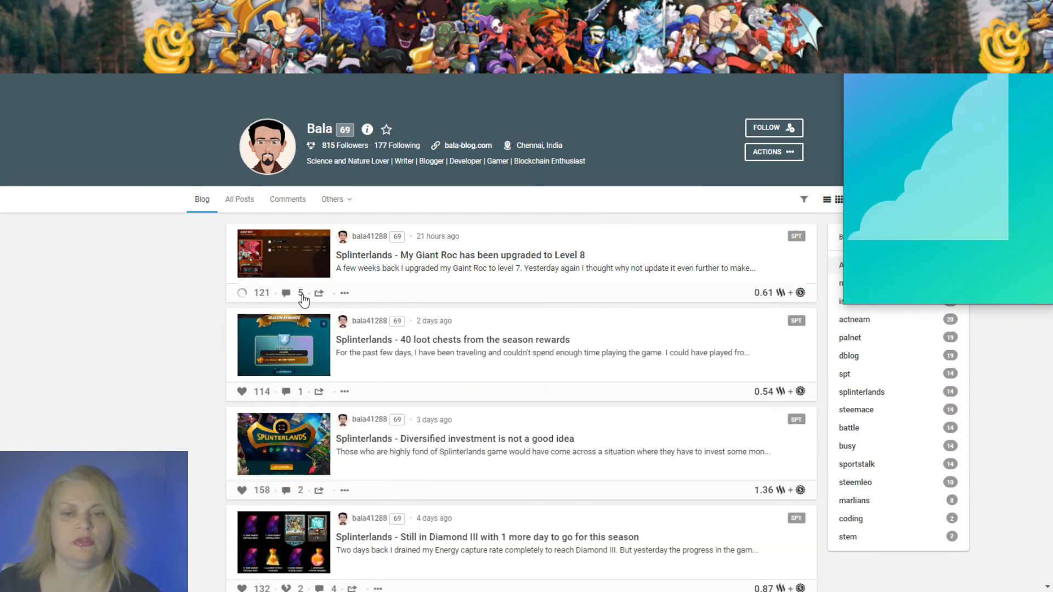
click(242, 293)
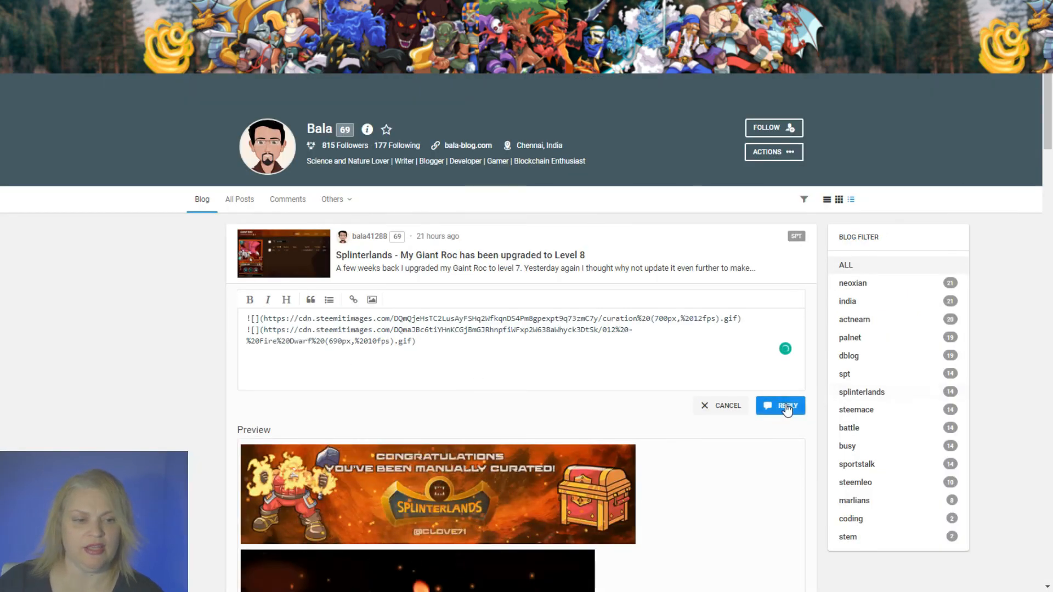
click(781, 405)
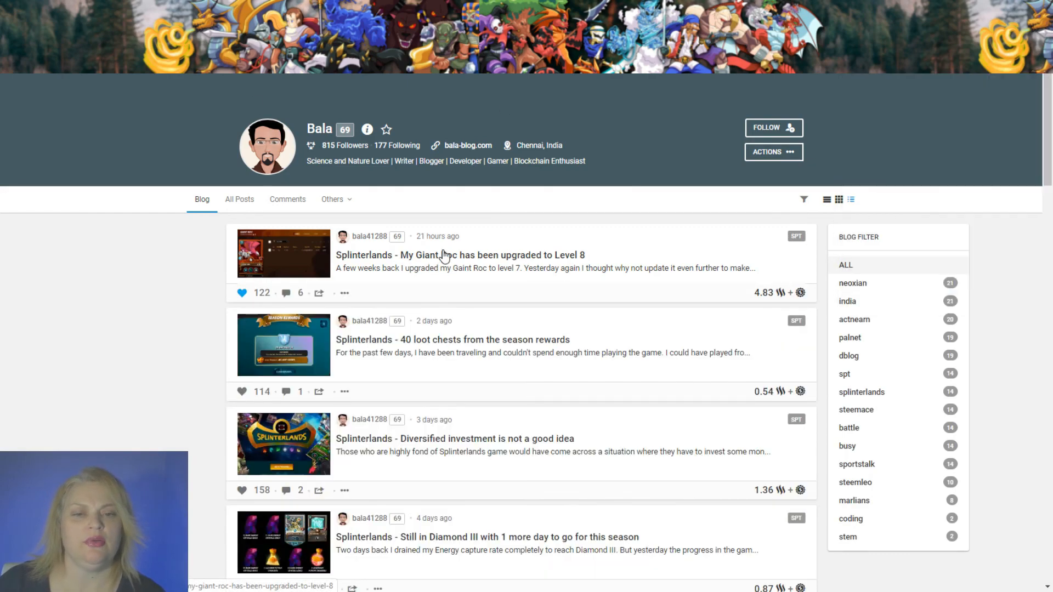
click(463, 256)
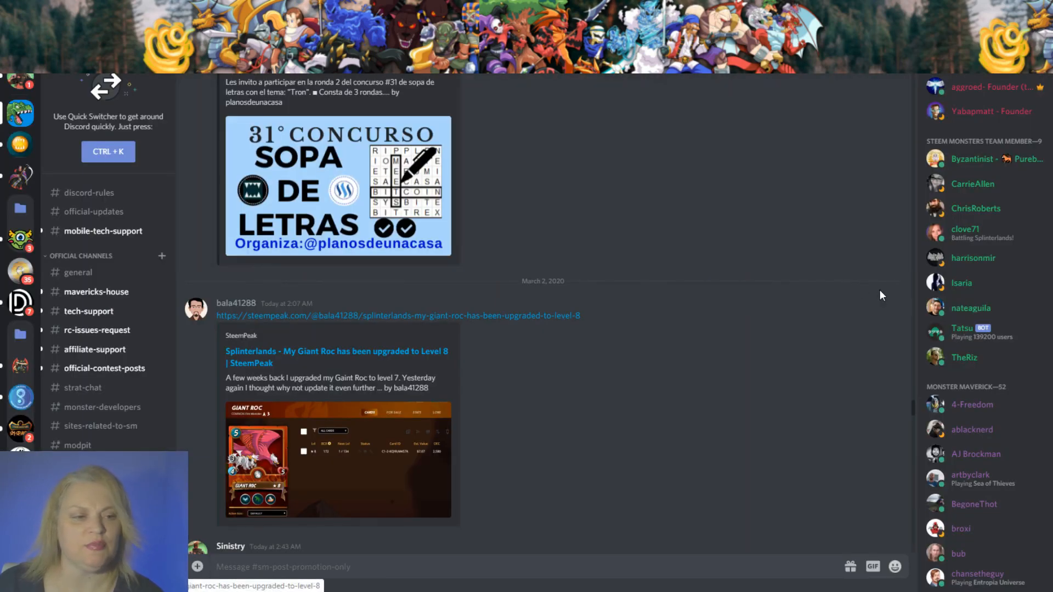
scroll(down, 3)
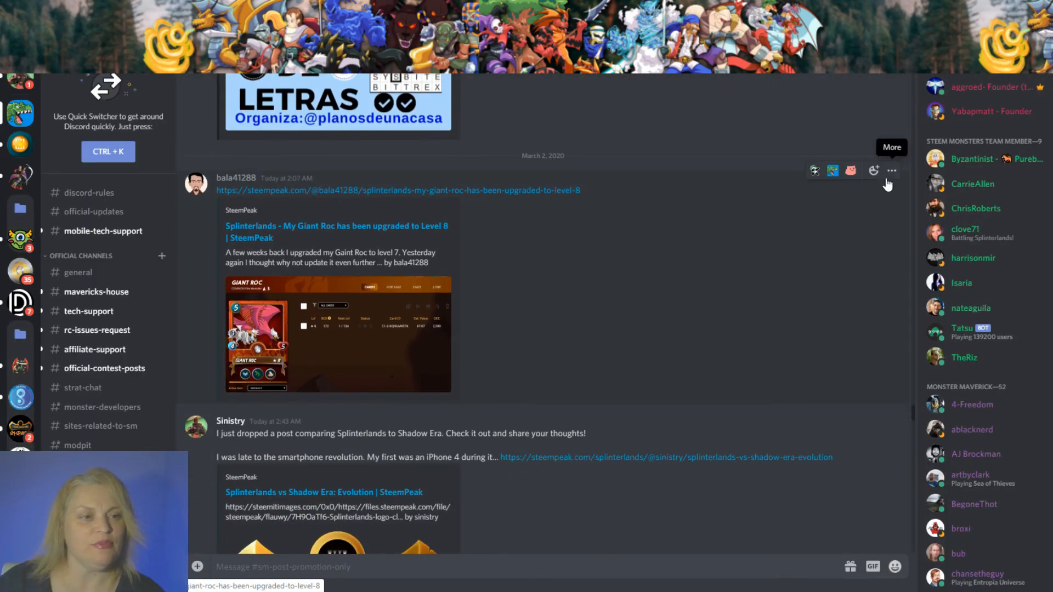
mouse_move(765, 319)
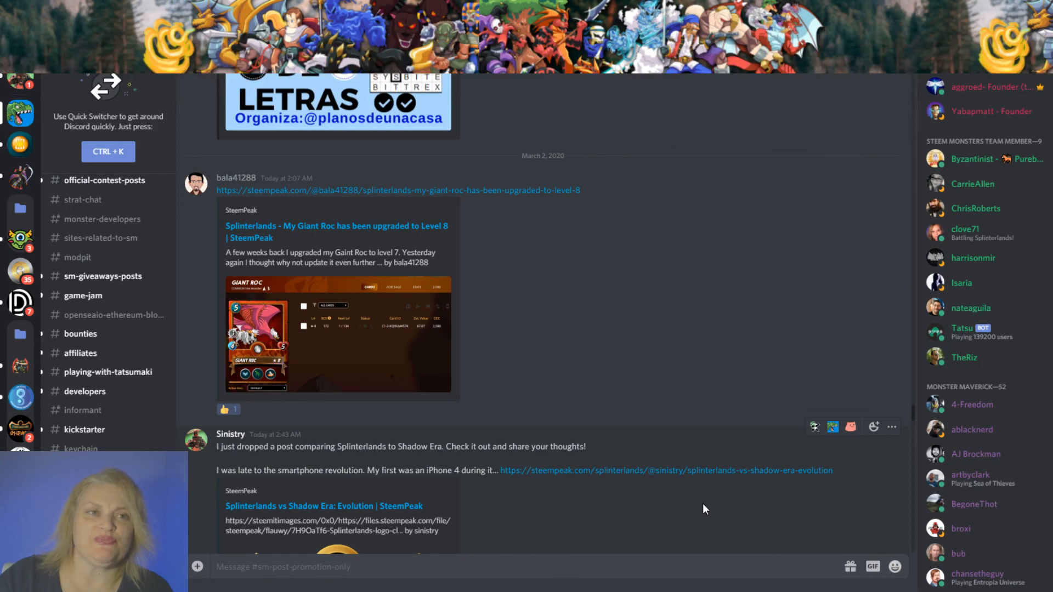
mouse_move(701, 477)
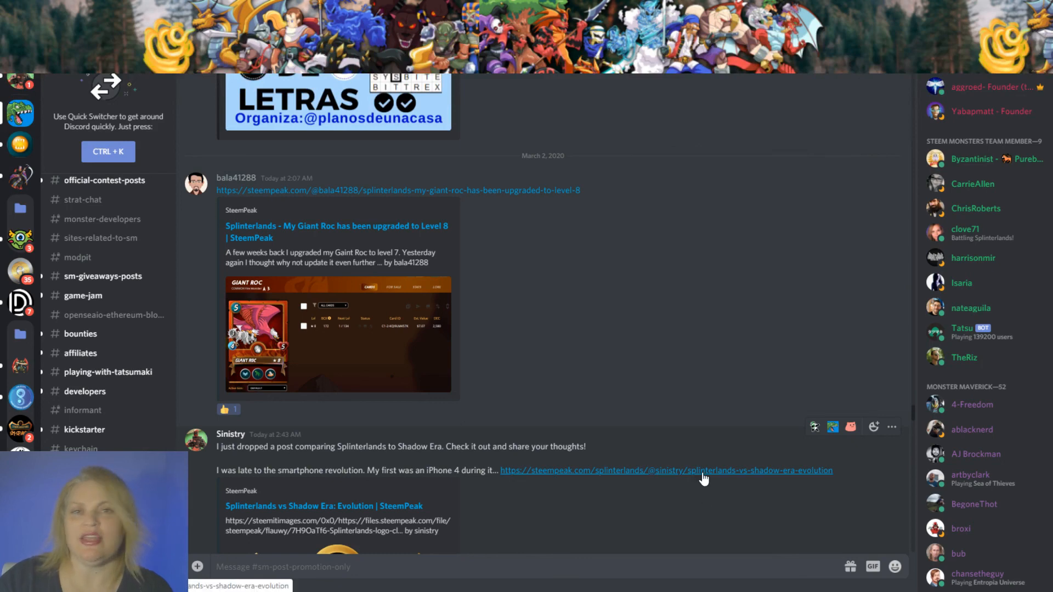
mouse_move(703, 478)
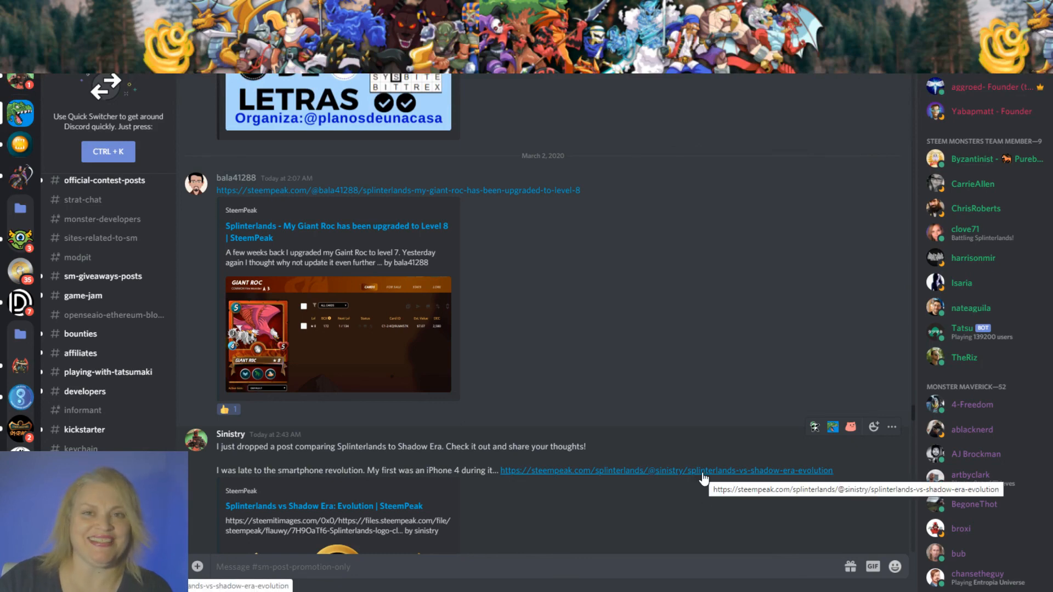